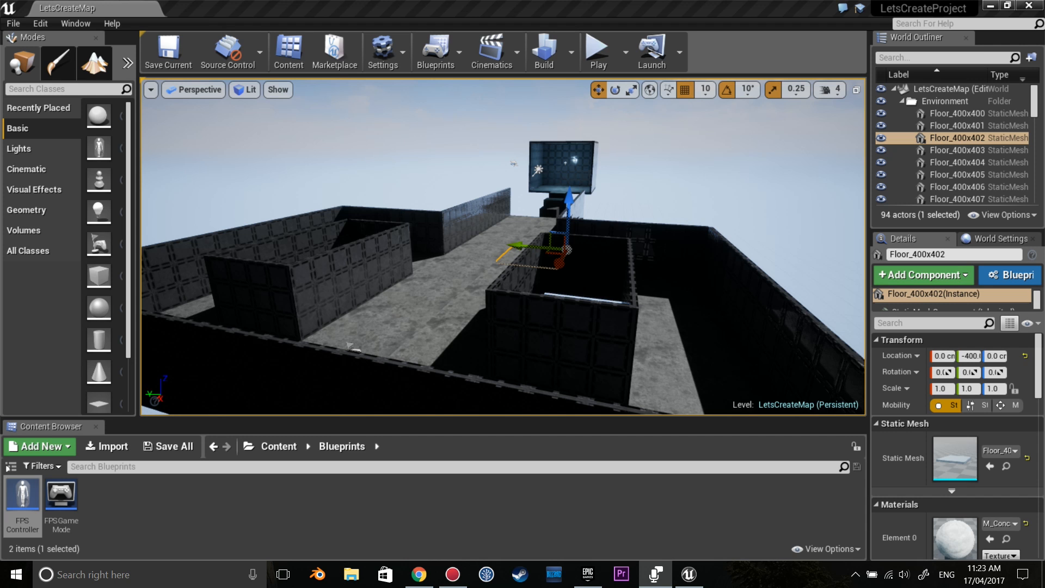
pyautogui.moveTo(590, 229)
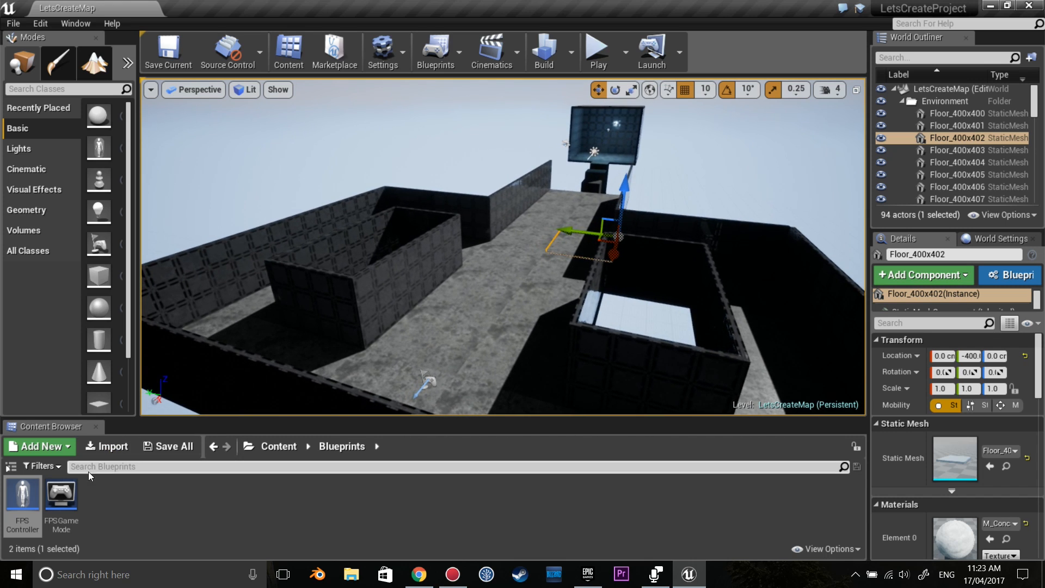
pyautogui.moveTo(21, 496)
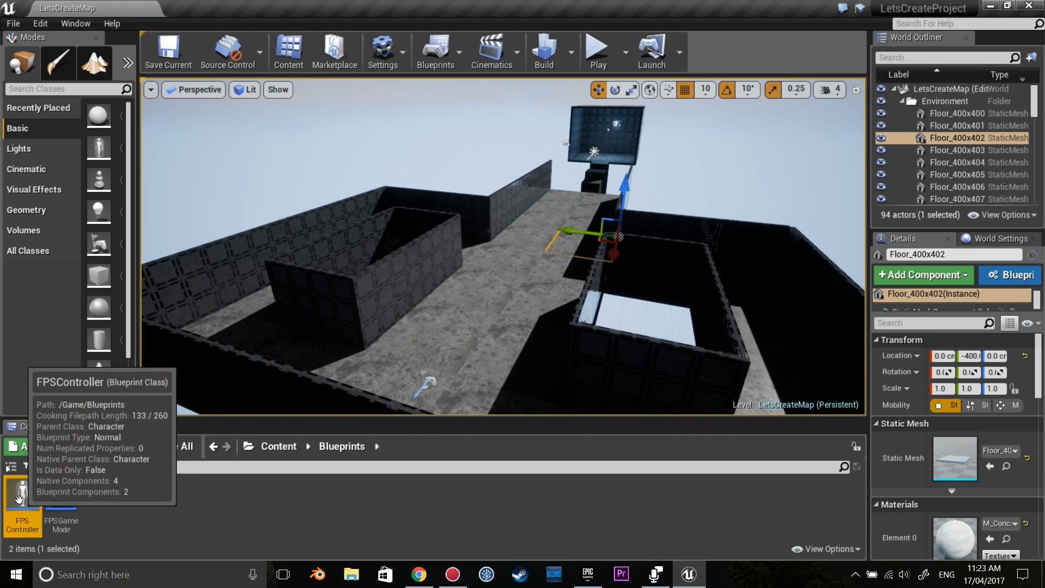
pyautogui.moveTo(85, 484)
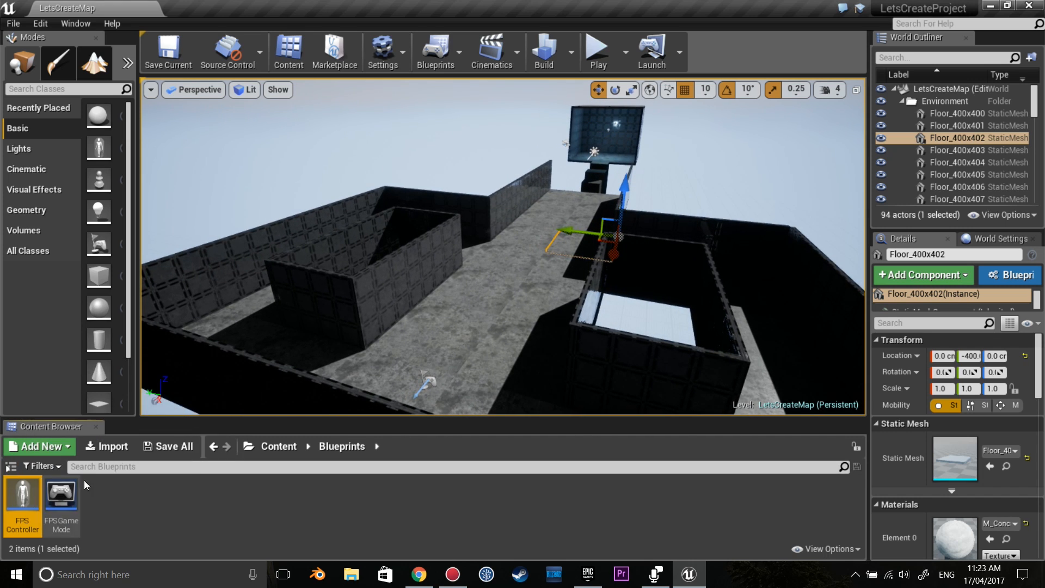
# Duplicate FPSController as SuperHotController and open the FPSGameMode blueprint
pyautogui.rightClick(22, 505)
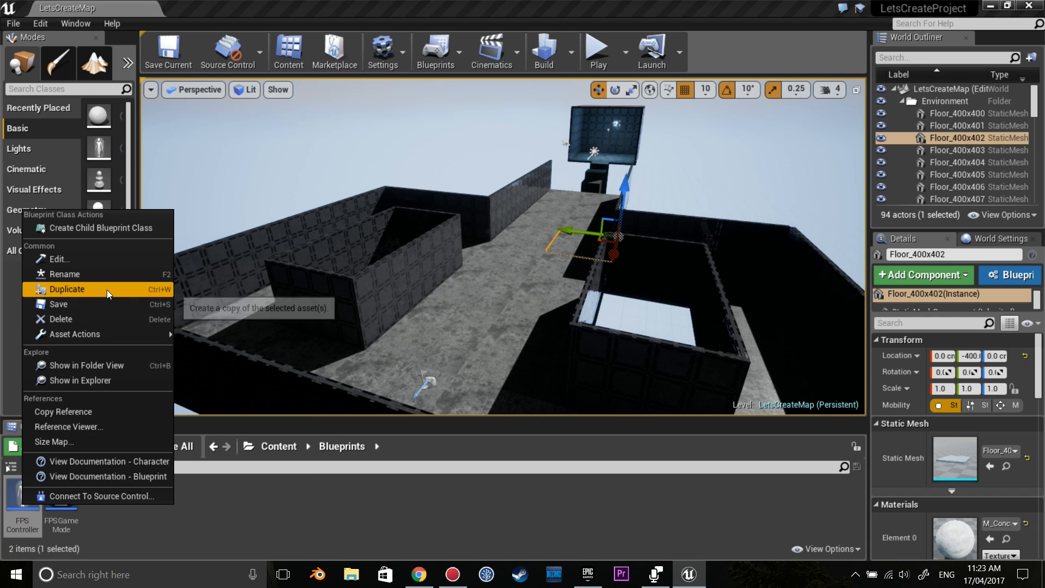
pyautogui.click(67, 288)
pyautogui.write('Suer')
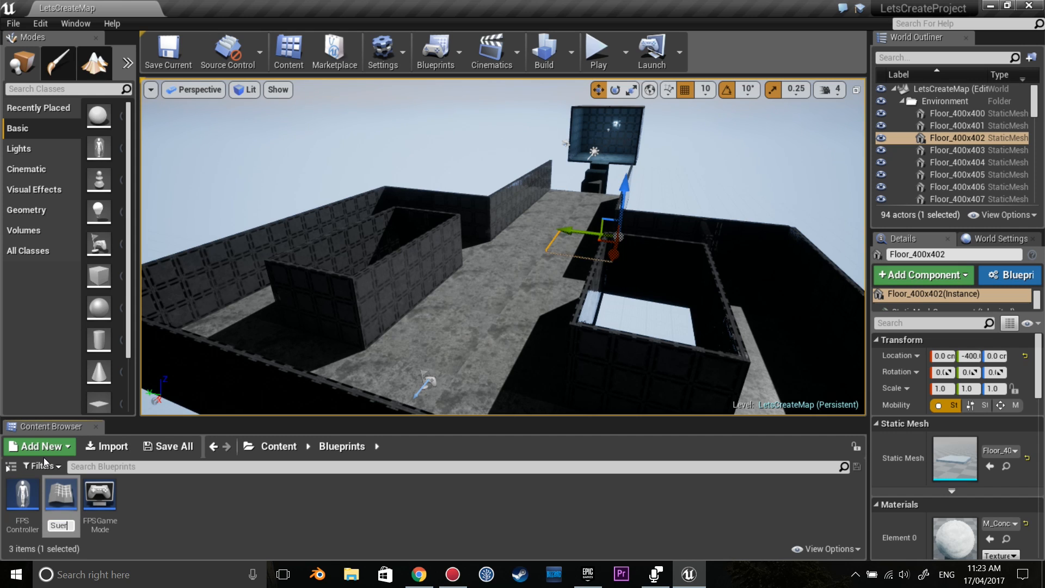
pyautogui.moveTo(41, 466)
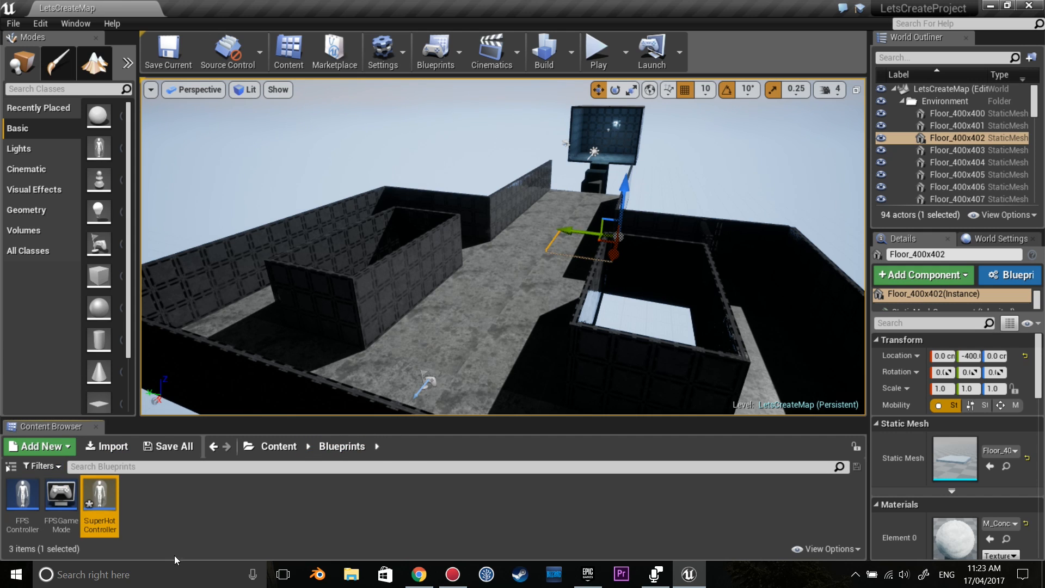
pyautogui.doubleClick(61, 501)
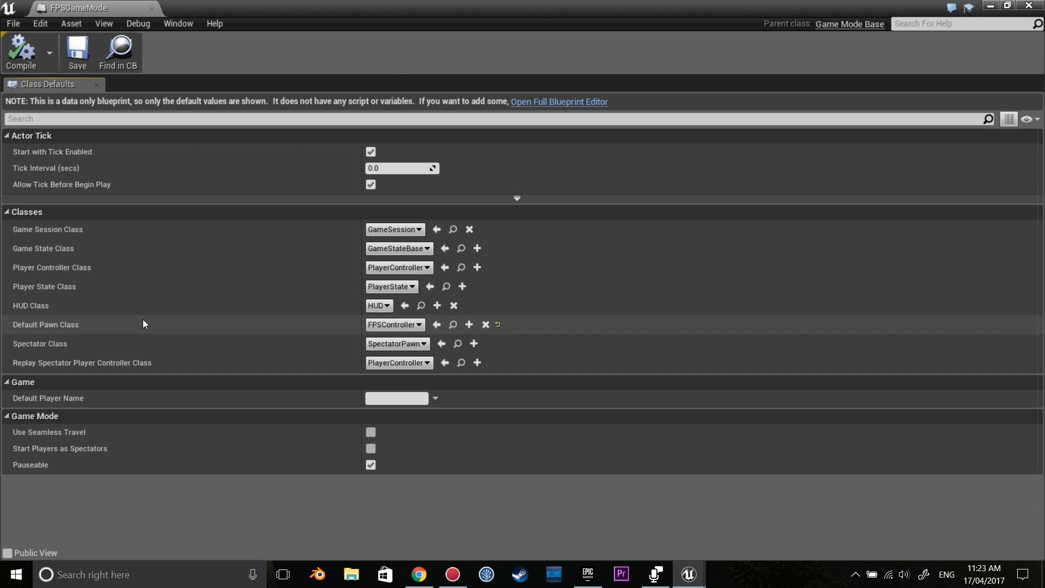
pyautogui.moveTo(380, 321)
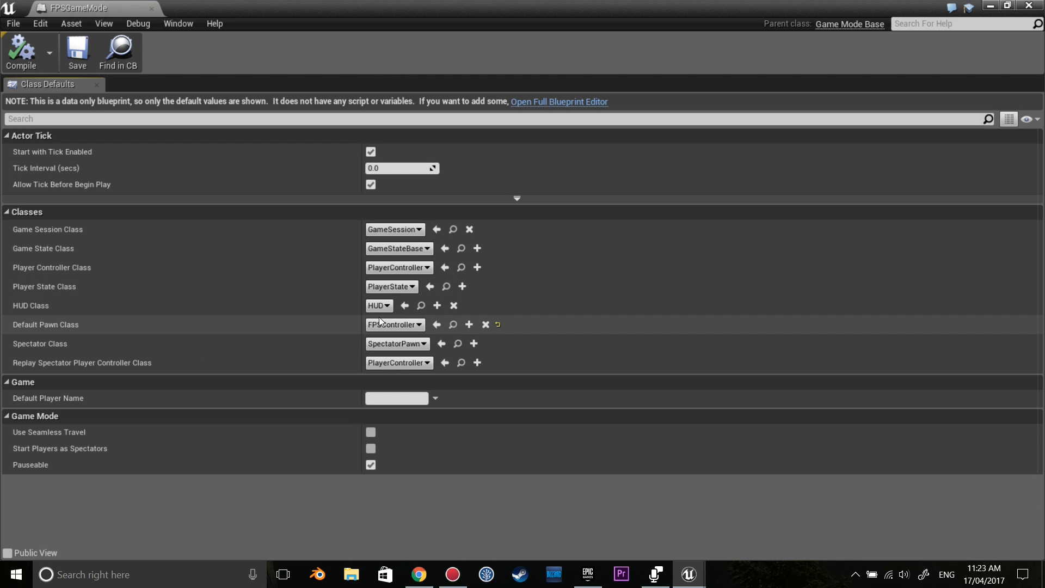
# Choose SuperHotController in FPSGameMode's Default Pawn Class dropdown
pyautogui.click(394, 324)
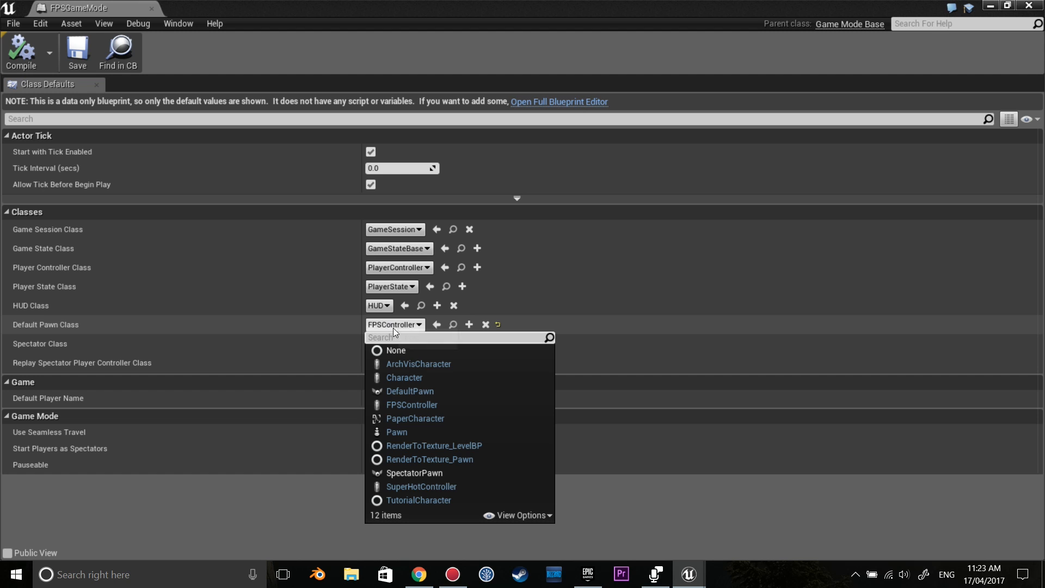
pyautogui.moveTo(421, 486)
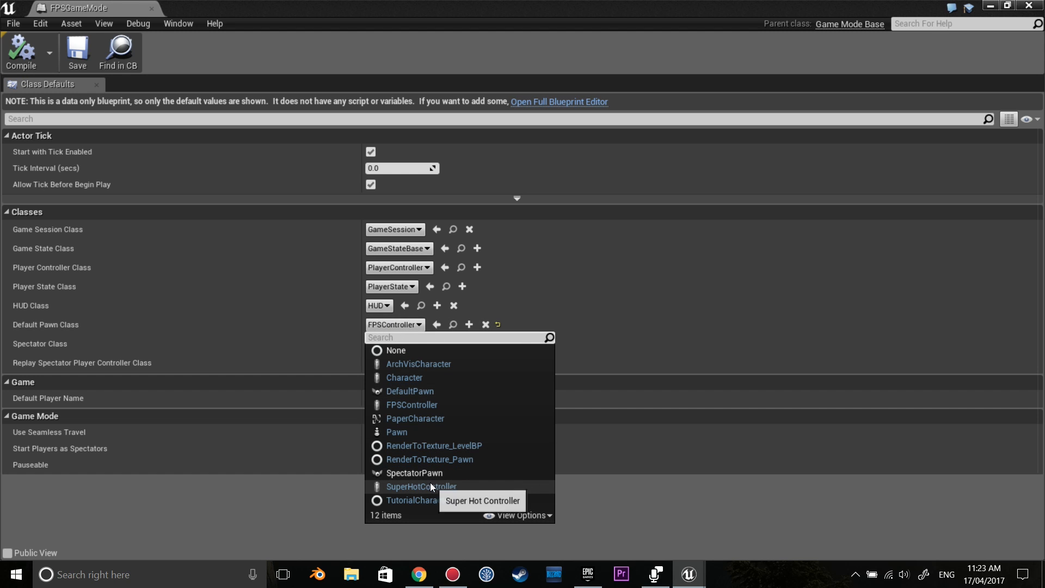
pyautogui.click(421, 486)
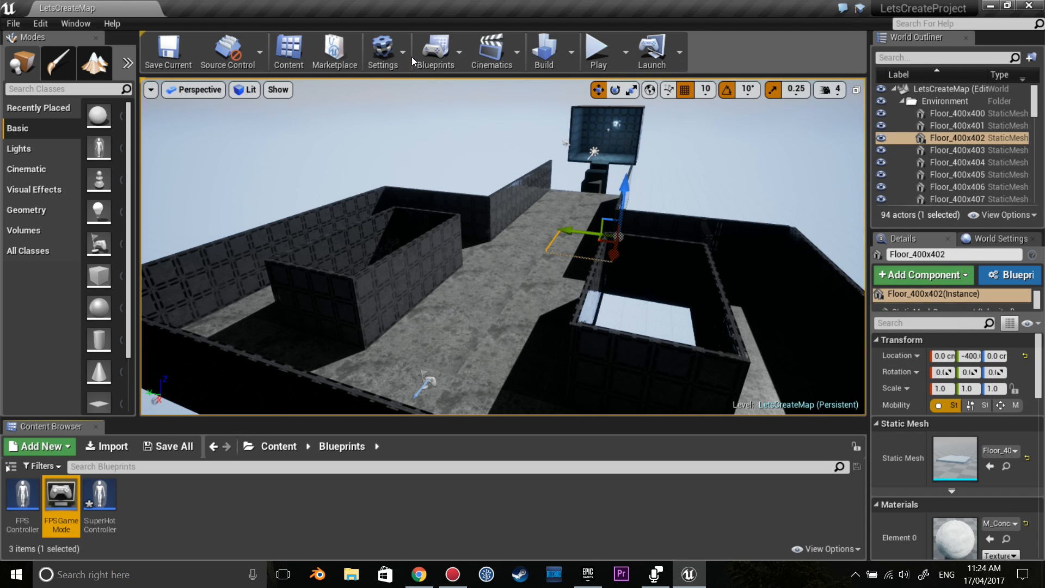
# In Project Settings > Input, map a Shoot action to Left Mouse Button
pyautogui.click(383, 51)
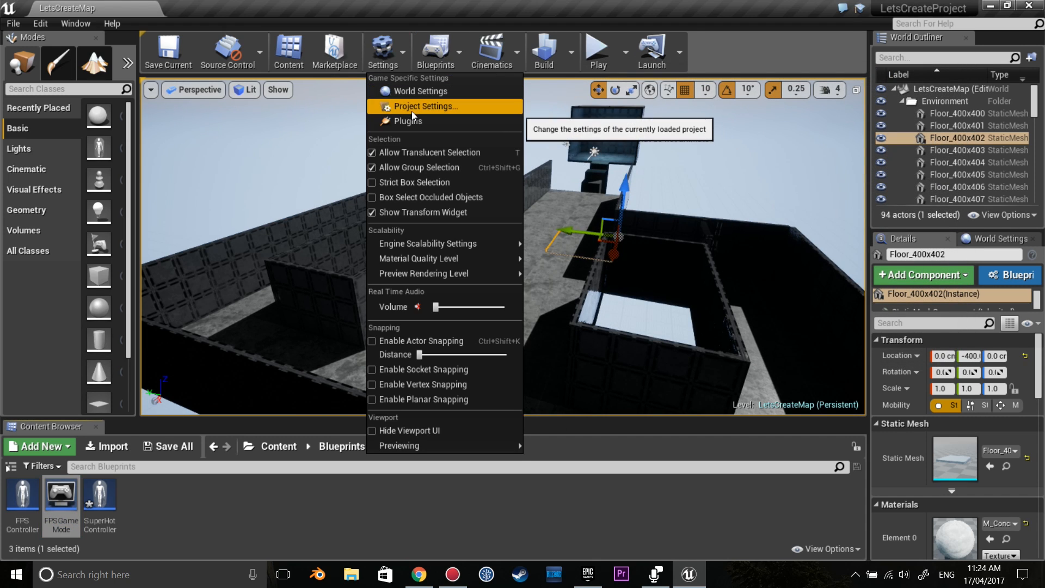
pyautogui.click(422, 106)
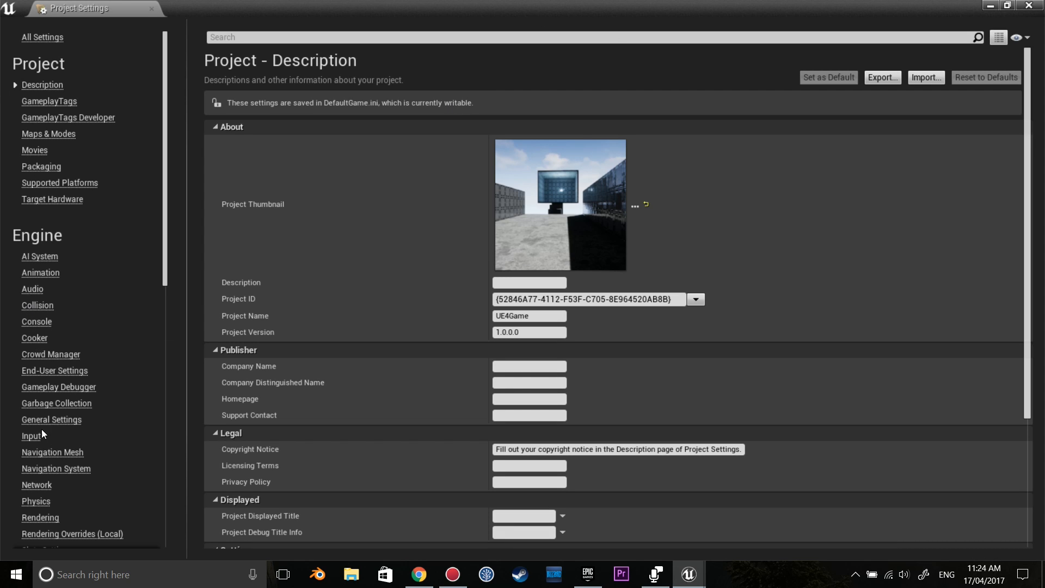
pyautogui.click(32, 436)
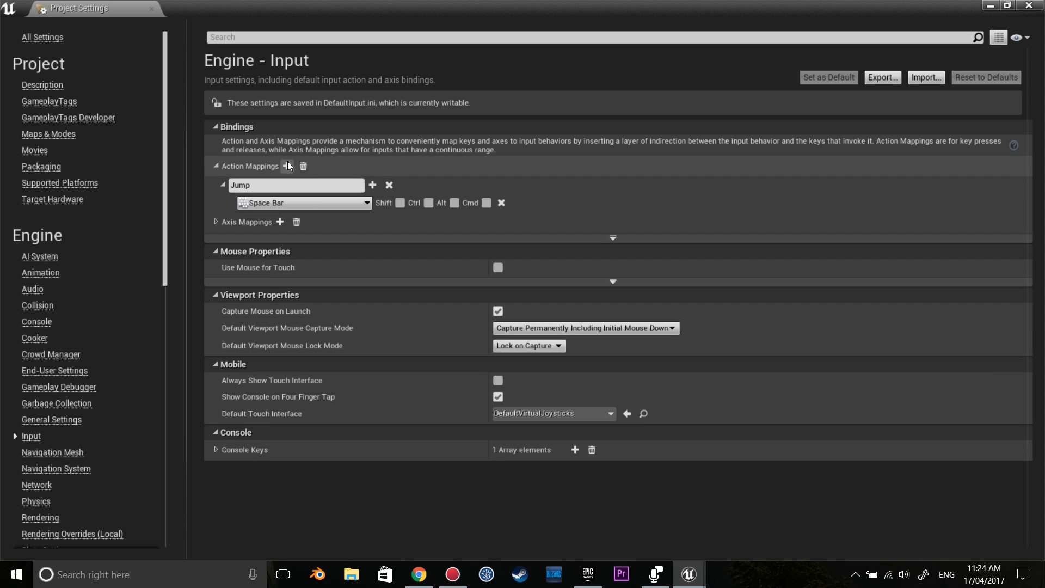
pyautogui.click(288, 166)
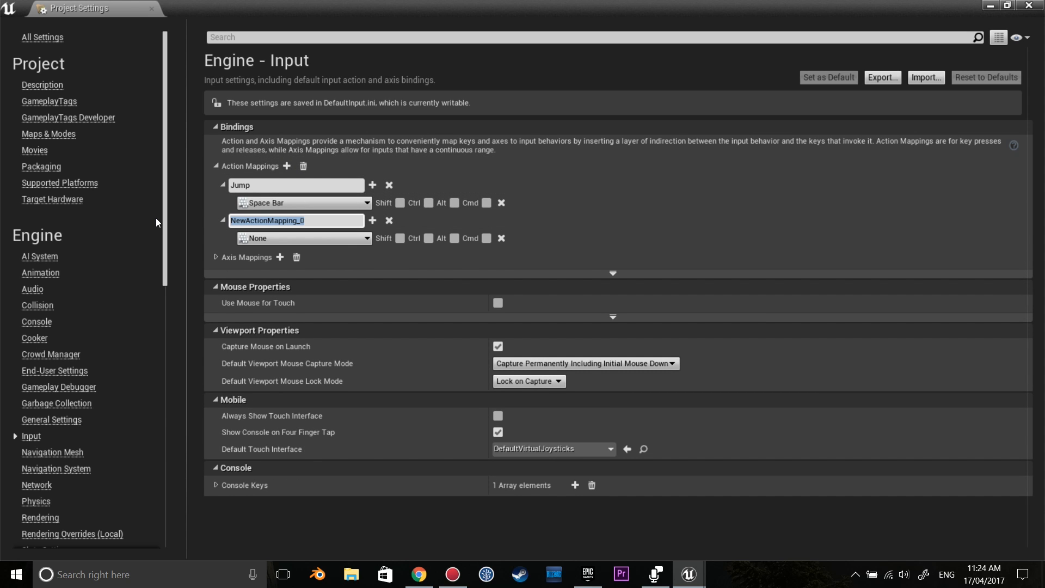
pyautogui.write('Shoot')
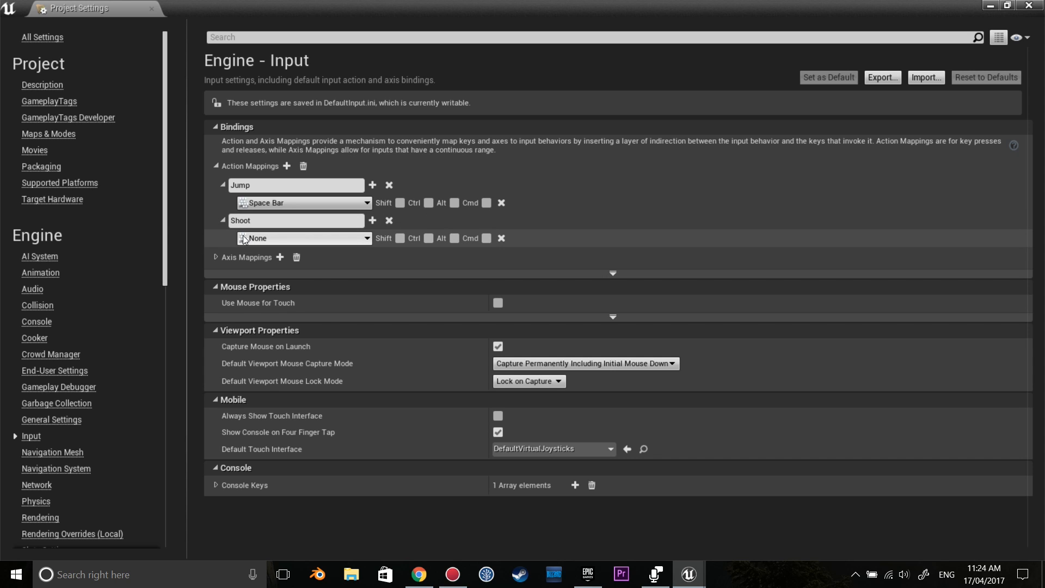
pyautogui.click(303, 238)
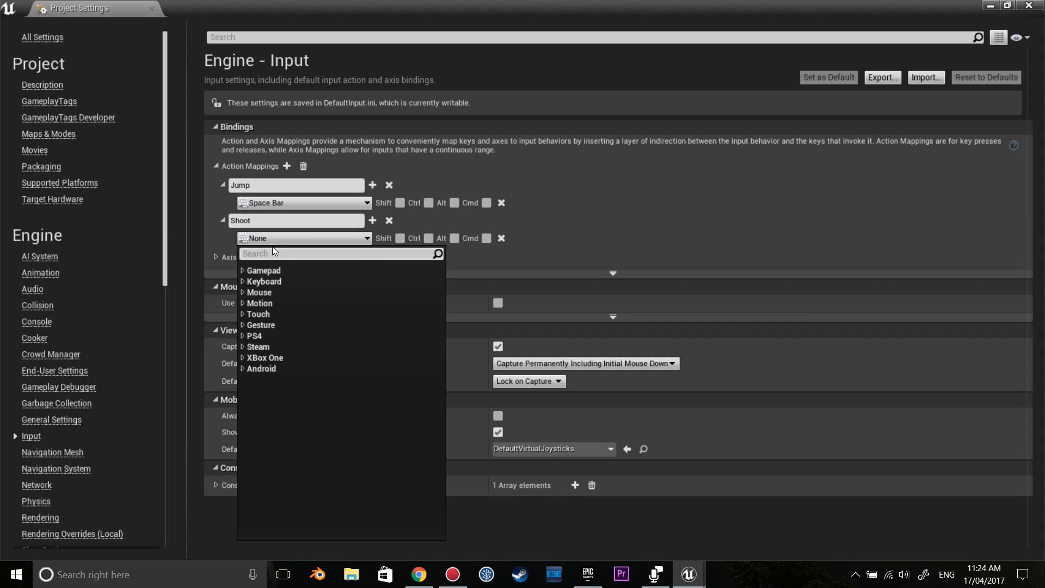
pyautogui.write('mouse')
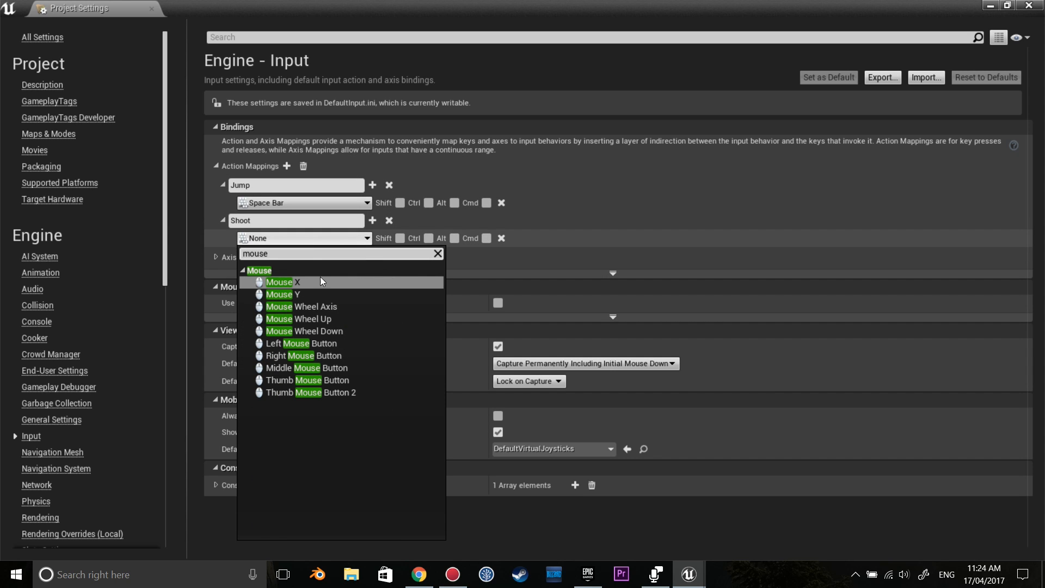
pyautogui.click(300, 344)
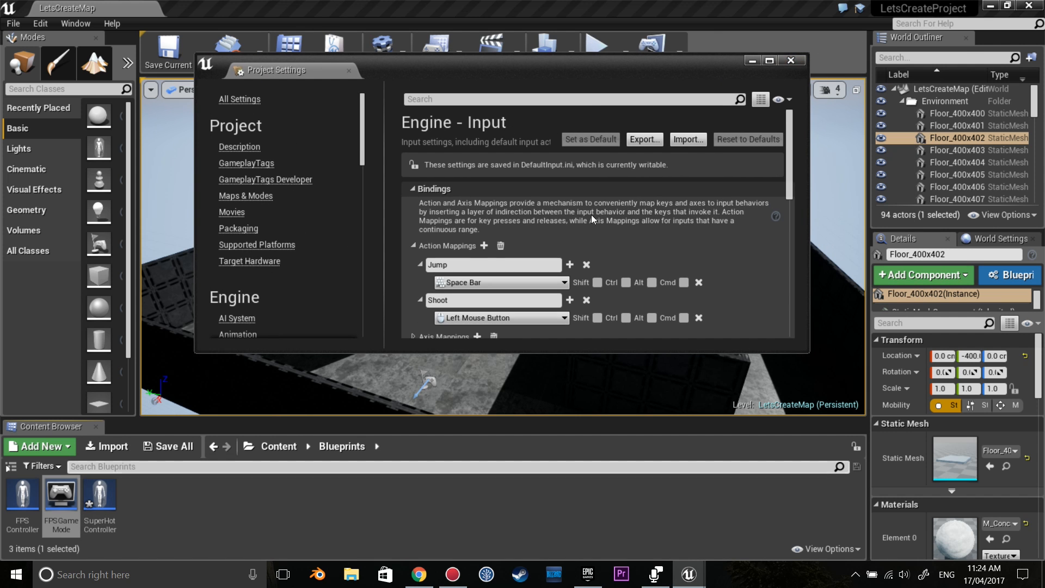
pyautogui.click(791, 60)
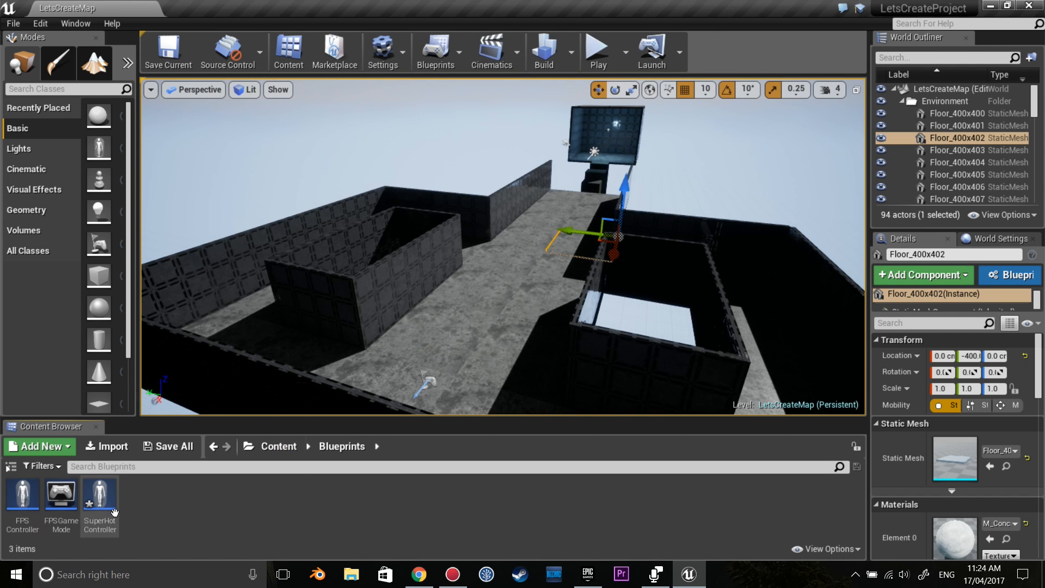
# Open SuperHotController, add an Event Tick node, and pan toward the movement input nodes
pyautogui.doubleClick(98, 493)
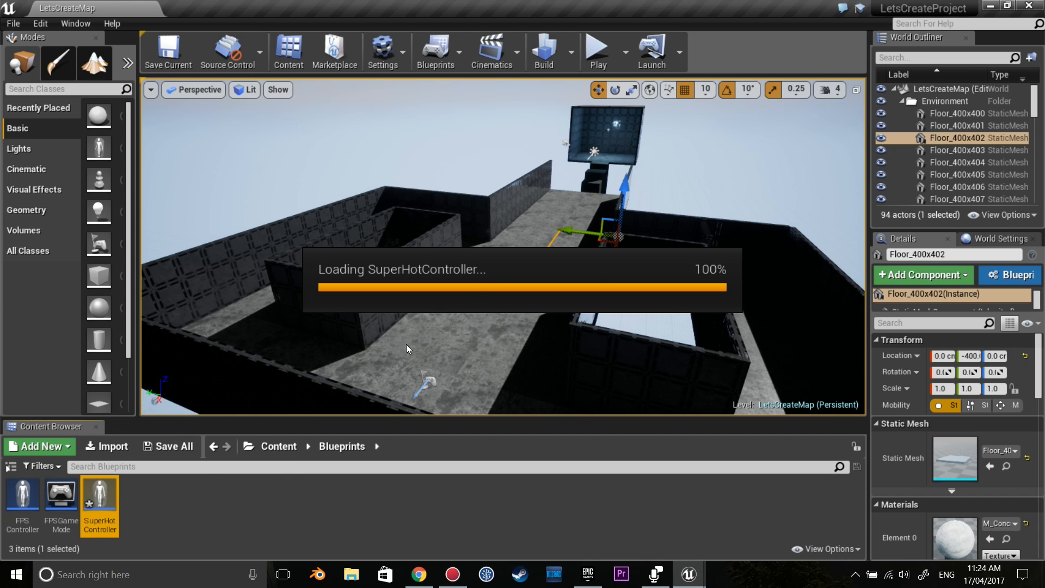
pyautogui.doubleClick(100, 506)
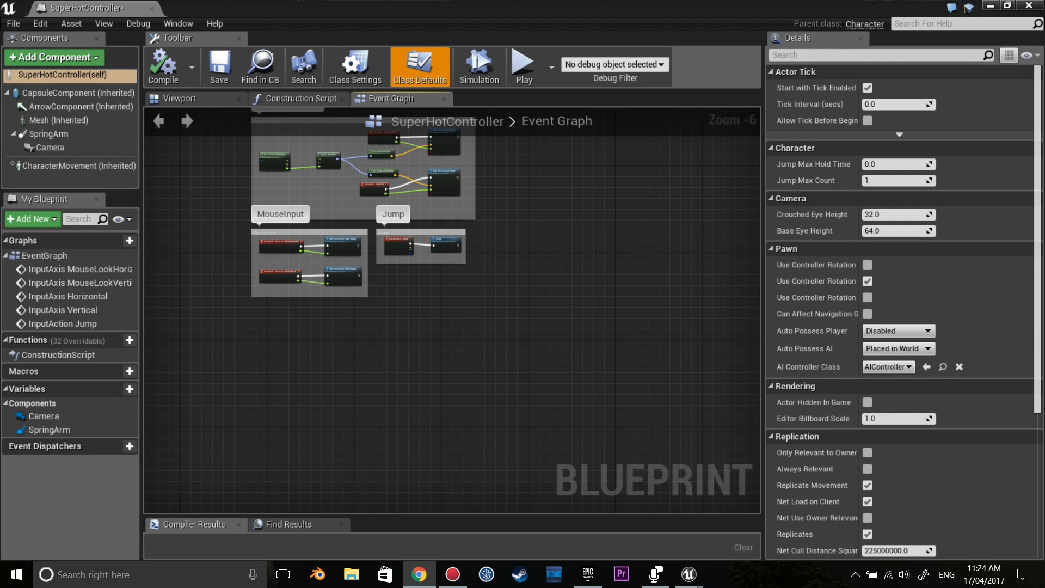
pyautogui.moveTo(529, 345)
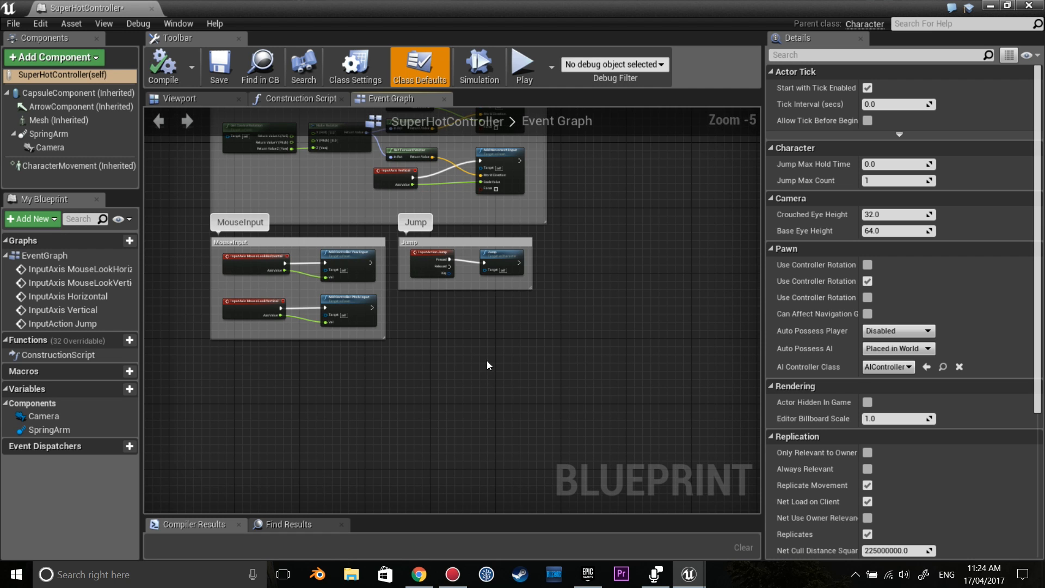
pyautogui.scroll(-3)
pyautogui.write('e')
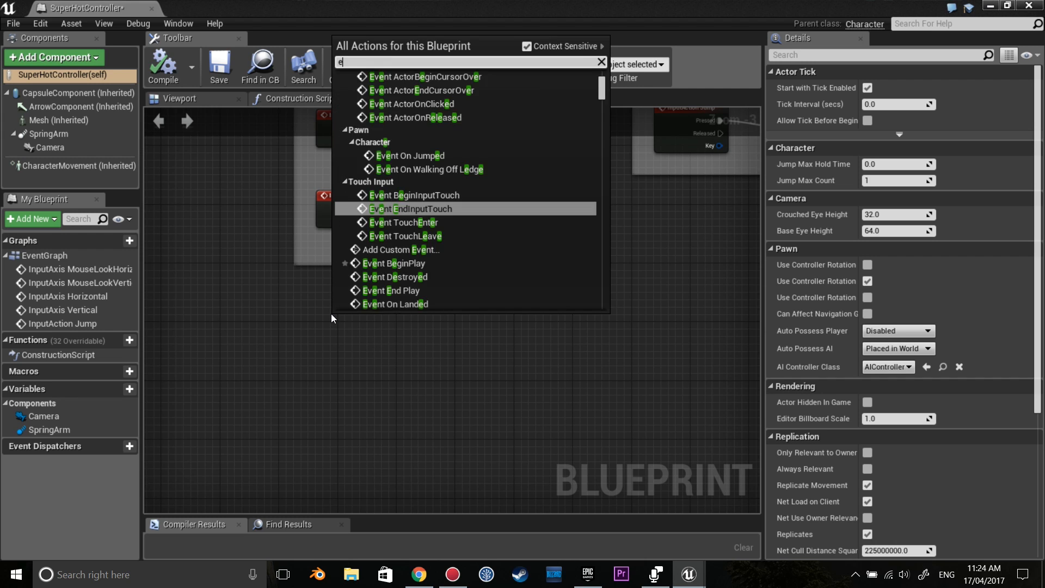
pyautogui.write('tick')
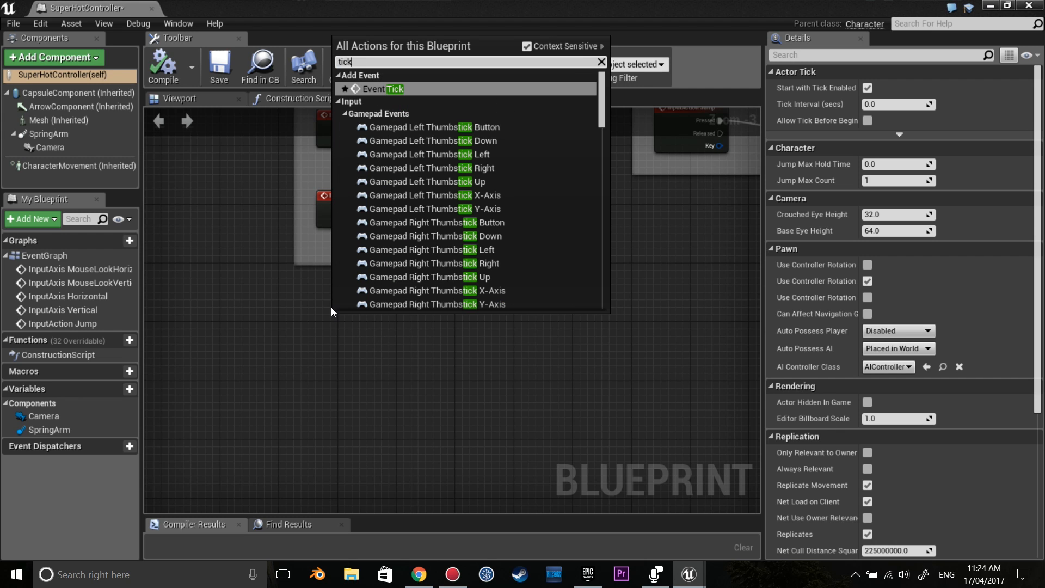
pyautogui.click(380, 88)
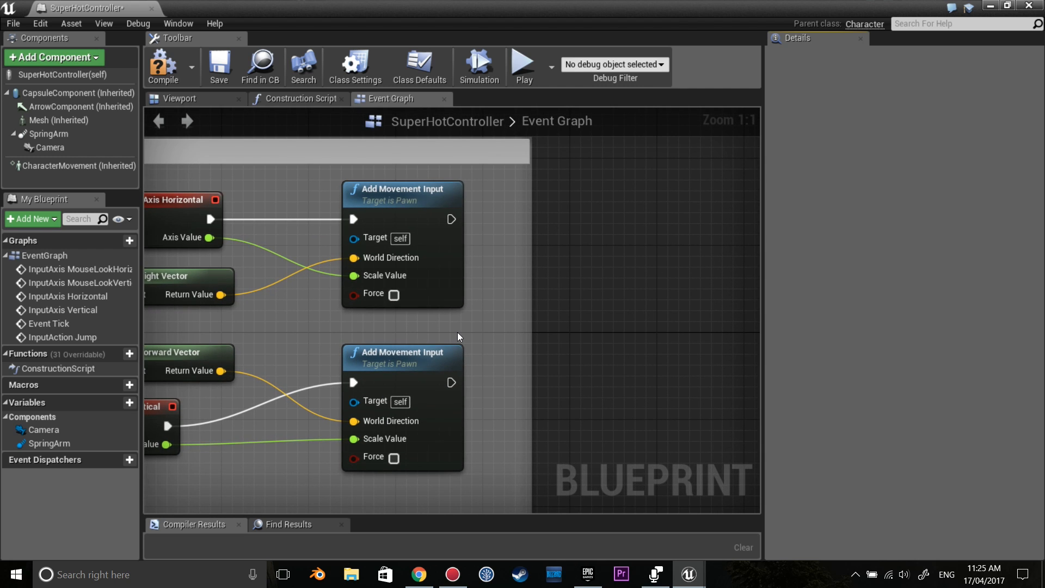
pyautogui.moveTo(458, 337); pyautogui.dragTo(523, 325)
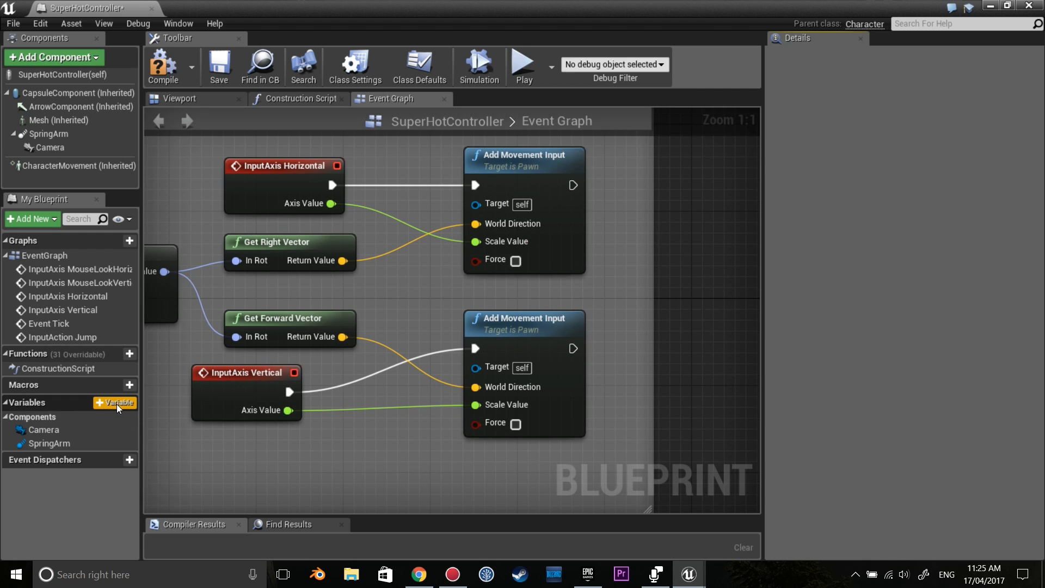
# Create a new blueprint variable named HAxis with type Float
pyautogui.click(115, 403)
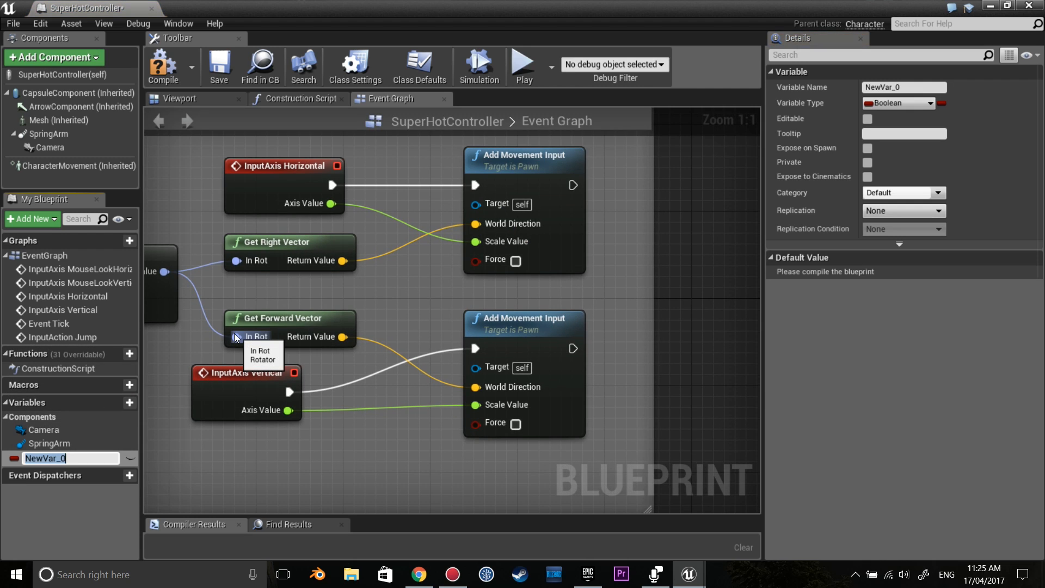
pyautogui.write('Ha')
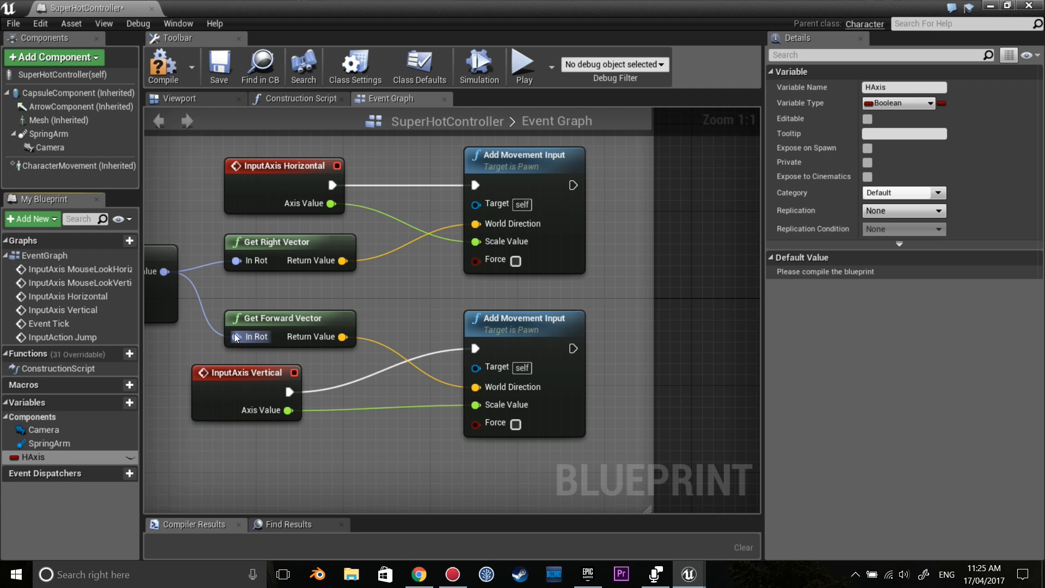
pyautogui.click(897, 103)
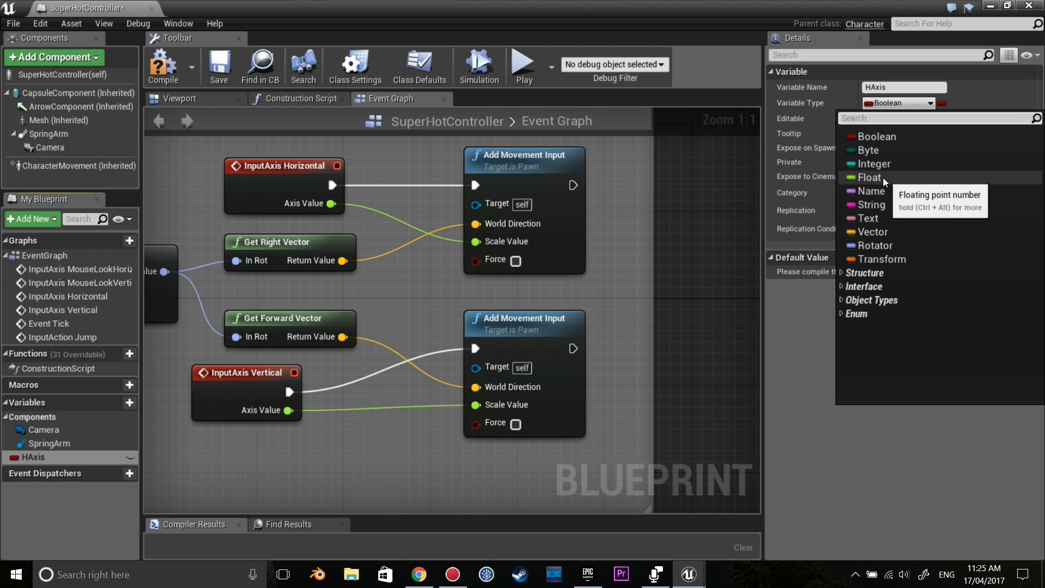
pyautogui.click(869, 177)
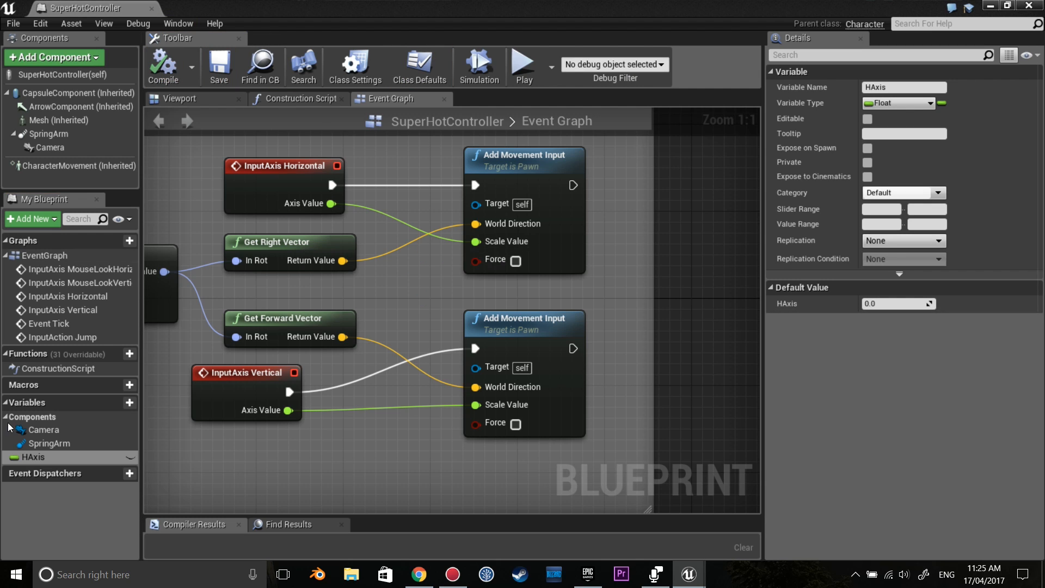
pyautogui.moveTo(440, 155)
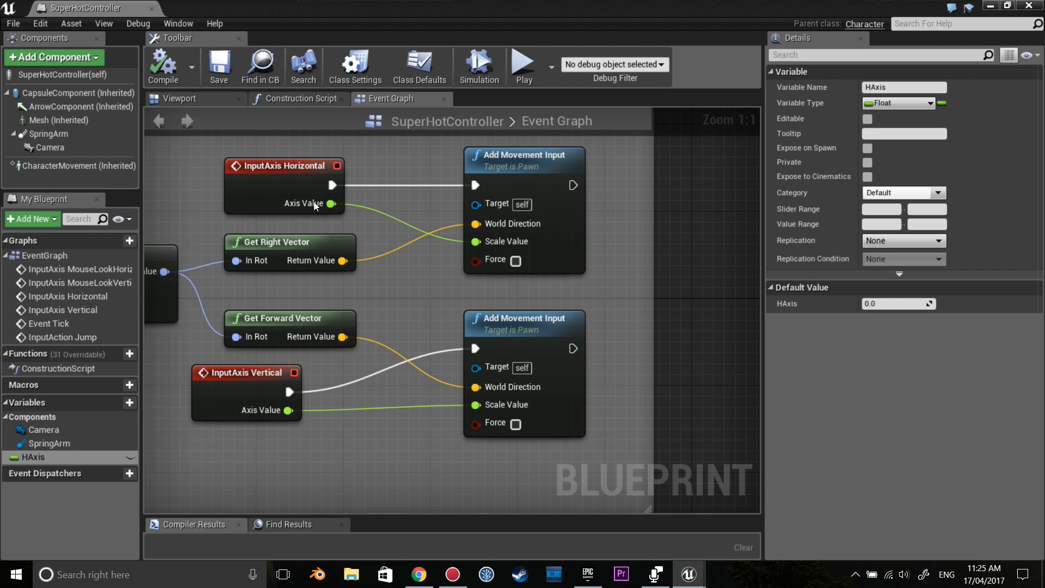
pyautogui.moveTo(612, 280)
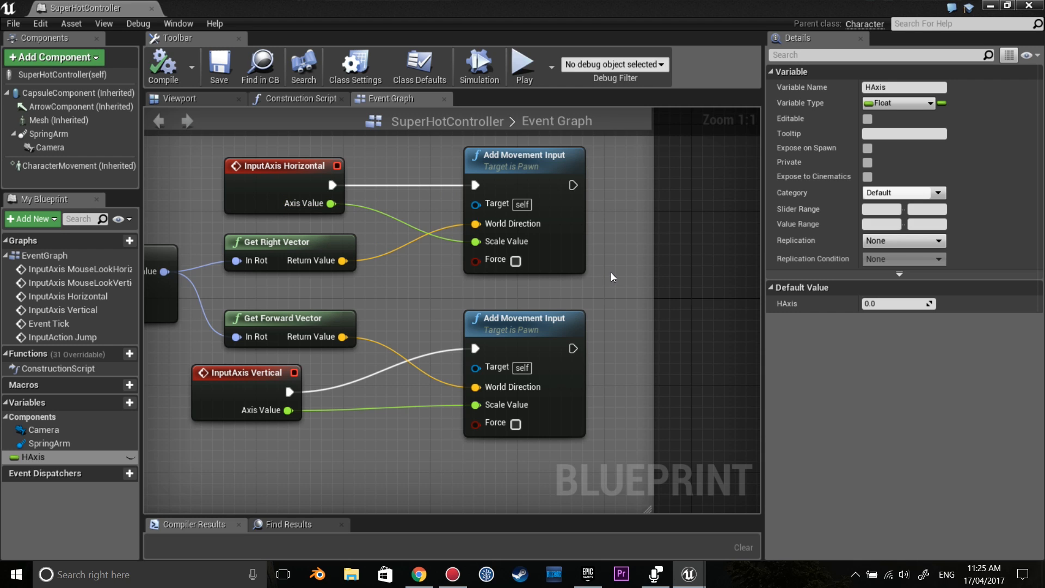
pyautogui.moveTo(611, 273)
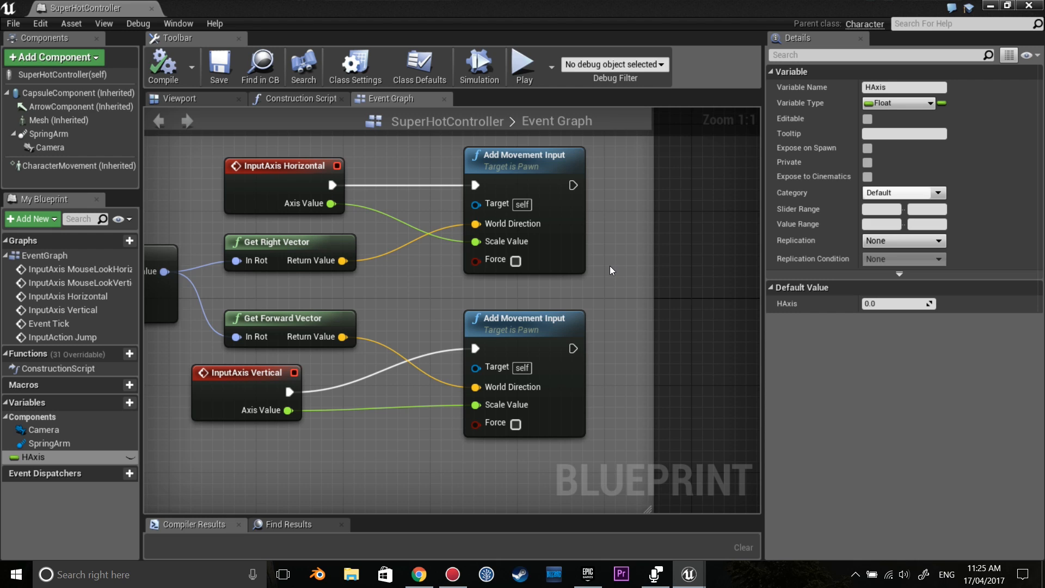
pyautogui.moveTo(608, 275)
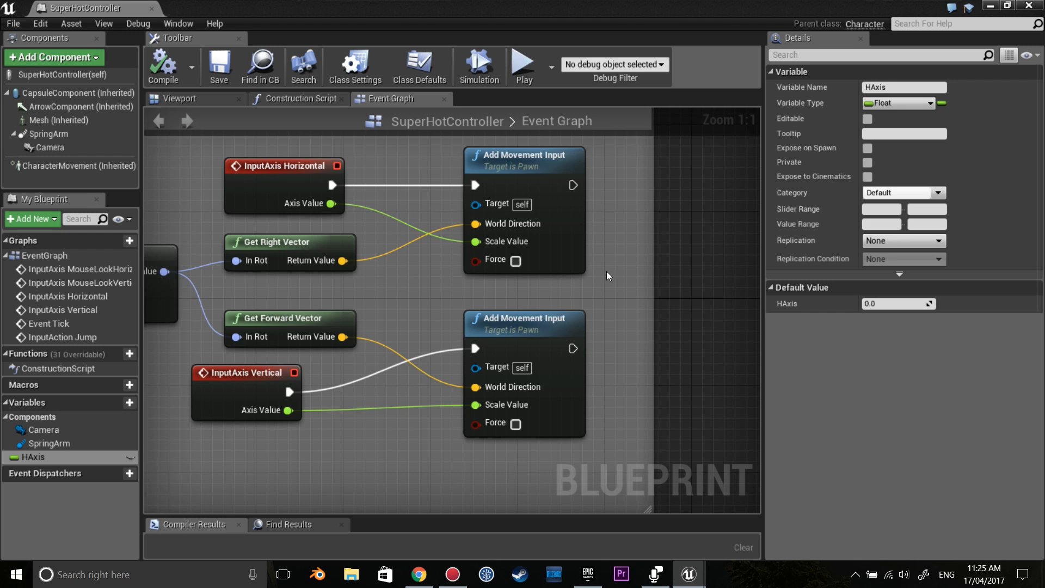
pyautogui.moveTo(603, 279)
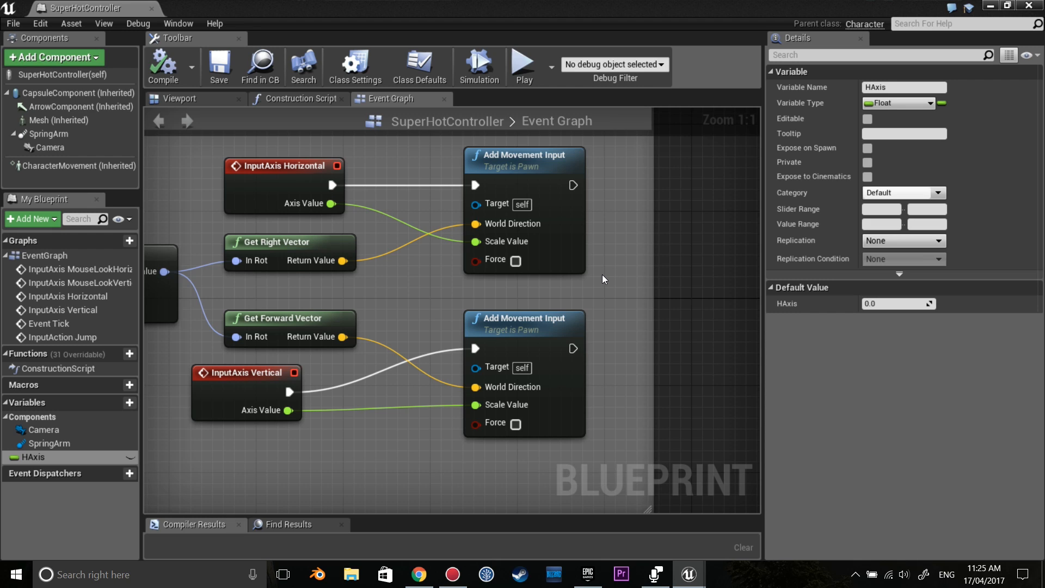
pyautogui.moveTo(5, 412)
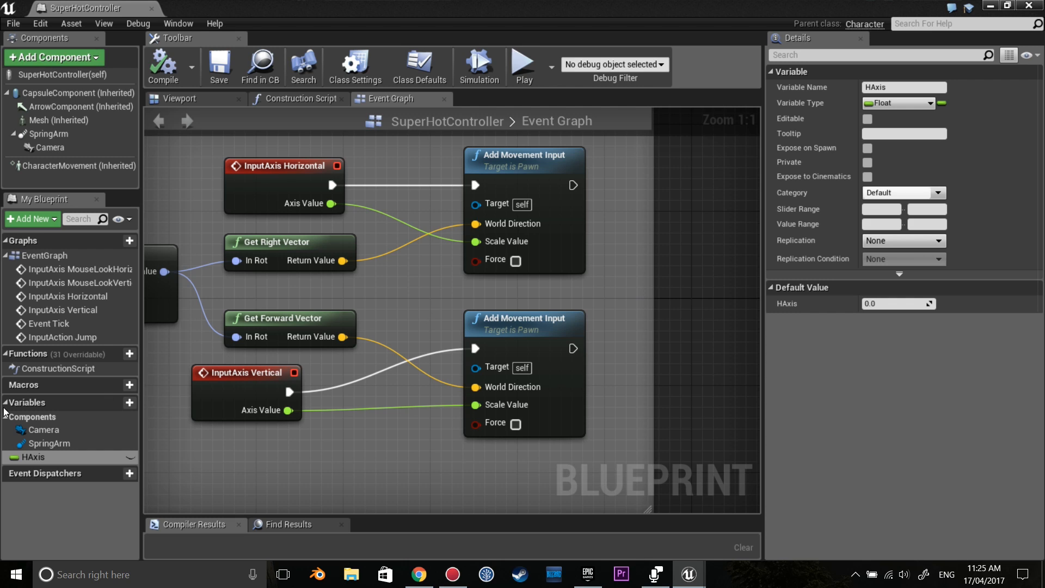
pyautogui.moveTo(47, 457)
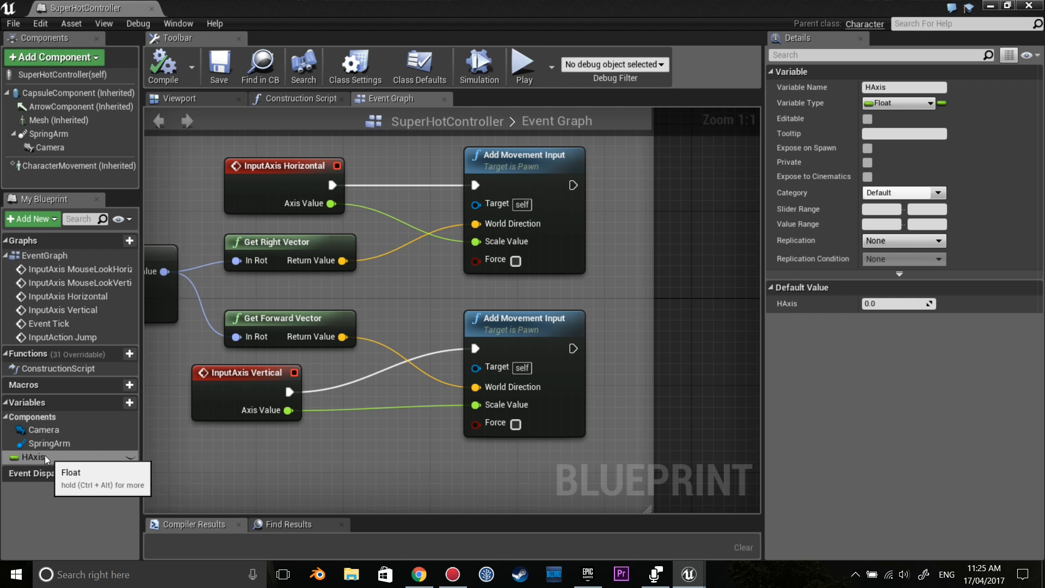
pyautogui.moveTo(48, 443)
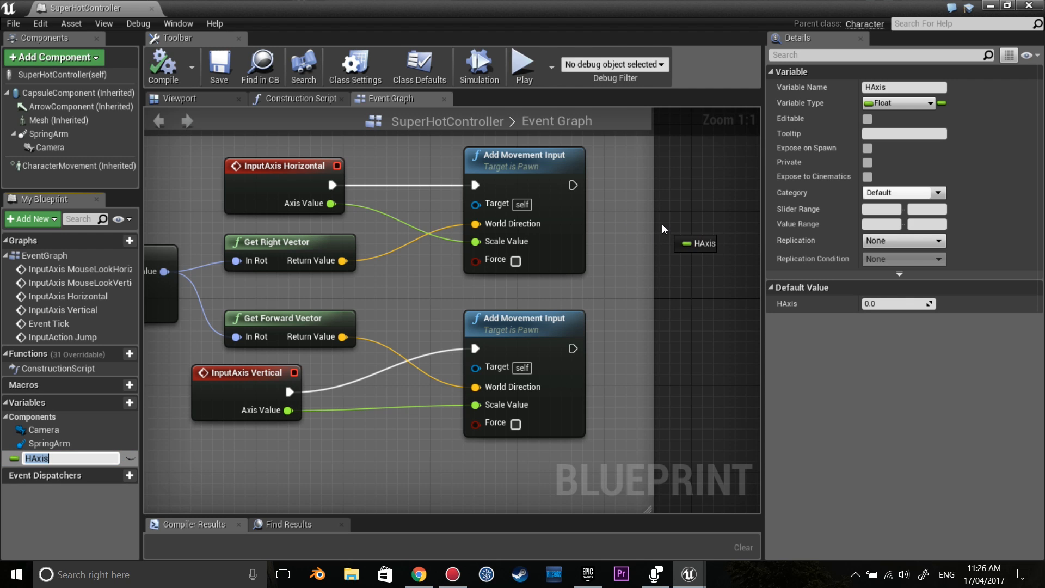
# Place HAxis as a Set node and add a new variable named VAxis
pyautogui.click(695, 243)
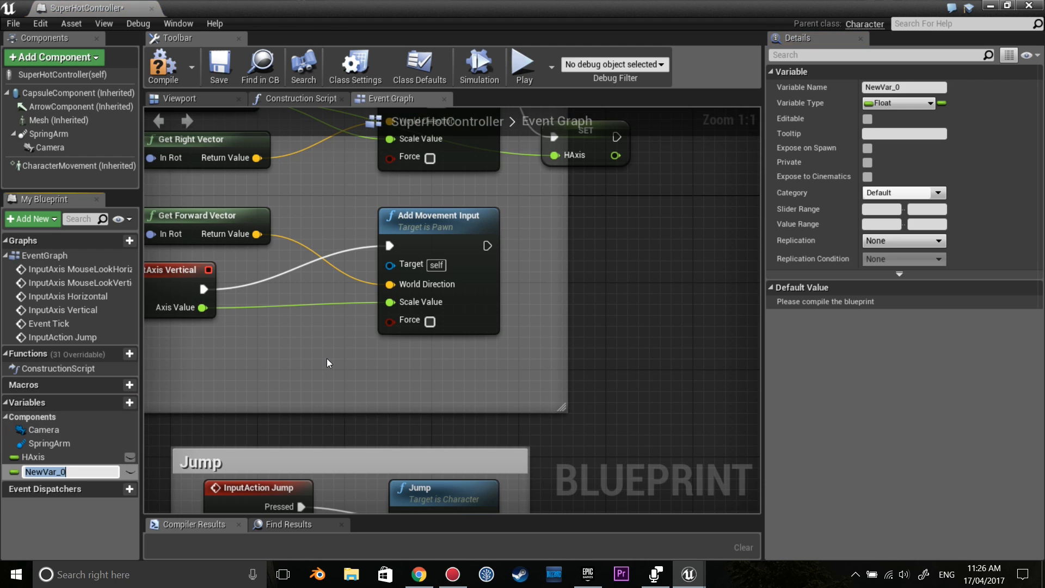
pyautogui.write('V')
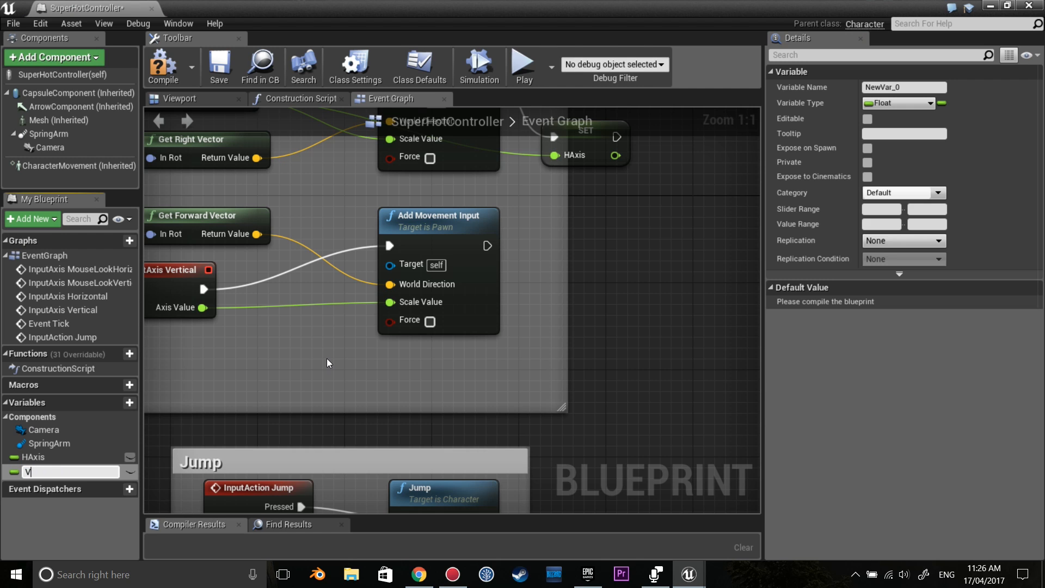
pyautogui.write('Axis')
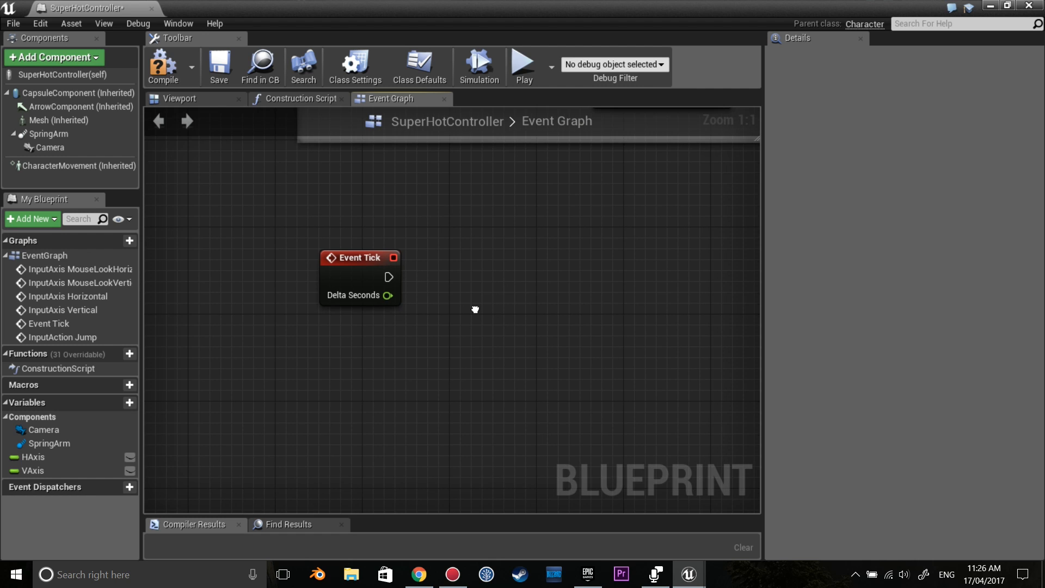
# Add a Branch after Event Tick driving Set Global Time Dilation nodes of 1 and 0.05
pyautogui.moveTo(393, 276); pyautogui.dragTo(366, 271)
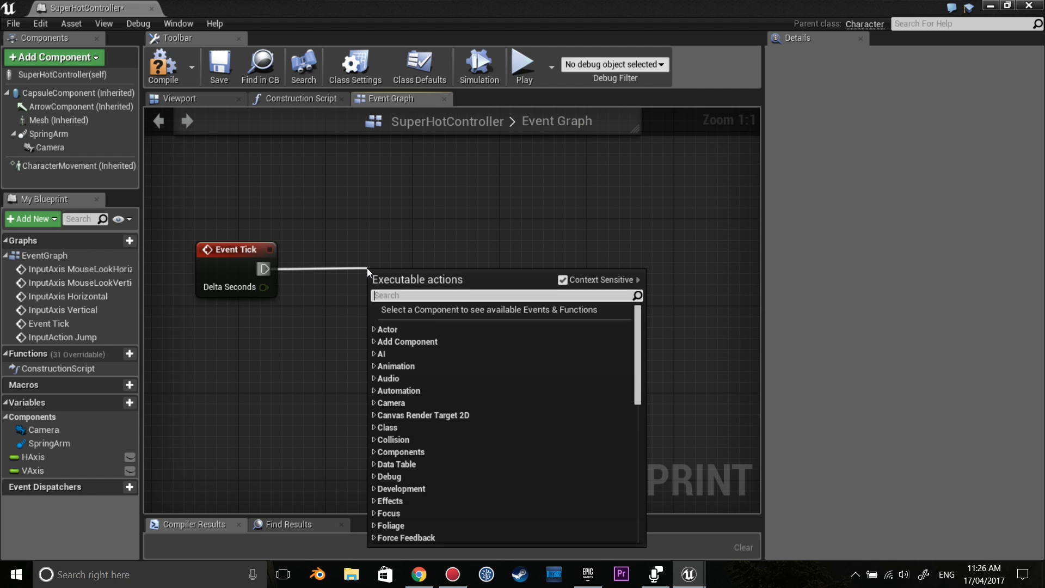
pyautogui.write('branch')
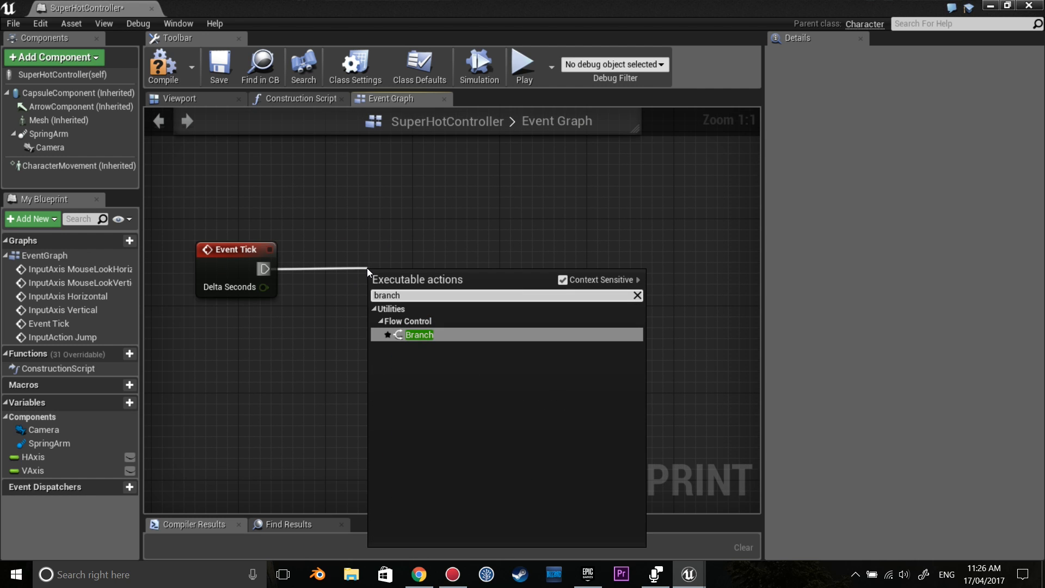
pyautogui.click(419, 334)
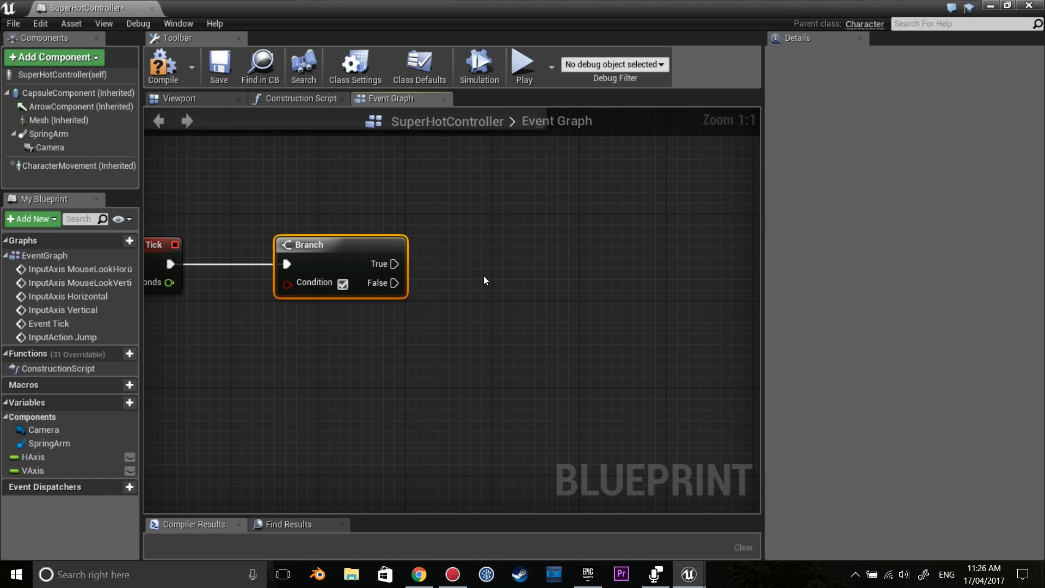
pyautogui.moveTo(395, 264); pyautogui.dragTo(466, 265)
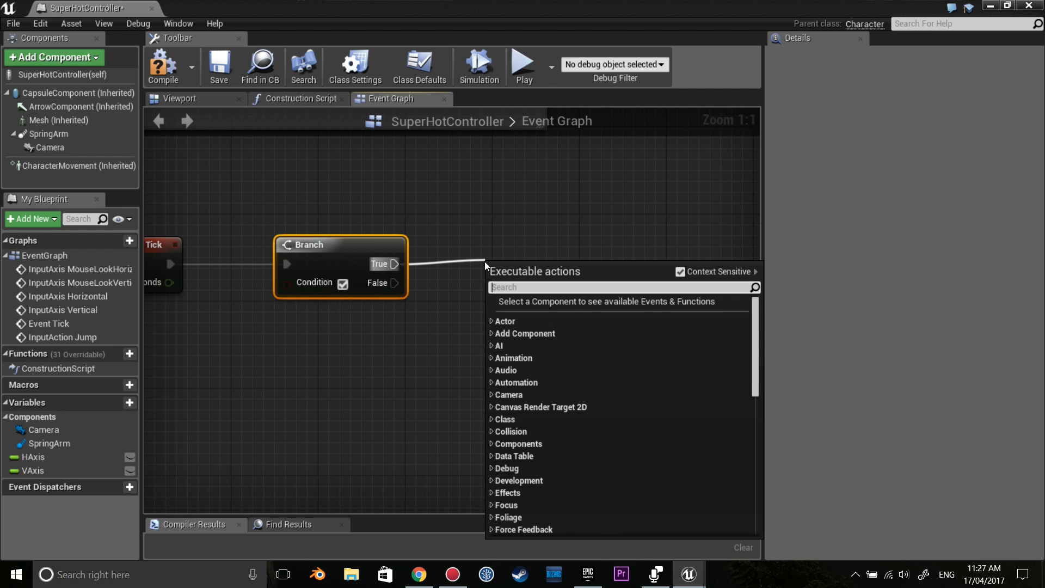
pyautogui.write('settime')
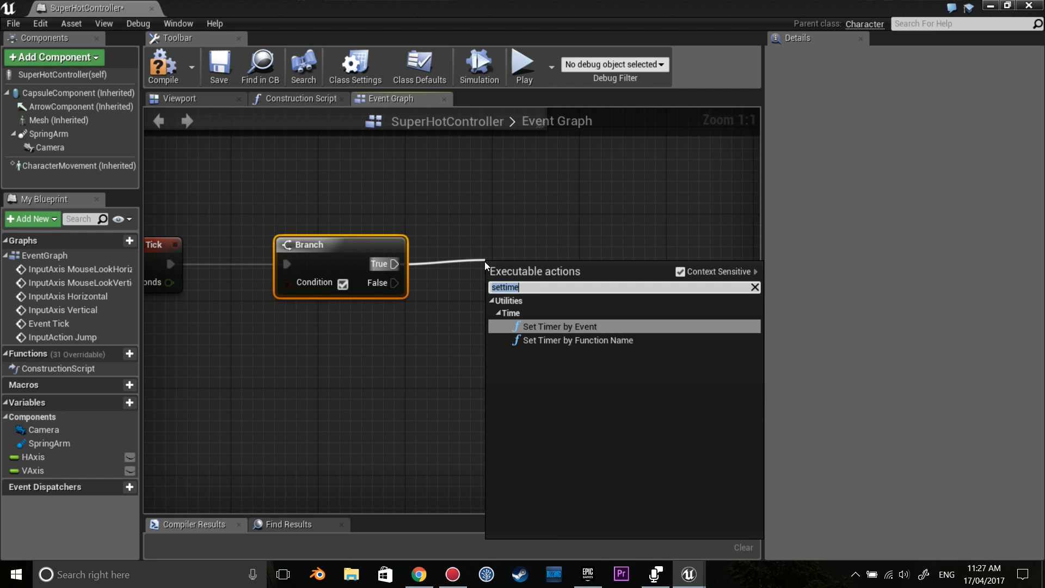
pyautogui.write('set gl')
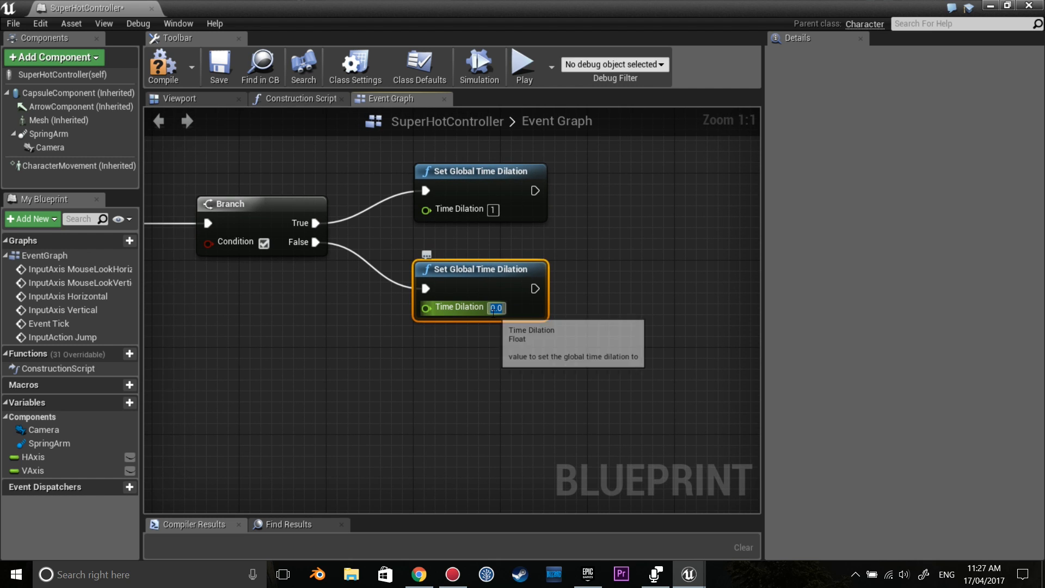
pyautogui.write('0.05')
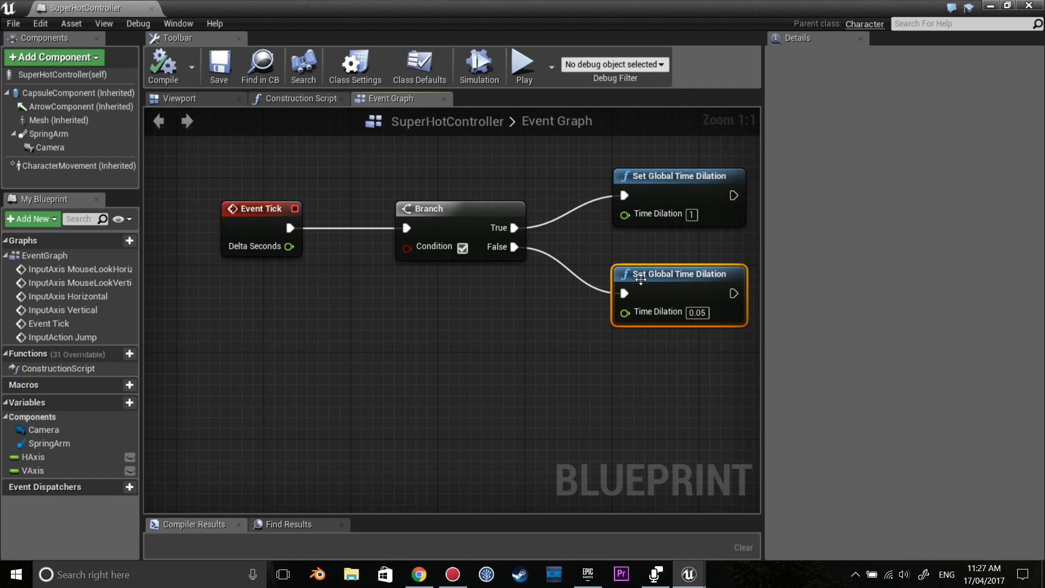
pyautogui.moveTo(431, 344)
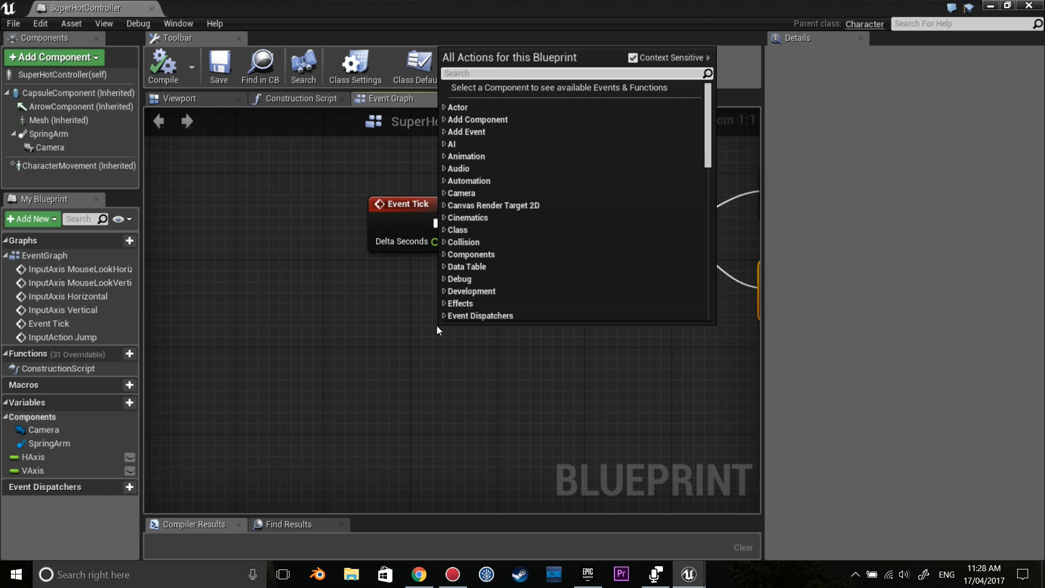
# Add float != 0.0 comparisons on the HAxis and VAxis getters
pyautogui.write('!=')
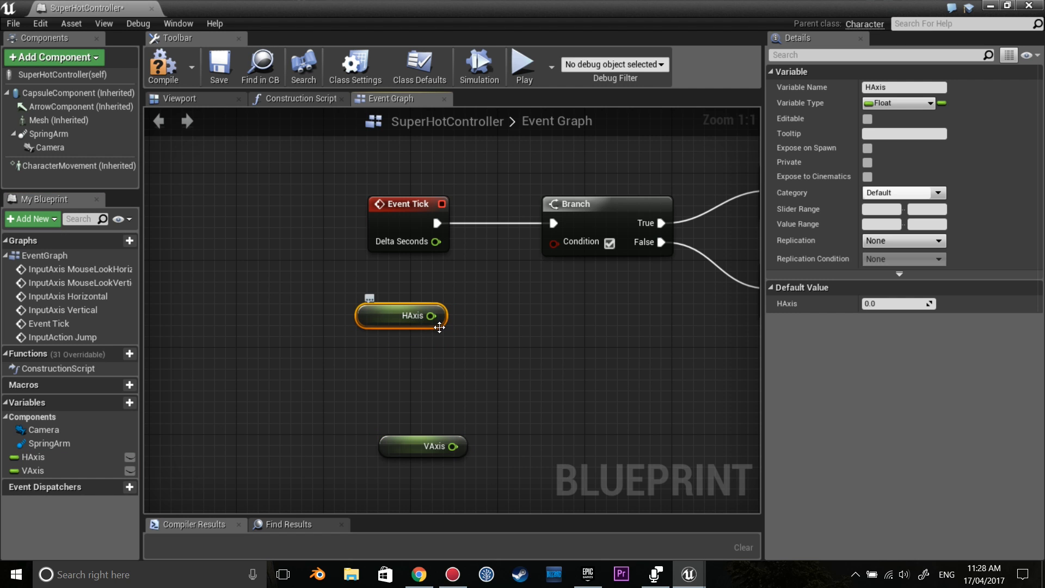
pyautogui.moveTo(437, 315); pyautogui.dragTo(523, 329)
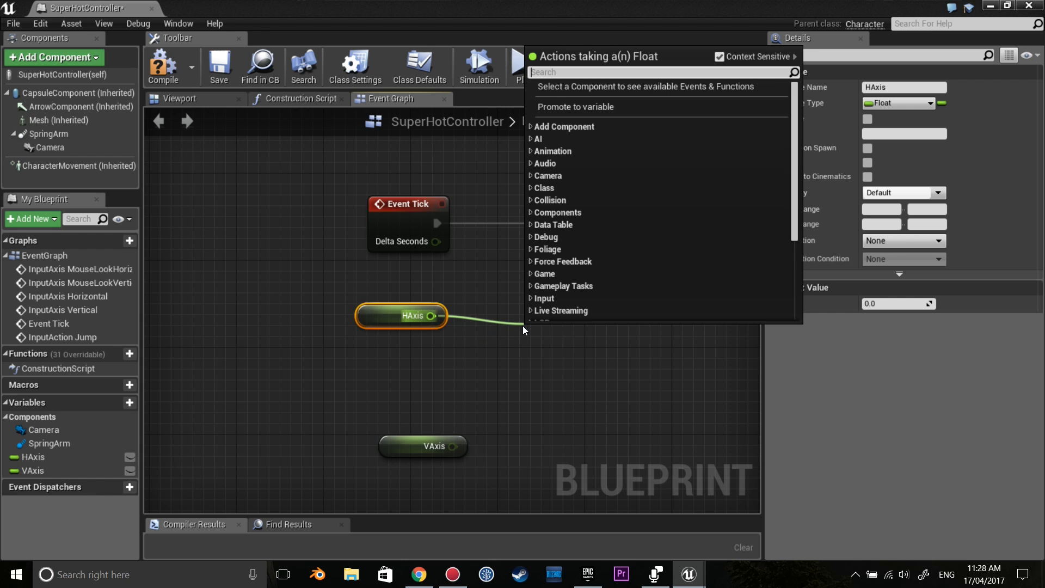
pyautogui.write('!=')
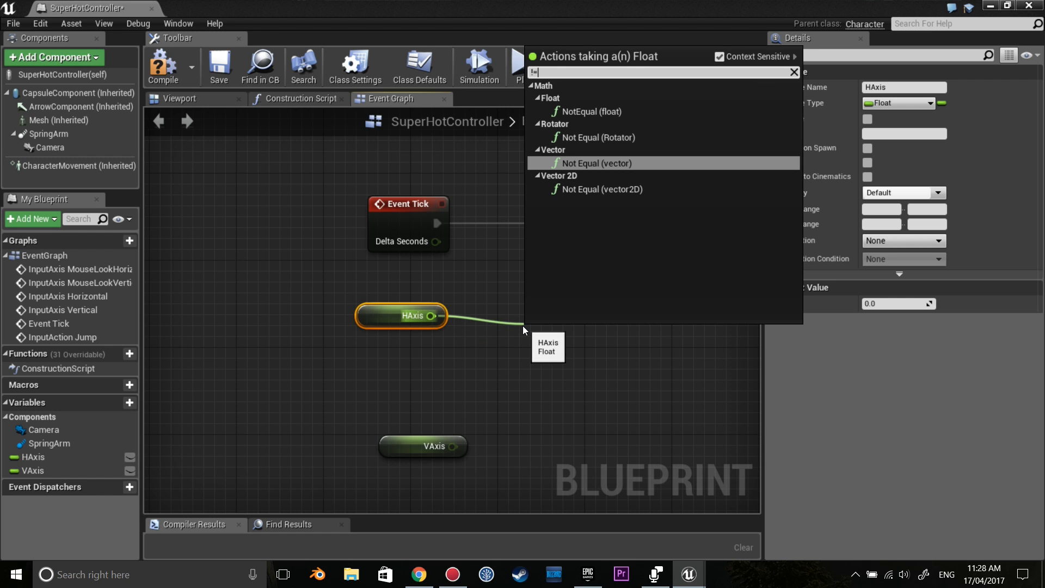
pyautogui.moveTo(589, 111)
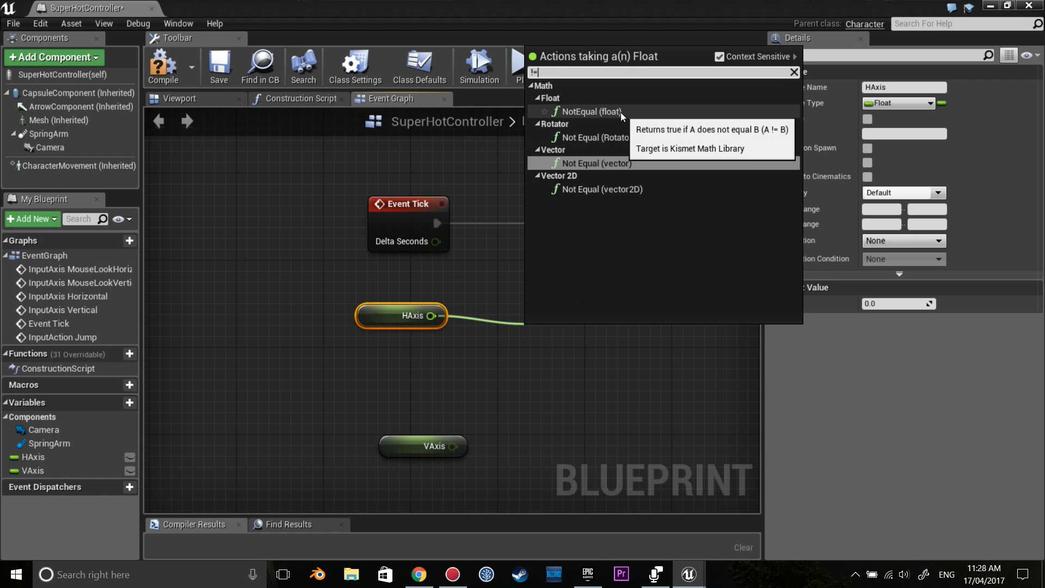
pyautogui.click(593, 111)
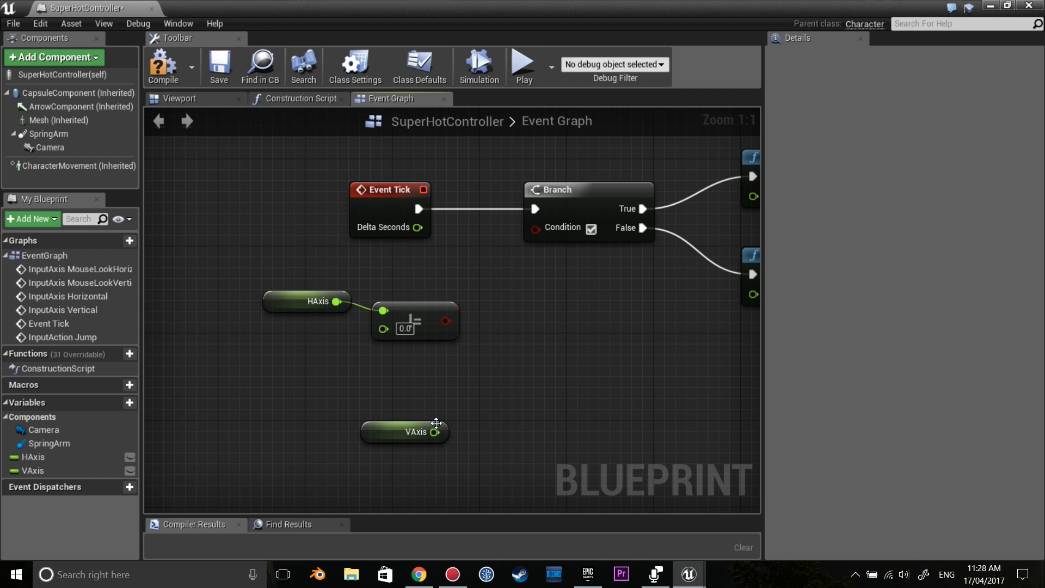
pyautogui.moveTo(436, 432); pyautogui.dragTo(412, 439)
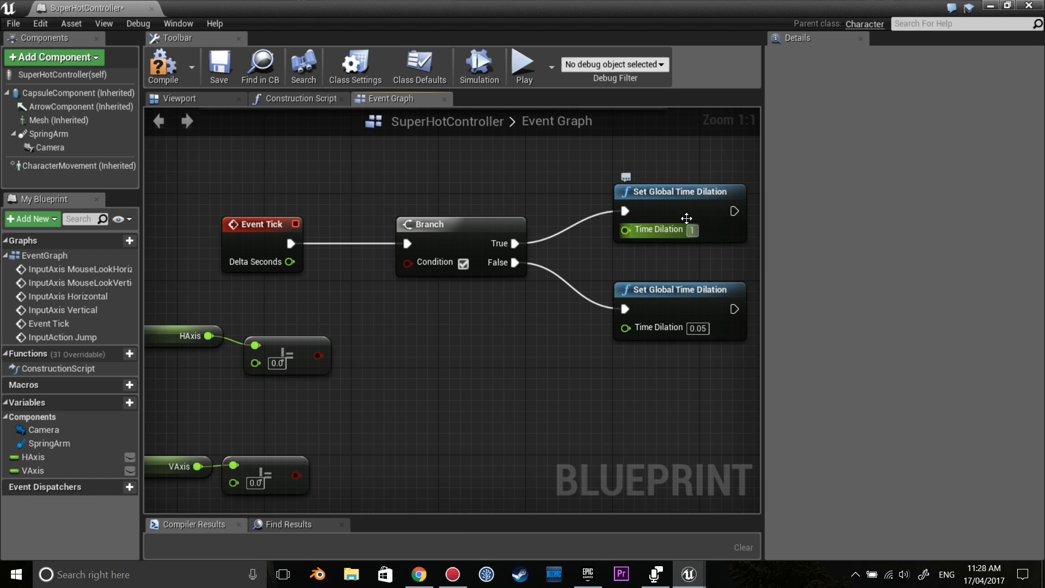
pyautogui.moveTo(363, 331)
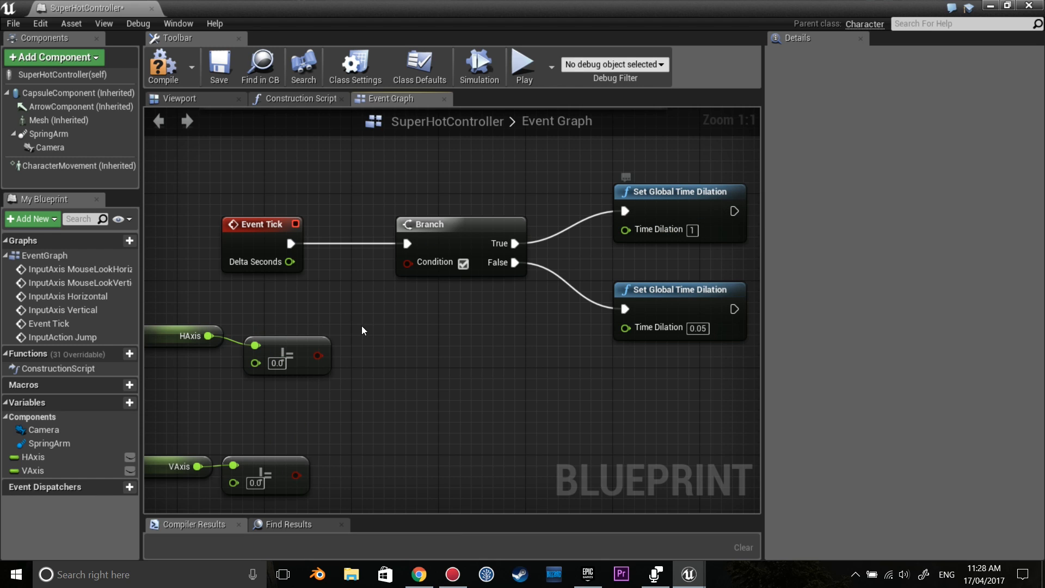
pyautogui.moveTo(295, 359)
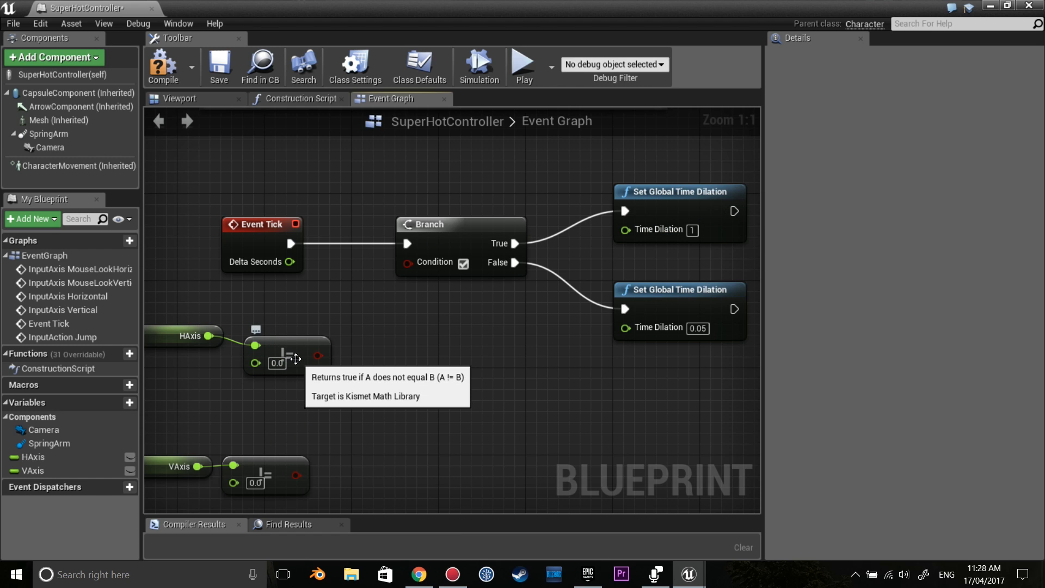
pyautogui.moveTo(705, 285)
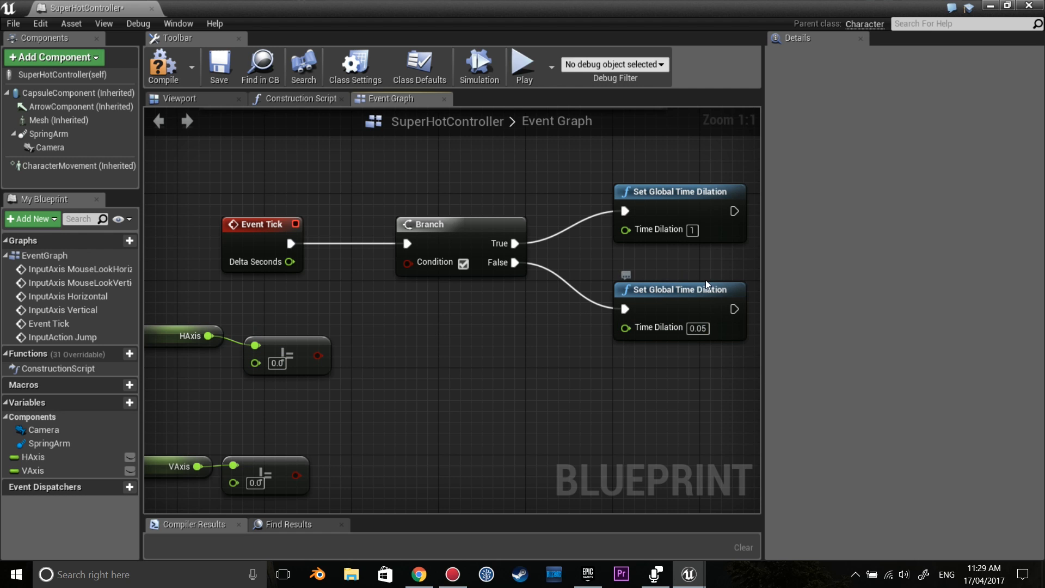
# Join both != results in an OR Boolean node wired to the Branch Condition
pyautogui.moveTo(306, 356); pyautogui.dragTo(385, 356)
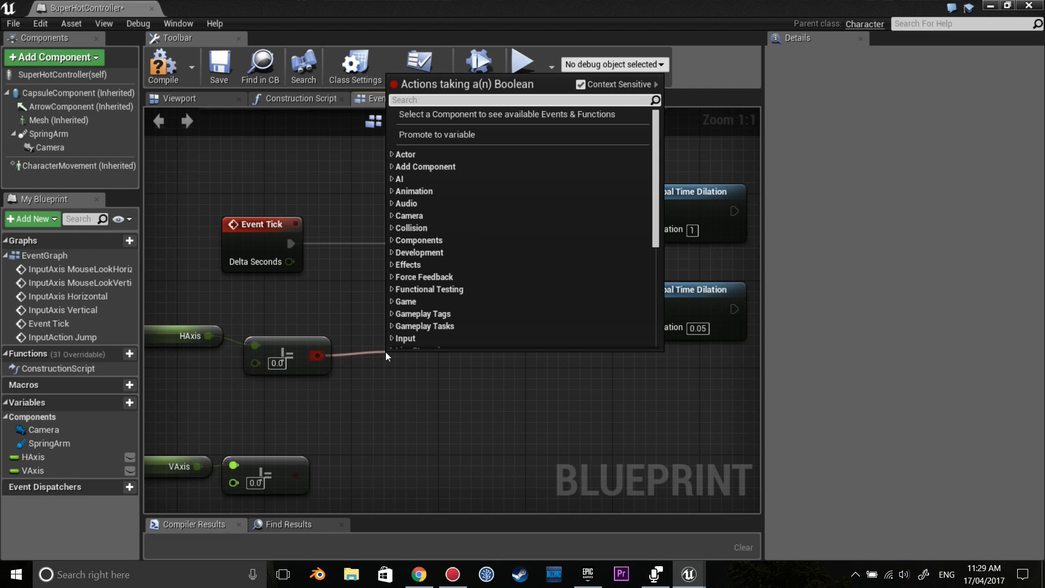
pyautogui.write('or')
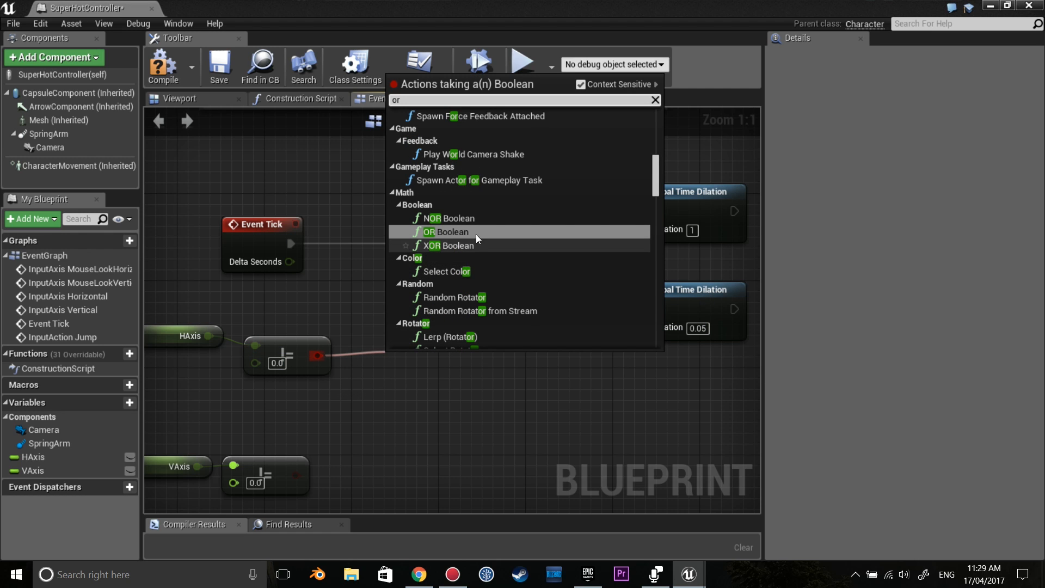
pyautogui.click(448, 231)
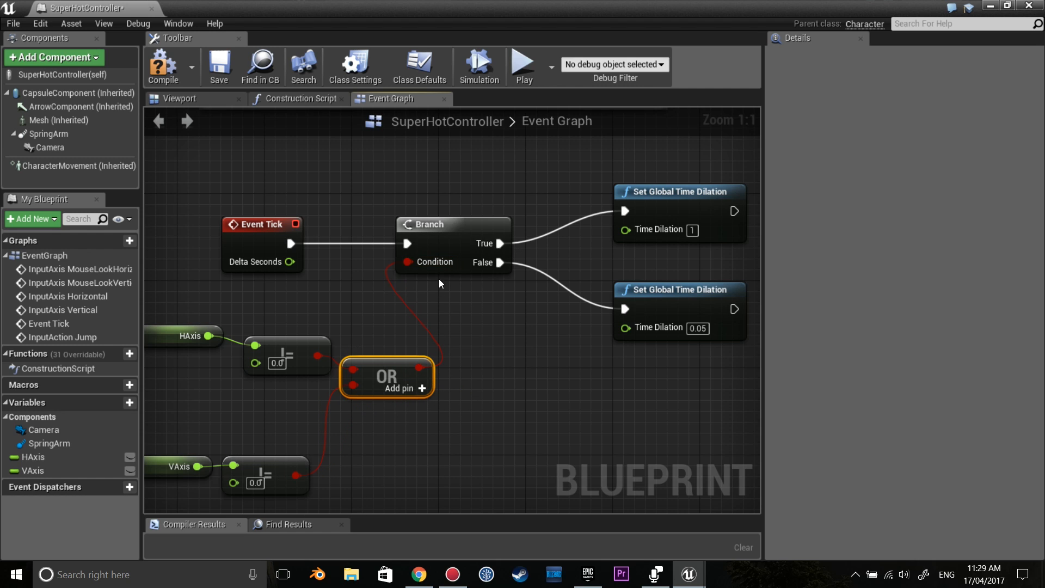
pyautogui.moveTo(440, 283); pyautogui.dragTo(383, 333)
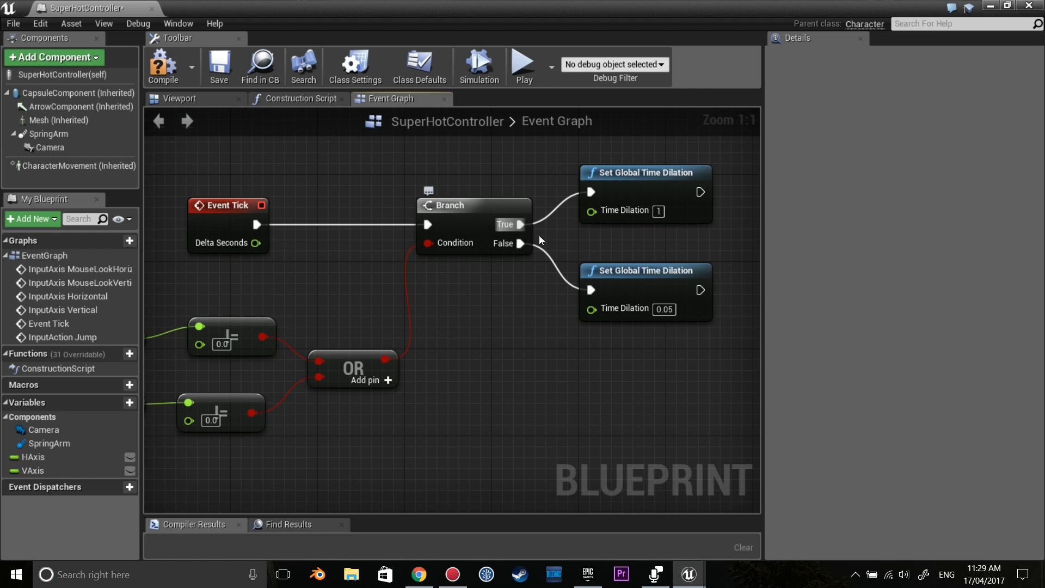
pyautogui.moveTo(285, 342)
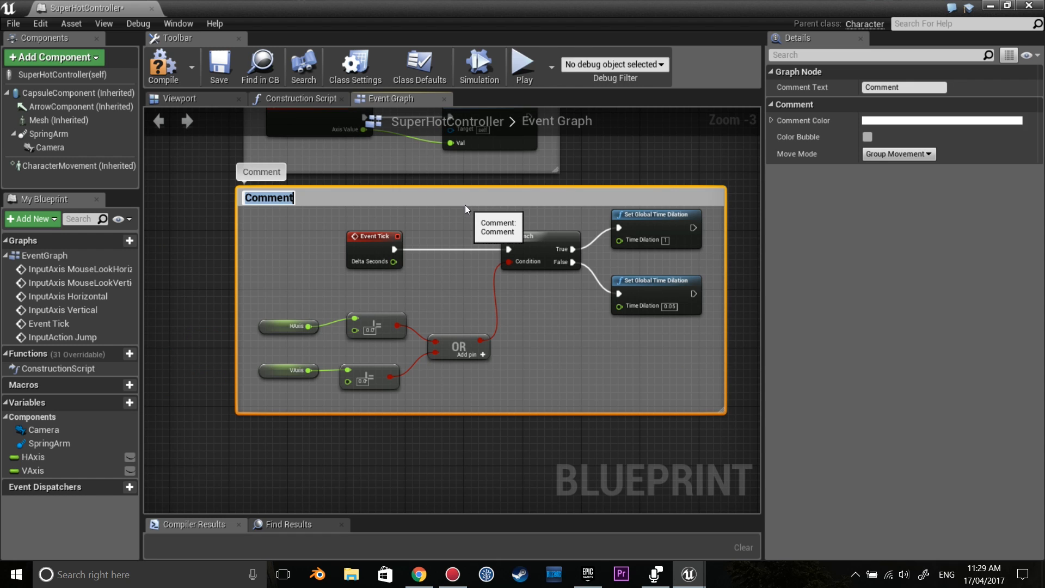
# Name the comment around the time-dilation nodes 'BulletTime'
pyautogui.write('BulletTime')
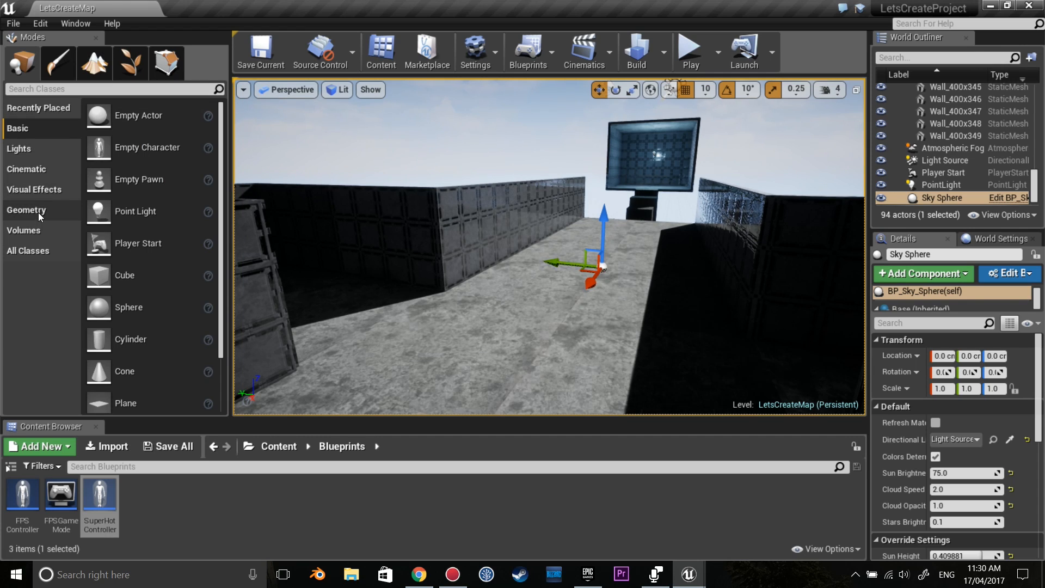
# Place Cube, Cube2 and Cube3 from the Basic shapes with Simulate Physics enabled
pyautogui.click(27, 210)
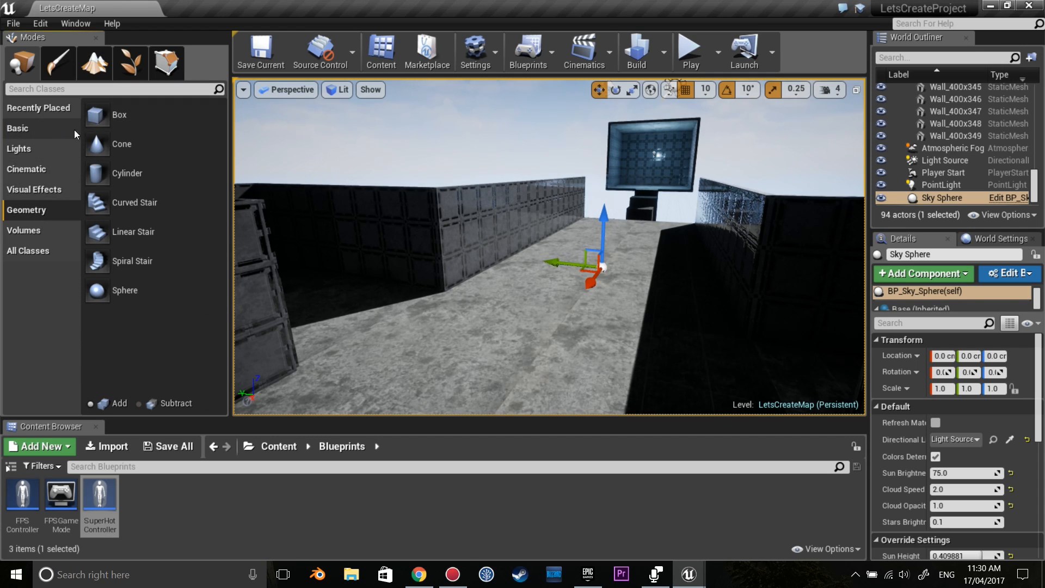
pyautogui.click(120, 115)
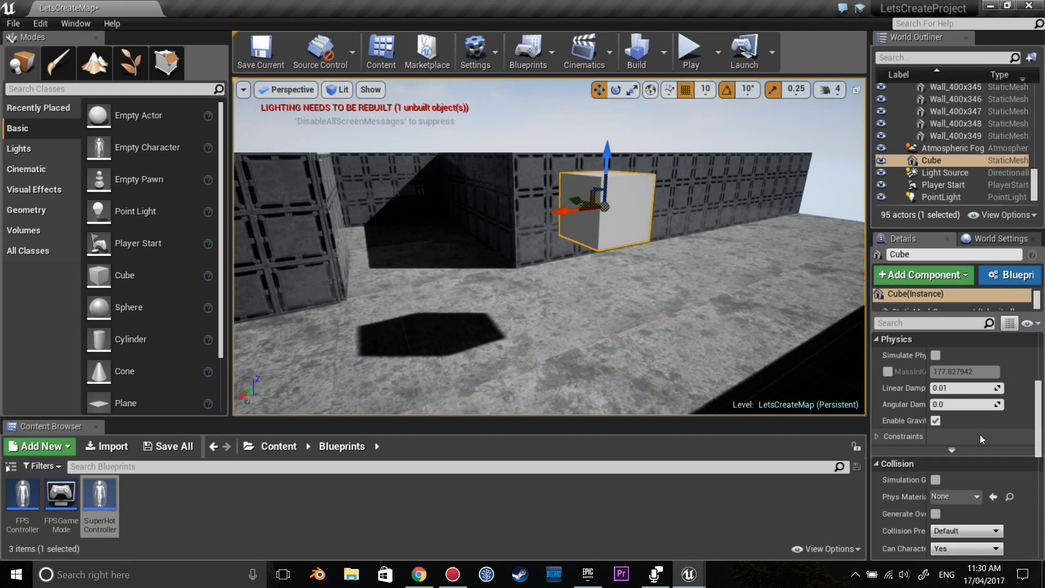
pyautogui.click(935, 356)
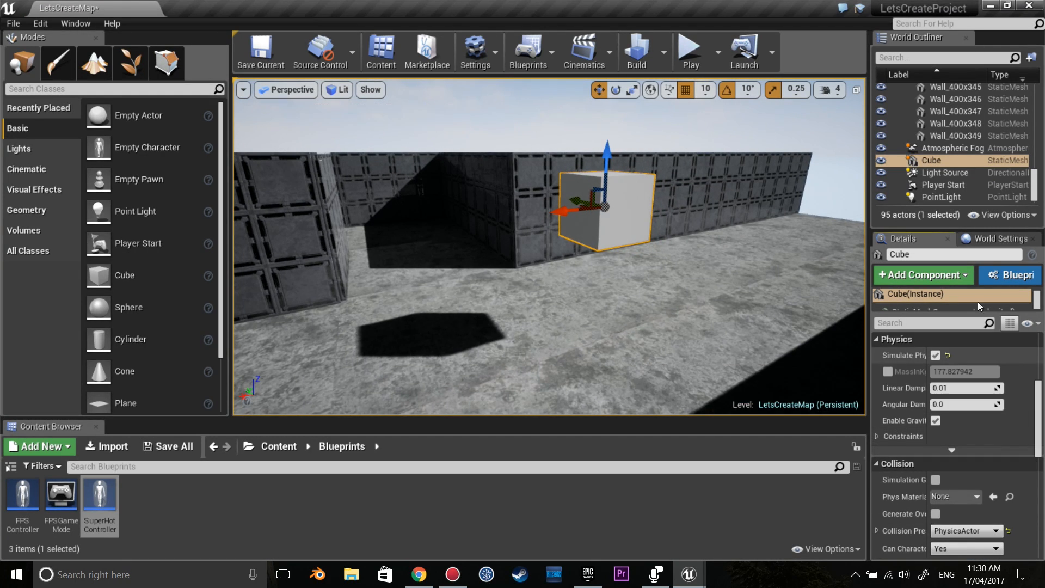
pyautogui.scroll(-3)
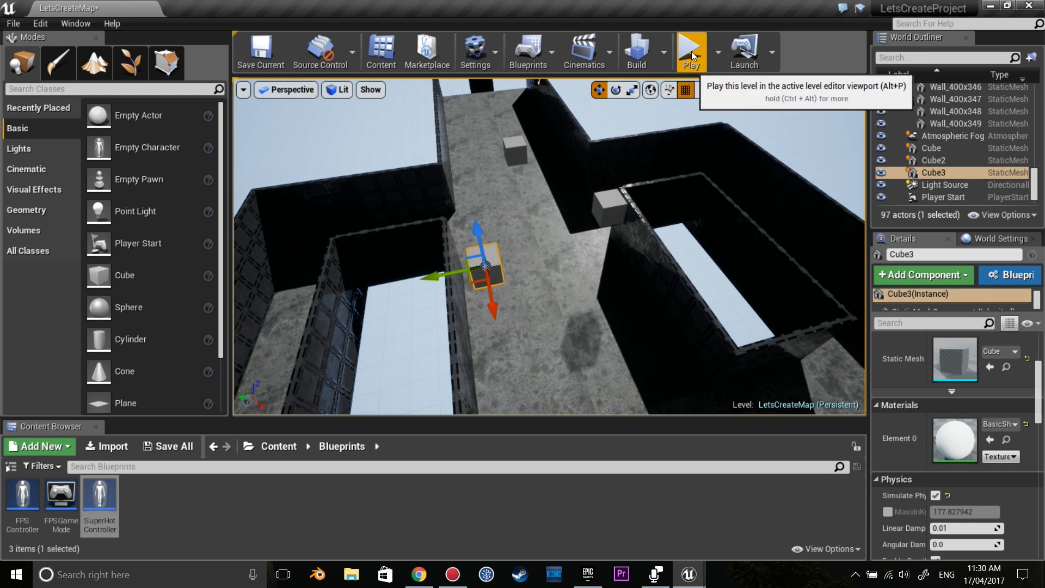
# Play the level to watch how the three physics cubes behave
pyautogui.click(691, 47)
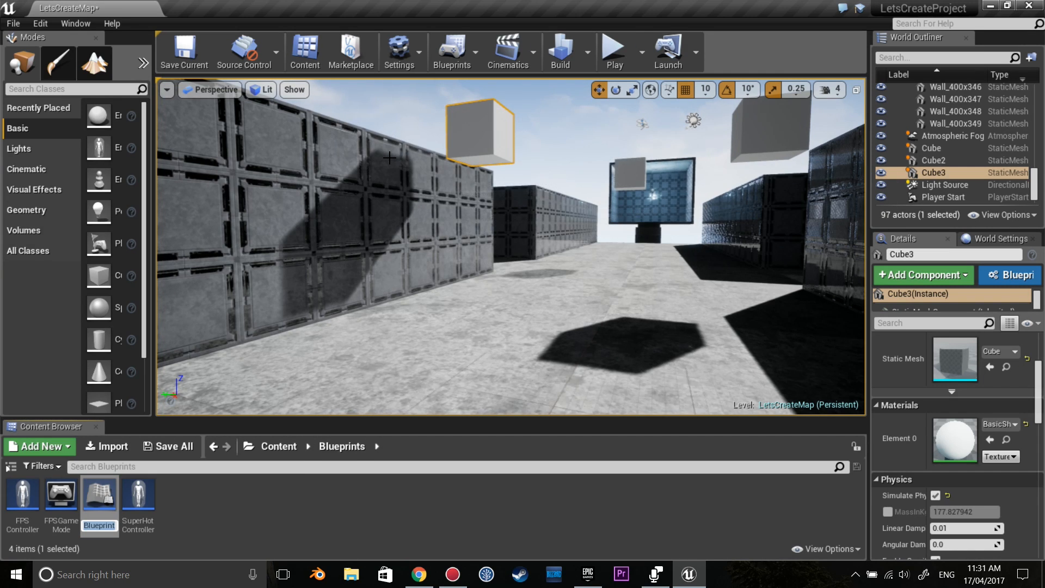
# Name the new Actor Blueprint SuperHotBullet and open it in the blueprint editor
pyautogui.write('Bullet')
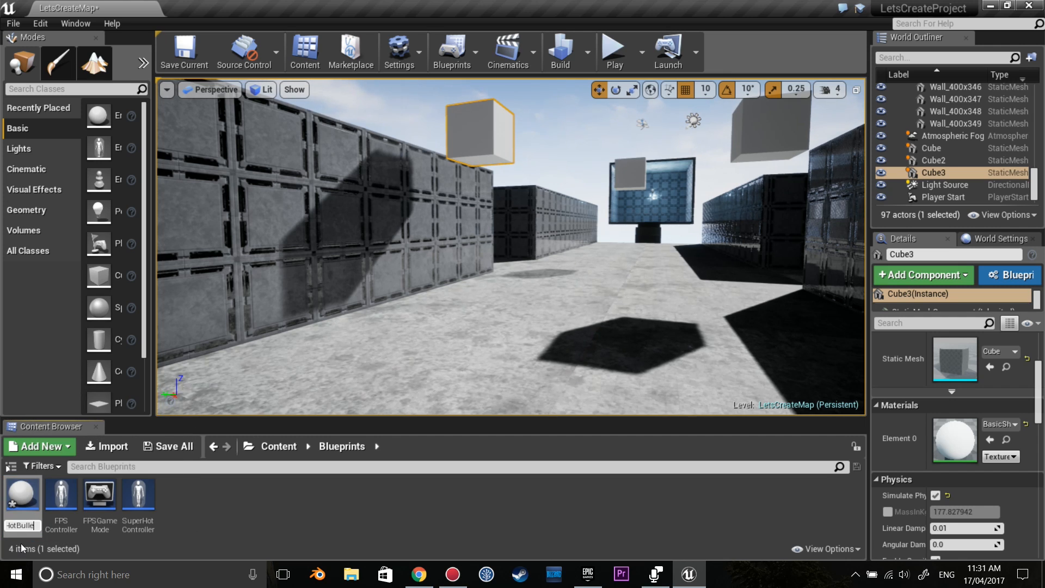
pyautogui.moveTo(99, 497)
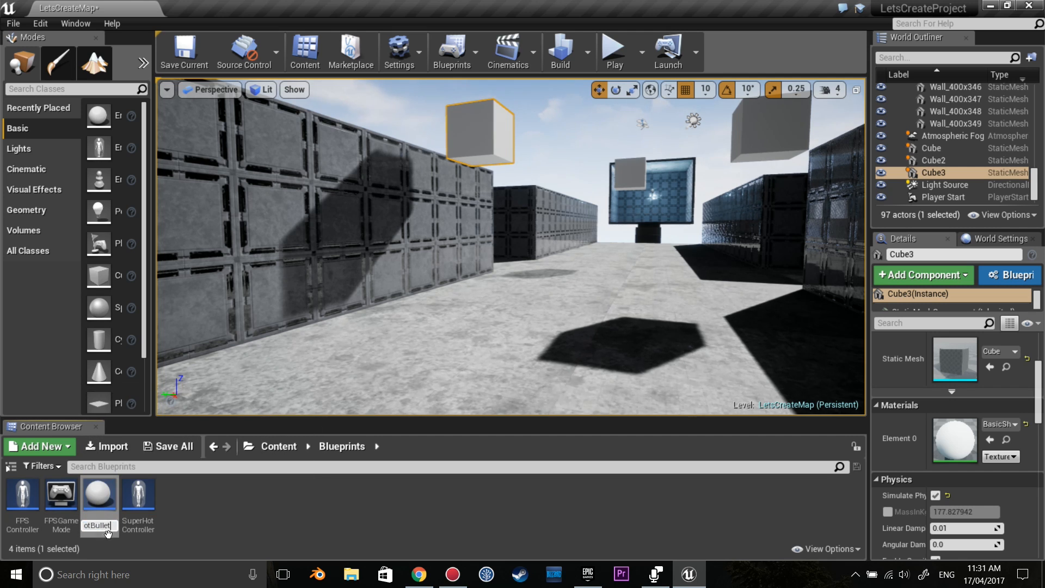
pyautogui.click(98, 496)
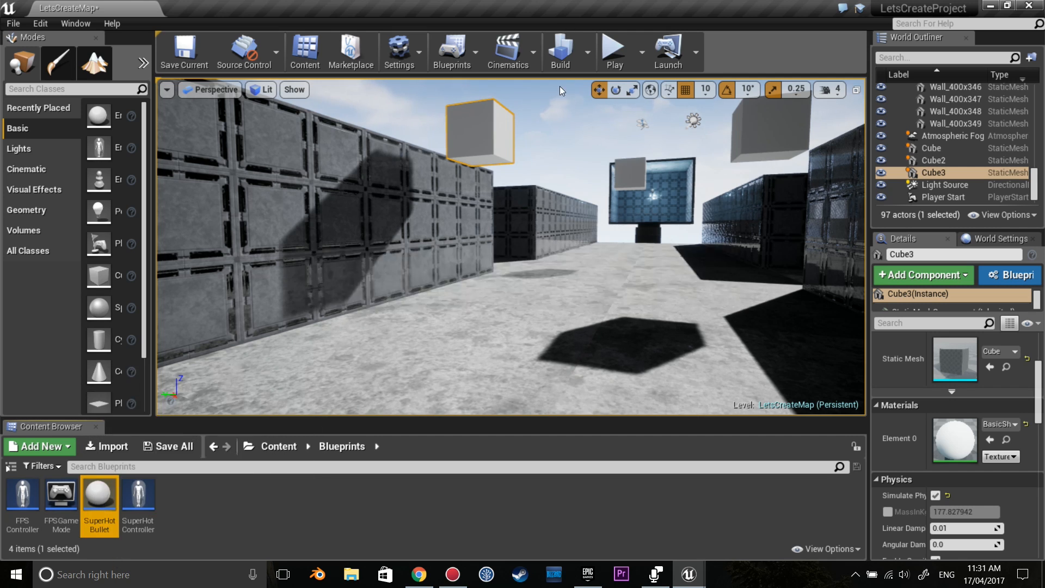
pyautogui.doubleClick(99, 500)
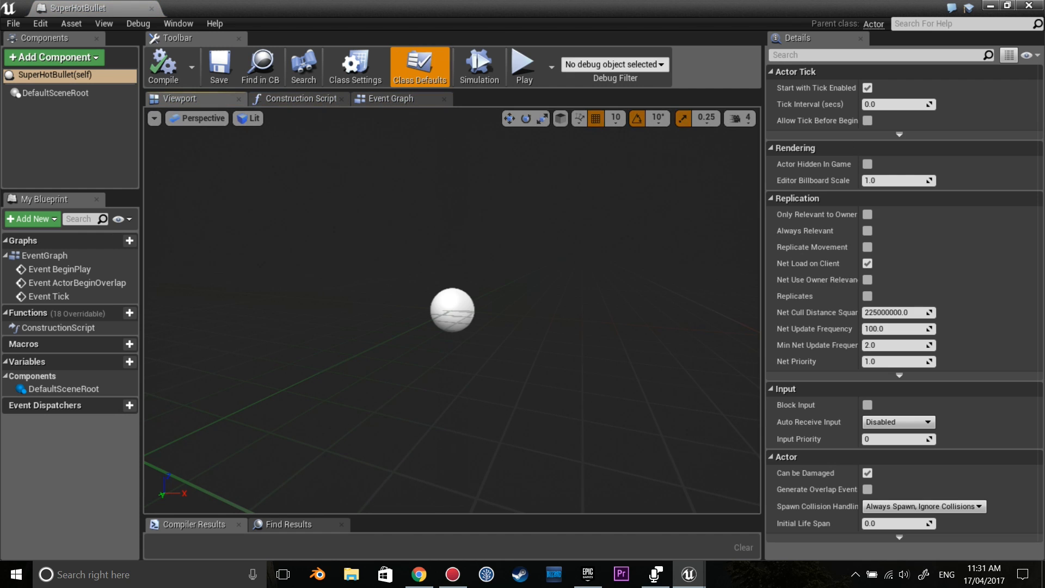
pyautogui.moveTo(89, 178)
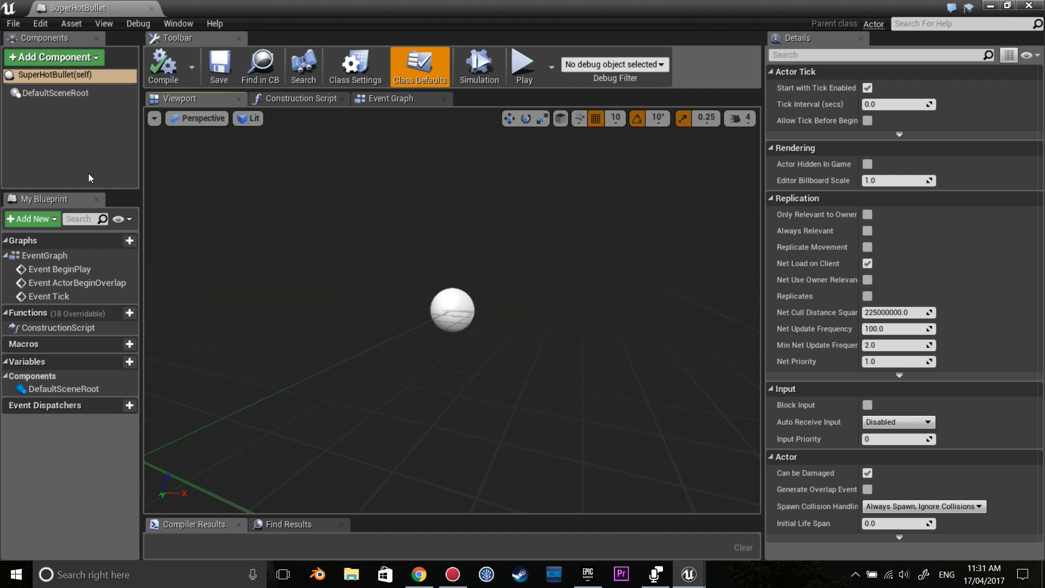
# Add a Cube component scaled 0.46875×0.2×0.2 with Simulate Physics on and gravity off
pyautogui.click(53, 57)
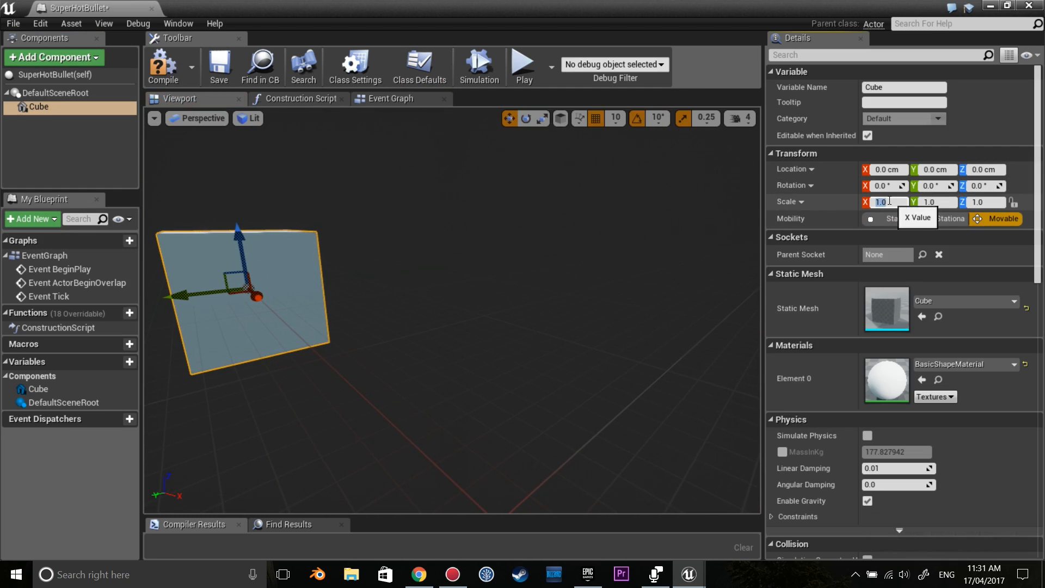
pyautogui.write('0.46875')
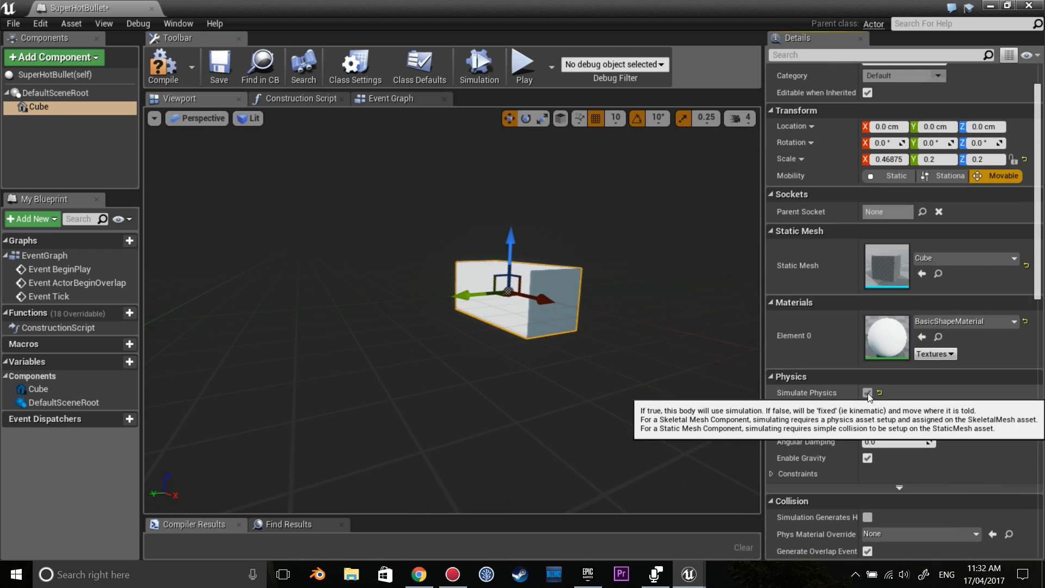
pyautogui.click(867, 393)
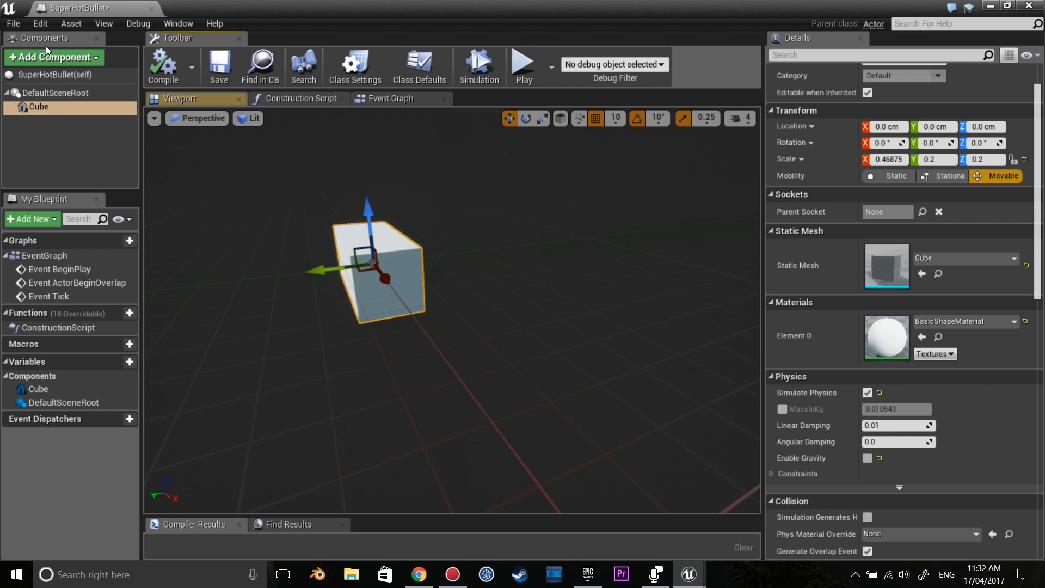
# Add an enlarged OverlapAllDynamic Box collision under the Cube, then return to the level editor
pyautogui.click(53, 57)
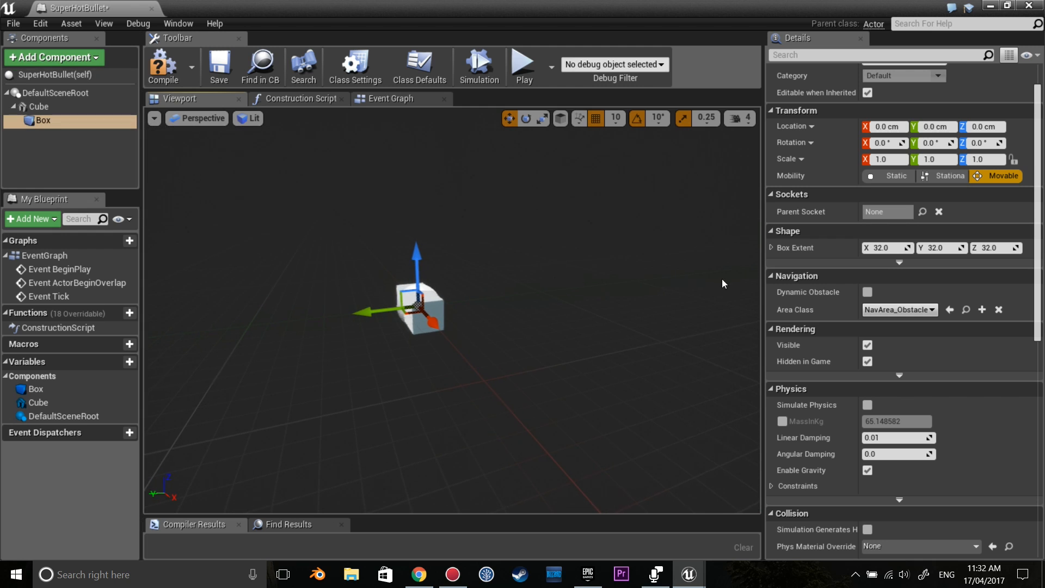
pyautogui.scroll(-3)
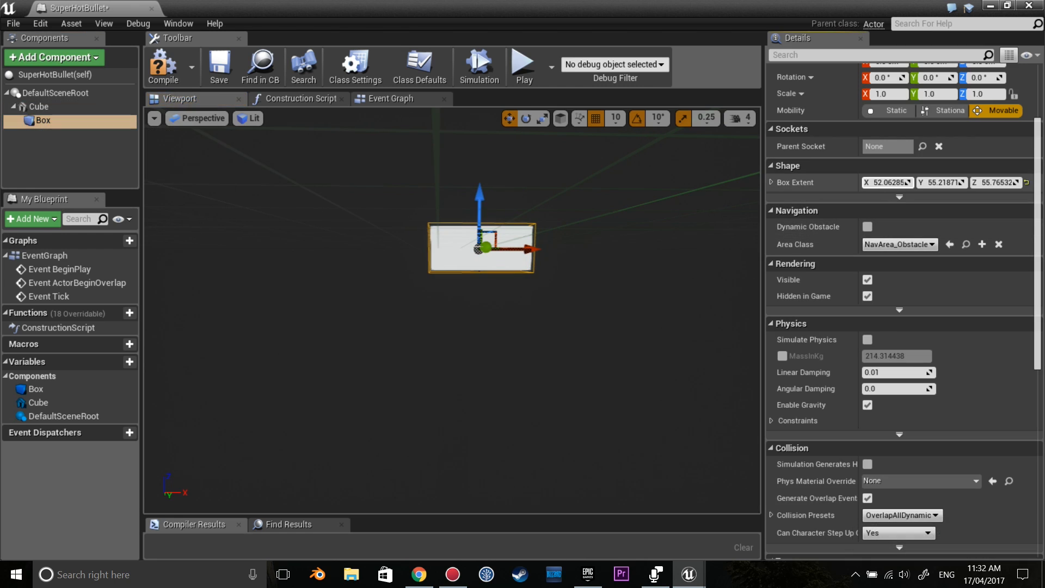
pyautogui.click(161, 65)
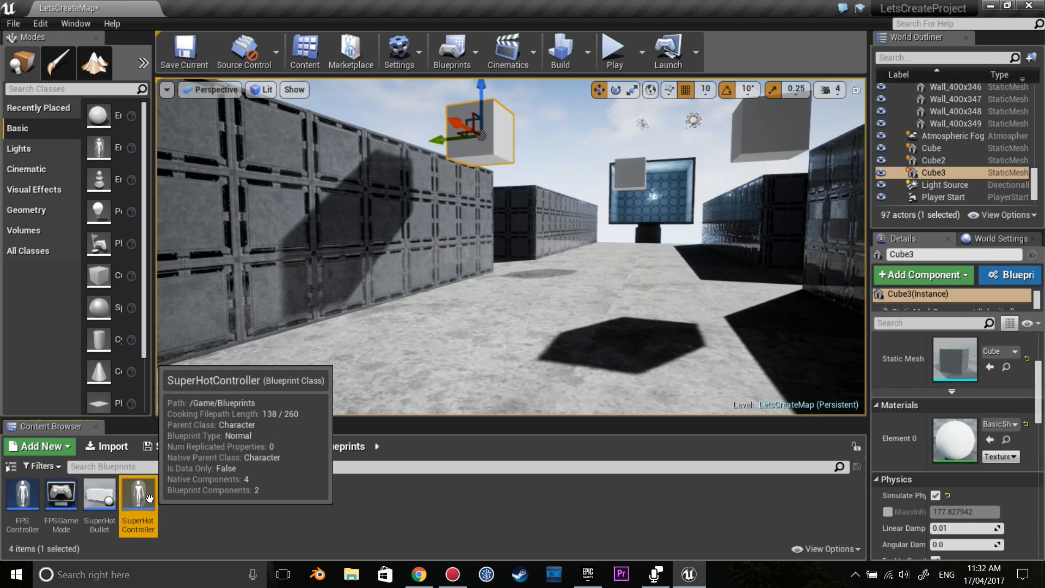
# Open SuperHotController and add an InputAction Shoot event to its graph
pyautogui.doubleClick(137, 493)
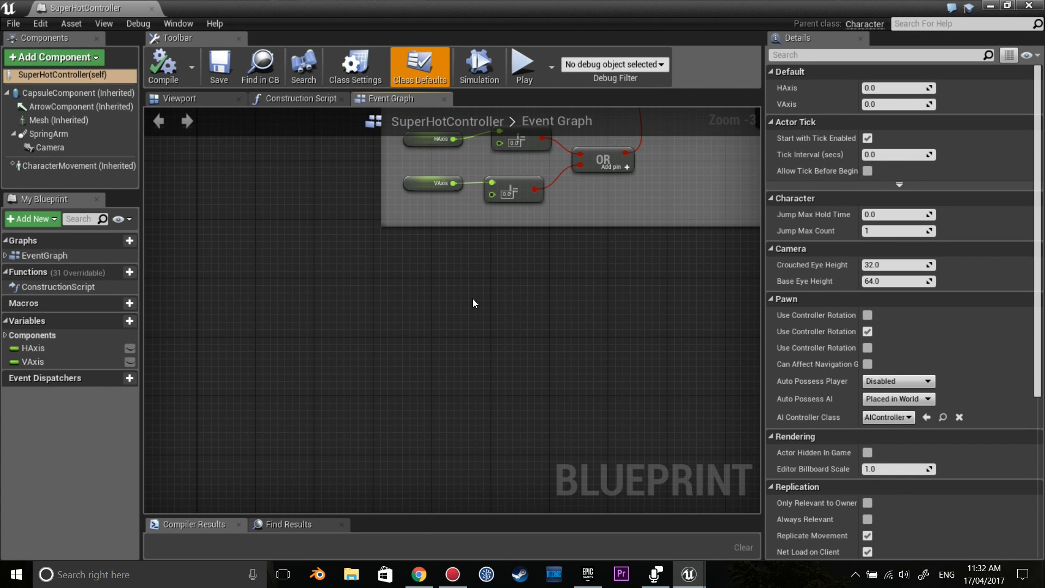
pyautogui.rightClick(473, 303)
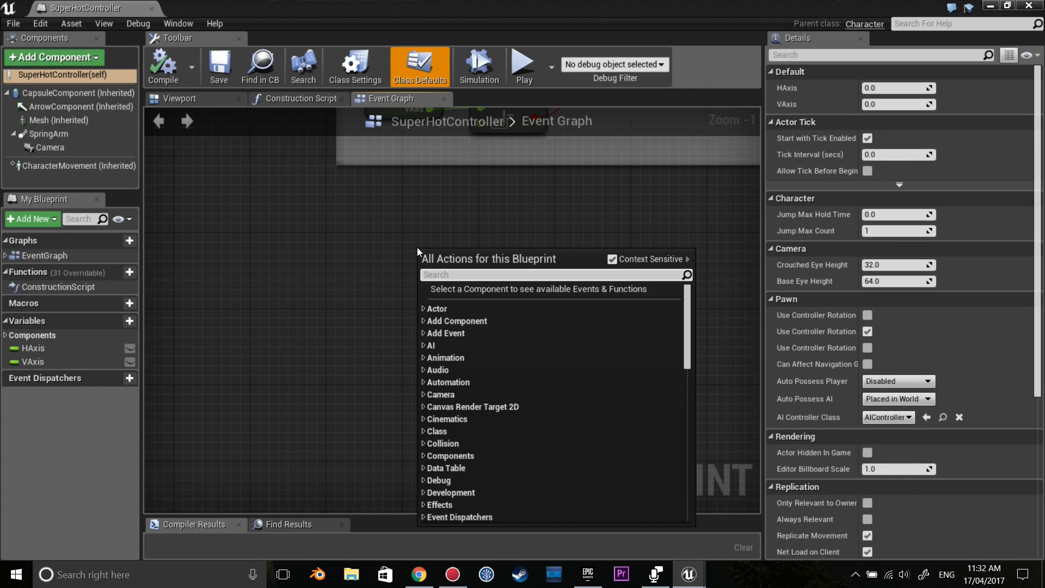
pyautogui.write('shoo')
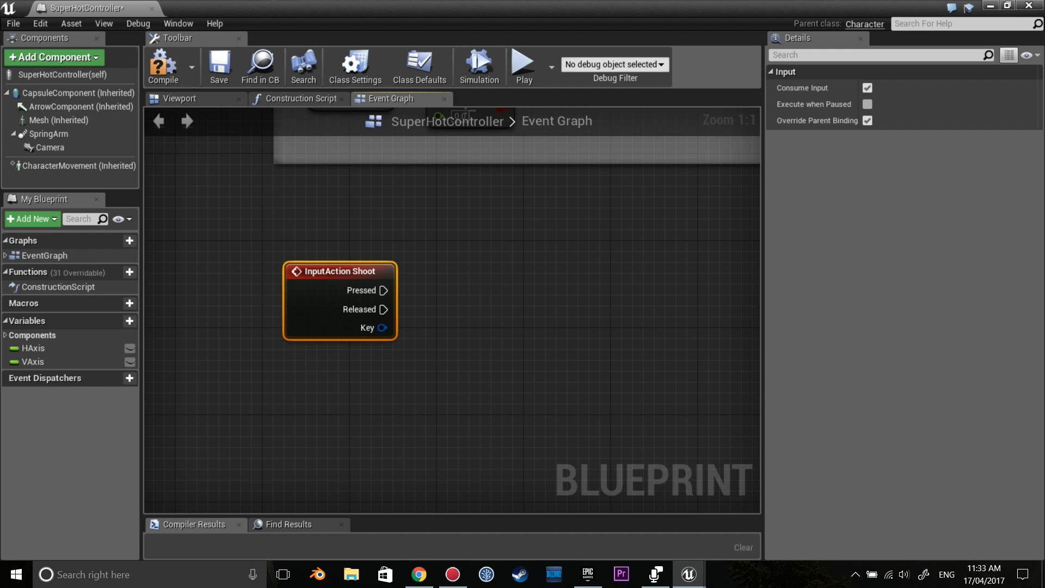
# Drive a SpawnActor node set to SuperHotBullet from the Shoot Pressed pin
pyautogui.moveTo(385, 290); pyautogui.dragTo(525, 294)
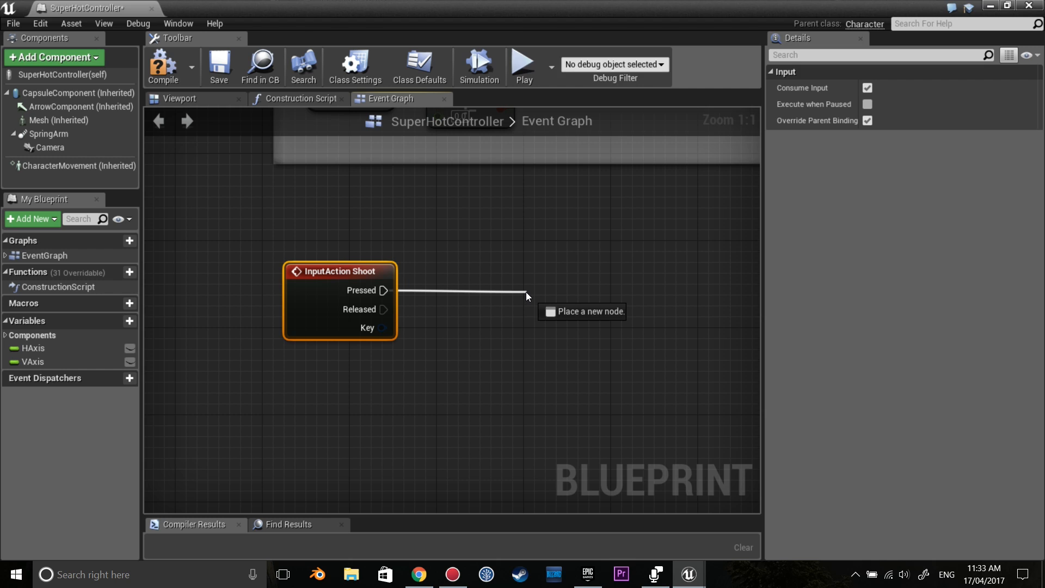
pyautogui.write('spawnac')
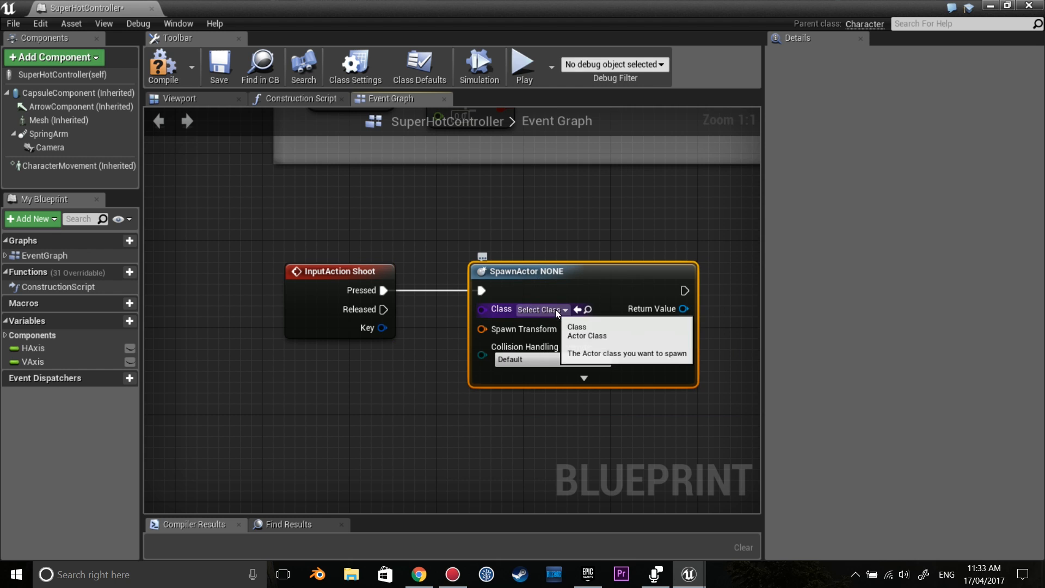
pyautogui.click(540, 308)
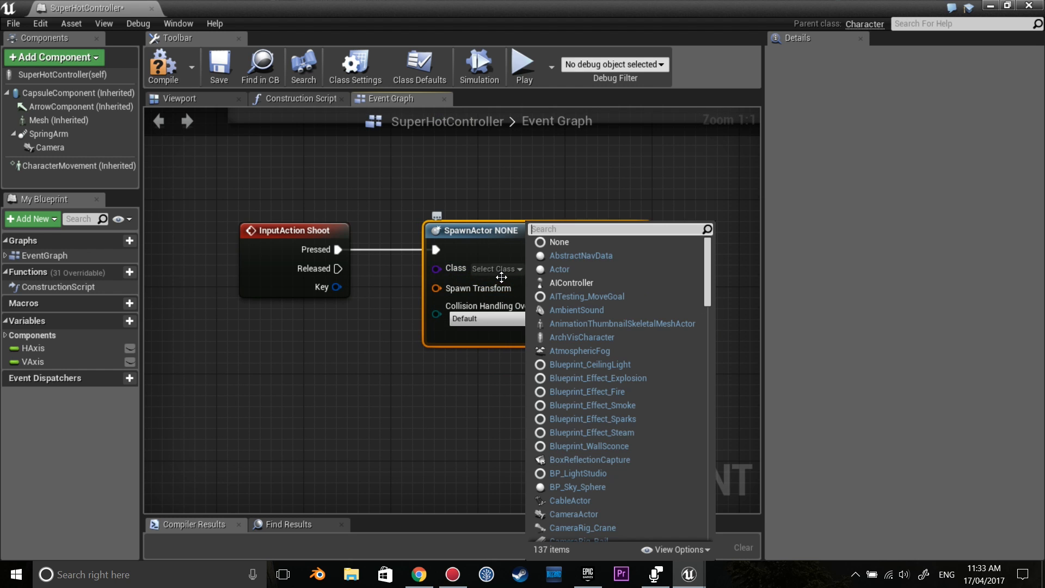
pyautogui.write('bullet')
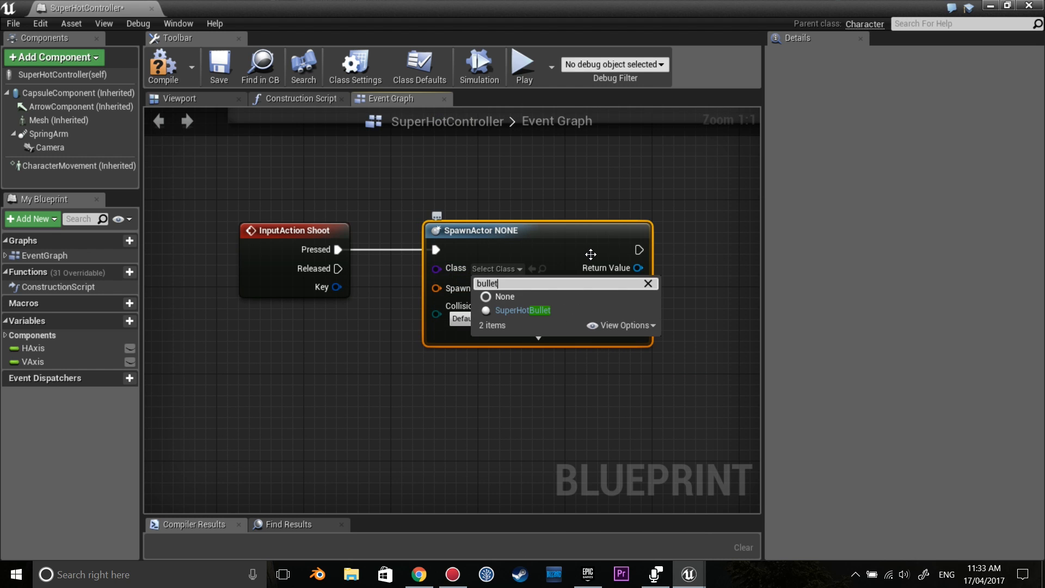
pyautogui.click(522, 310)
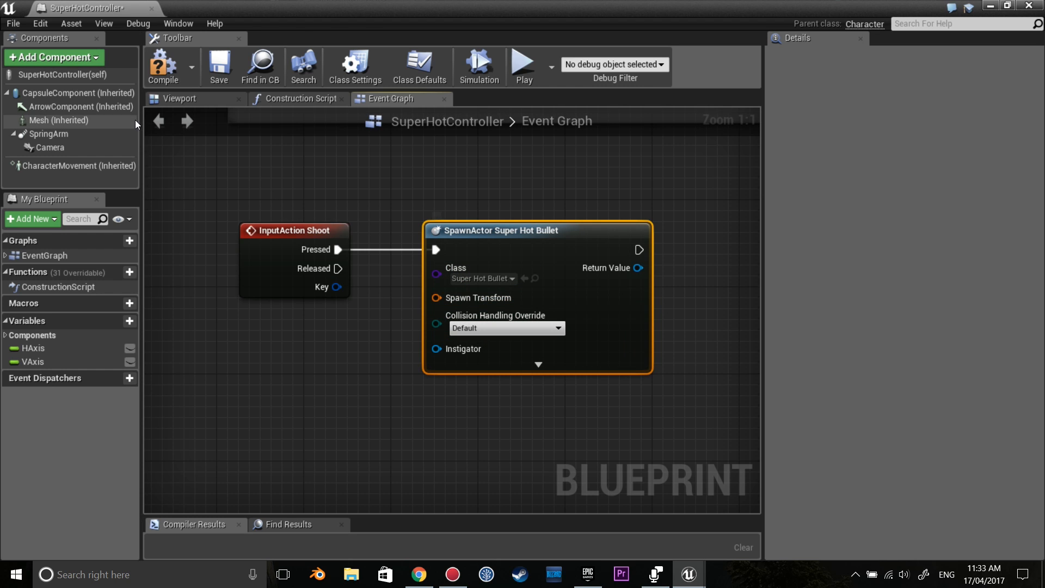
# Add a Scene component in the Viewport and move it out in front of the character
pyautogui.click(179, 98)
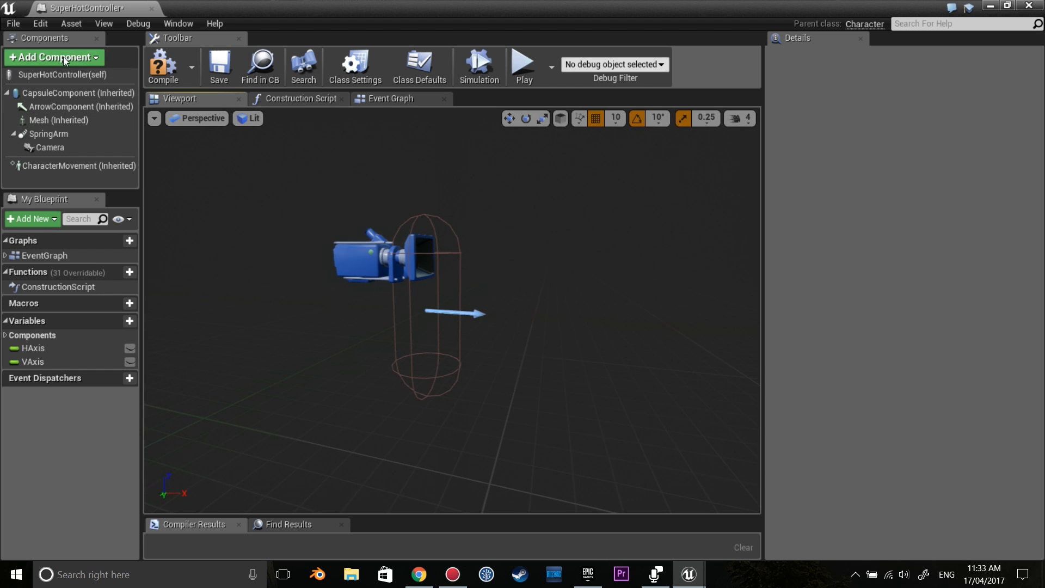
pyautogui.click(54, 58)
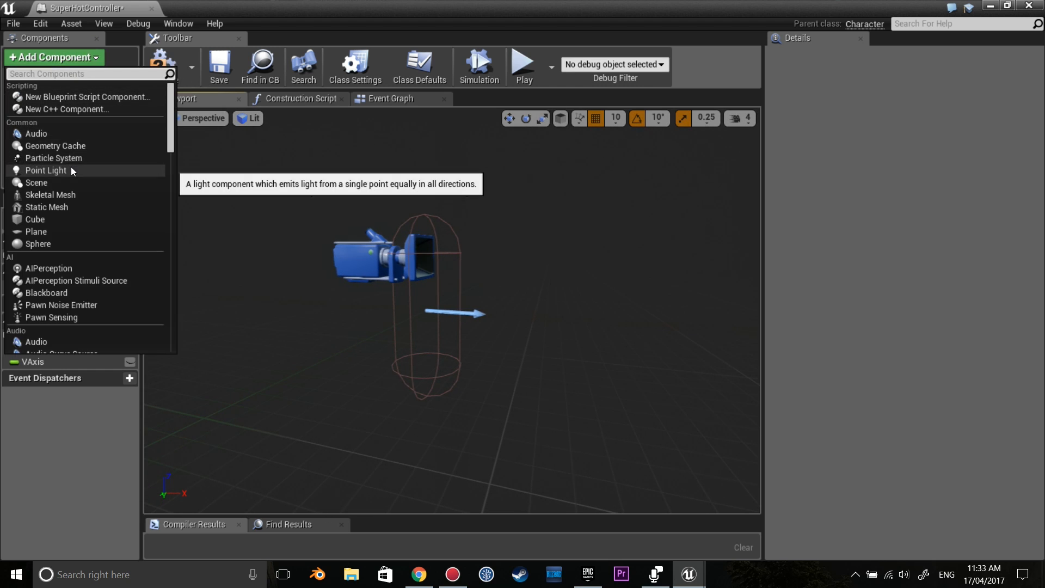
pyautogui.write('scene')
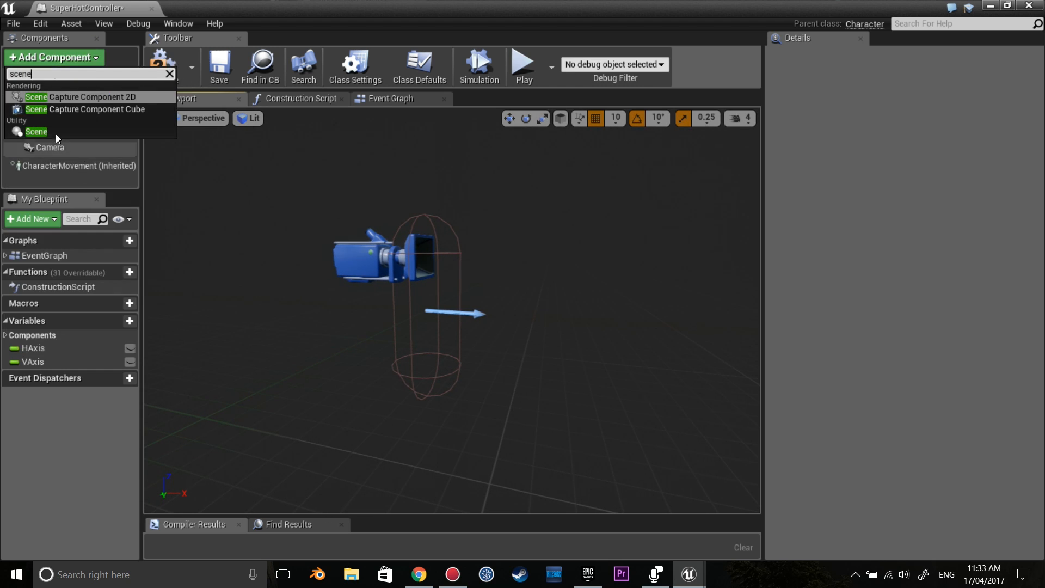
pyautogui.click(36, 132)
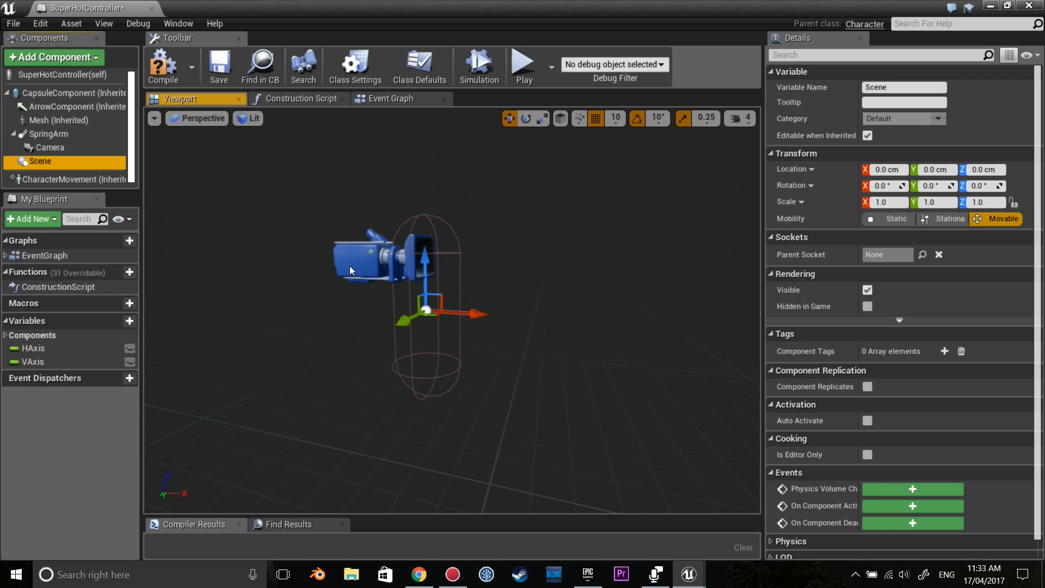
pyautogui.moveTo(440, 310); pyautogui.dragTo(463, 271)
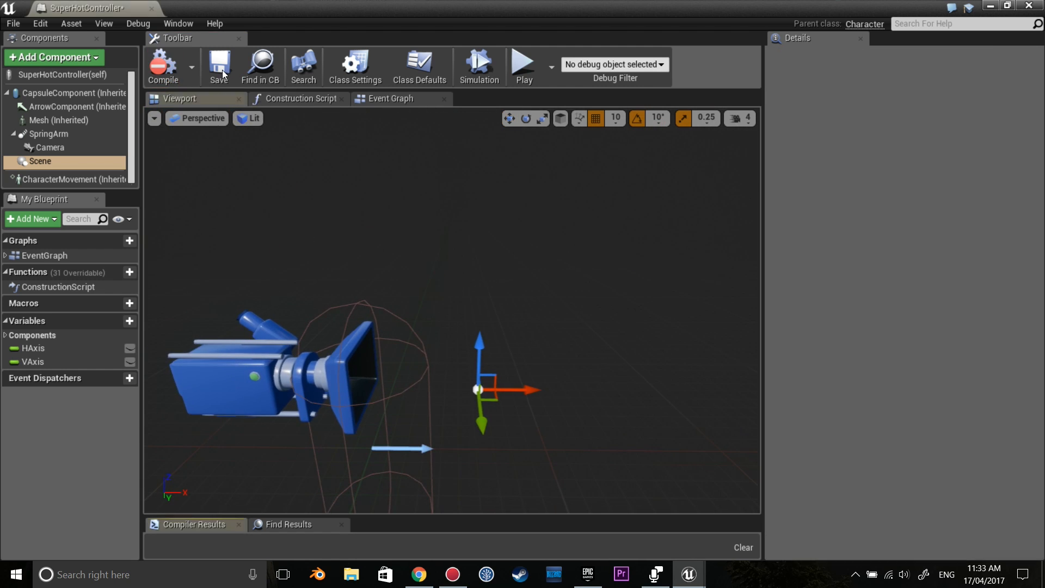
# Change the Scene component's variable name to BulletSpawnPosition
pyautogui.click(390, 98)
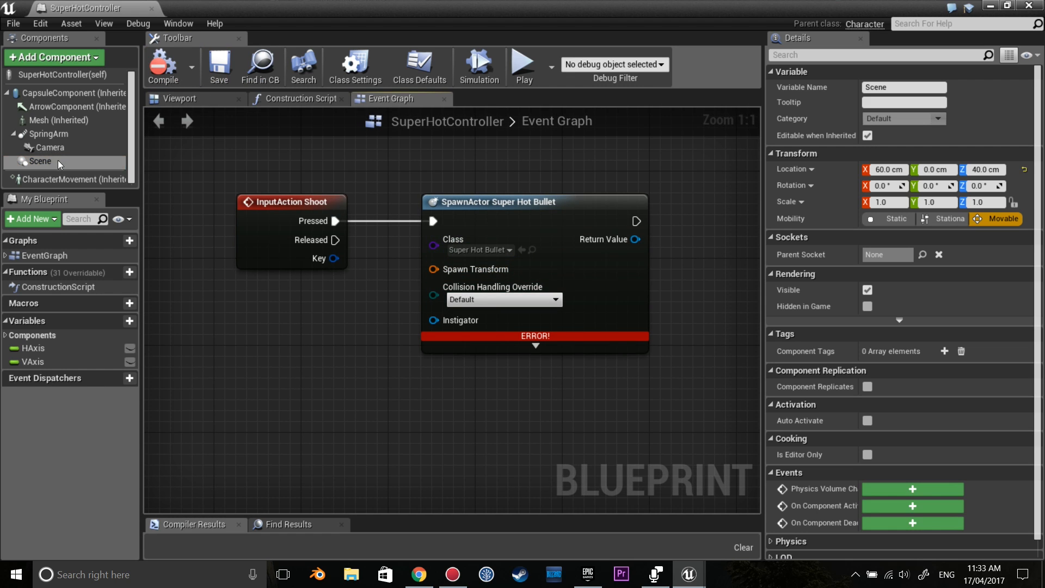
pyautogui.click(40, 161)
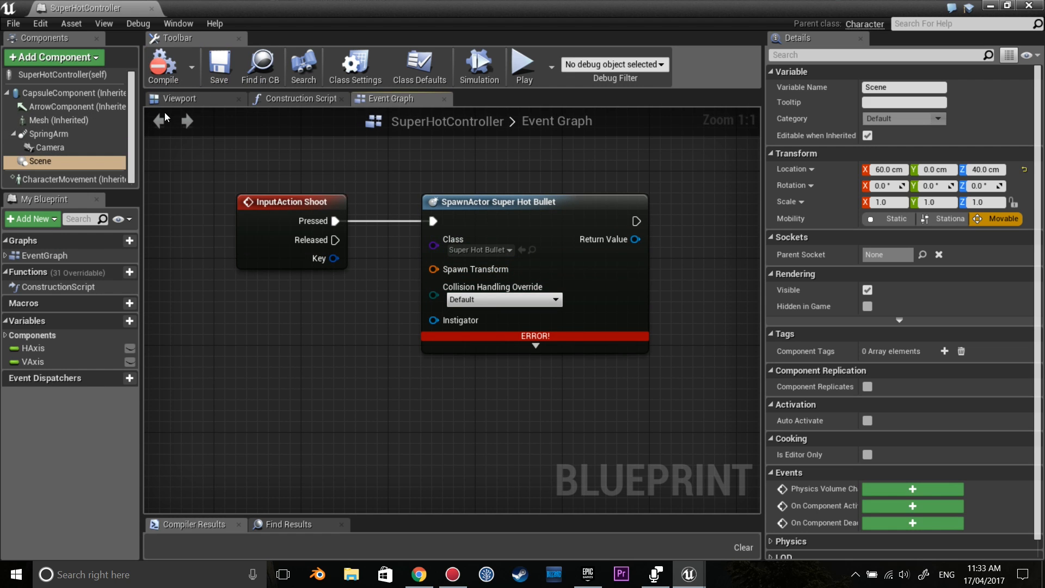
pyautogui.click(177, 97)
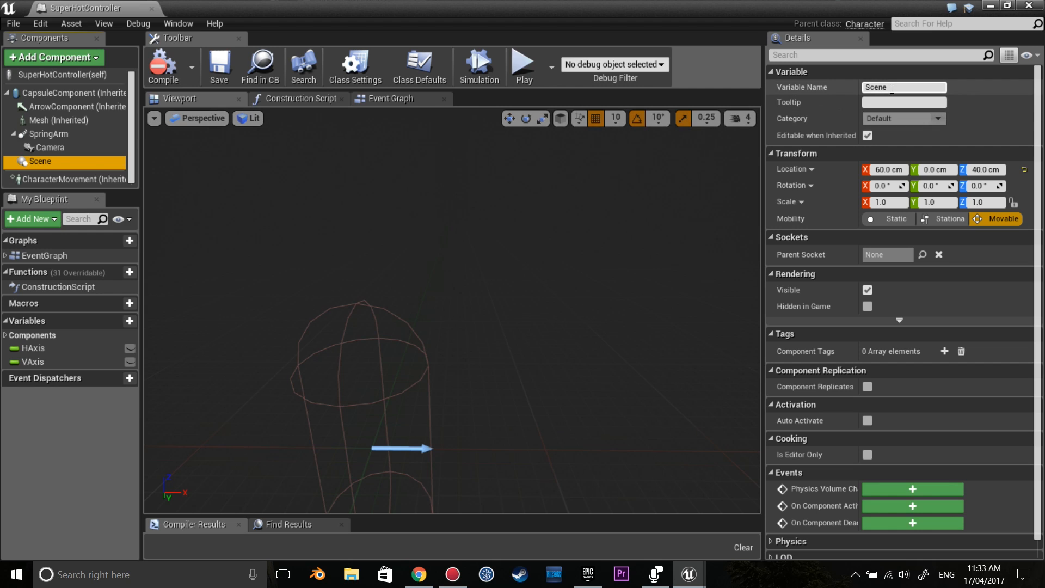
pyautogui.write('B')
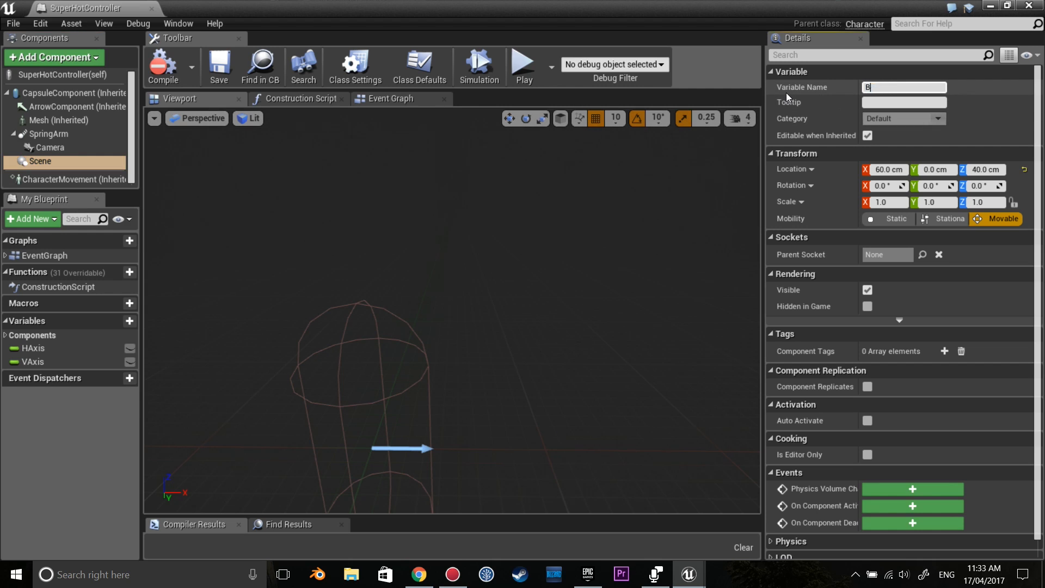
pyautogui.write('ulletSpawnPosition')
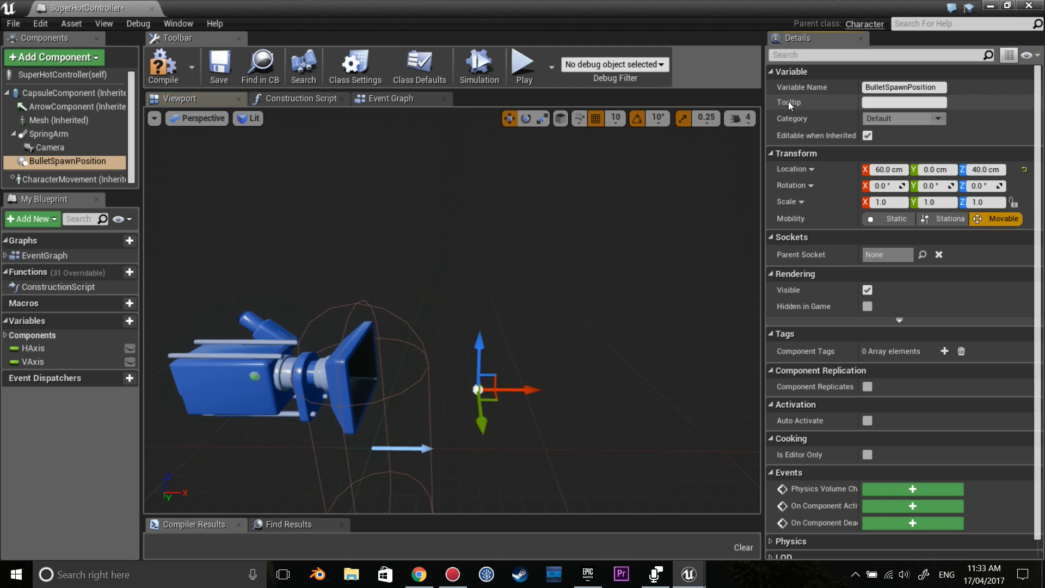
pyautogui.click(390, 98)
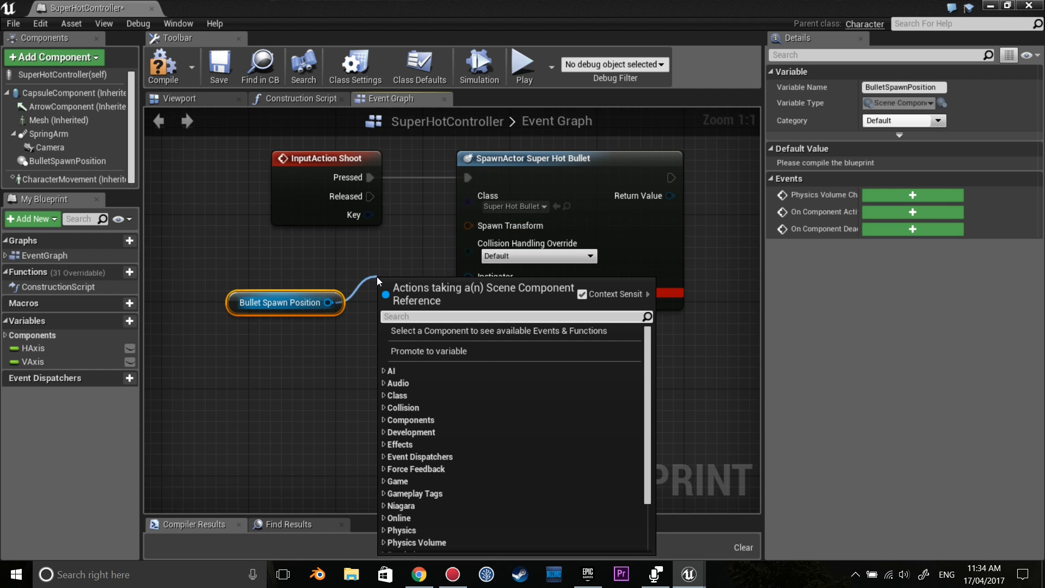
# Feed BulletSpawnPosition's GetWorldTransform into Spawn Transform and add Add Impulse on the bullet's Box
pyautogui.write('transform')
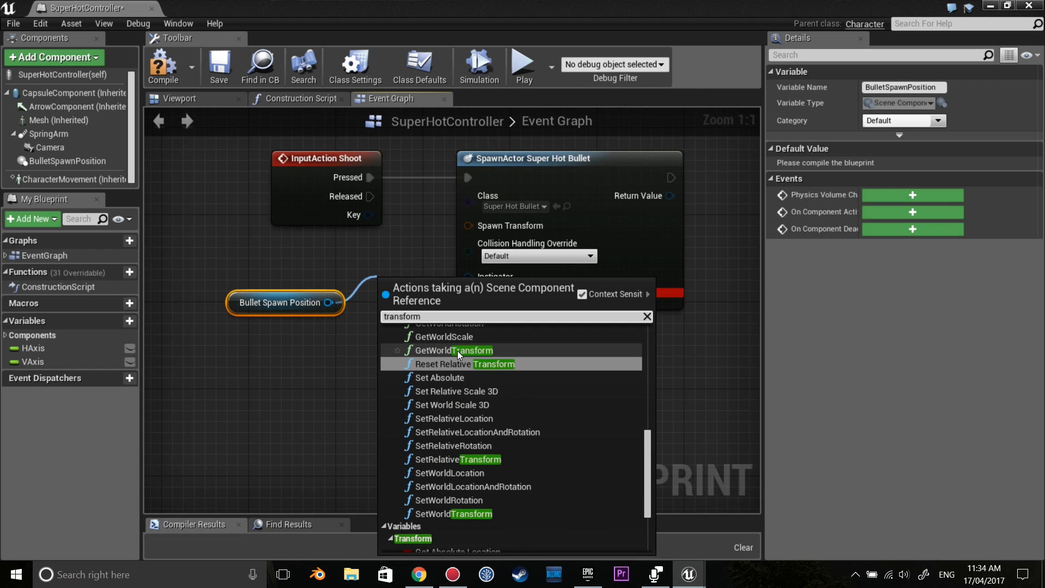
pyautogui.click(455, 350)
pyautogui.write('impul')
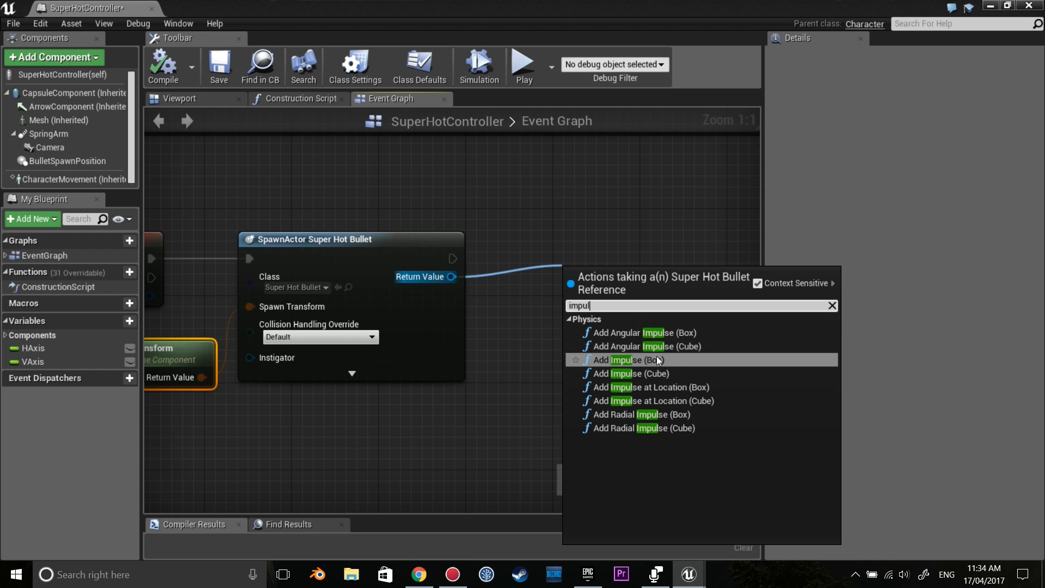
pyautogui.moveTo(677, 363)
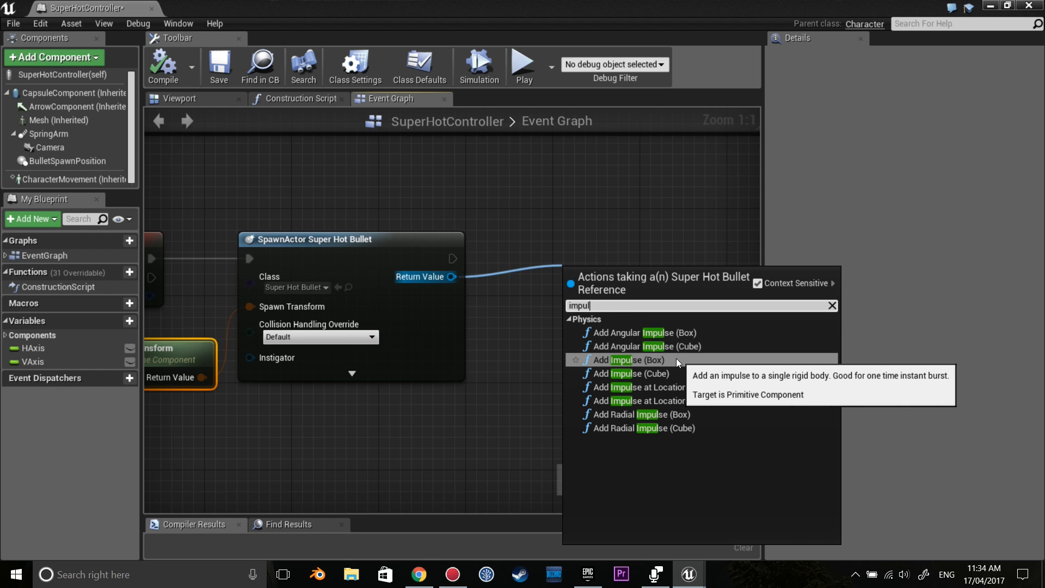
pyautogui.click(627, 360)
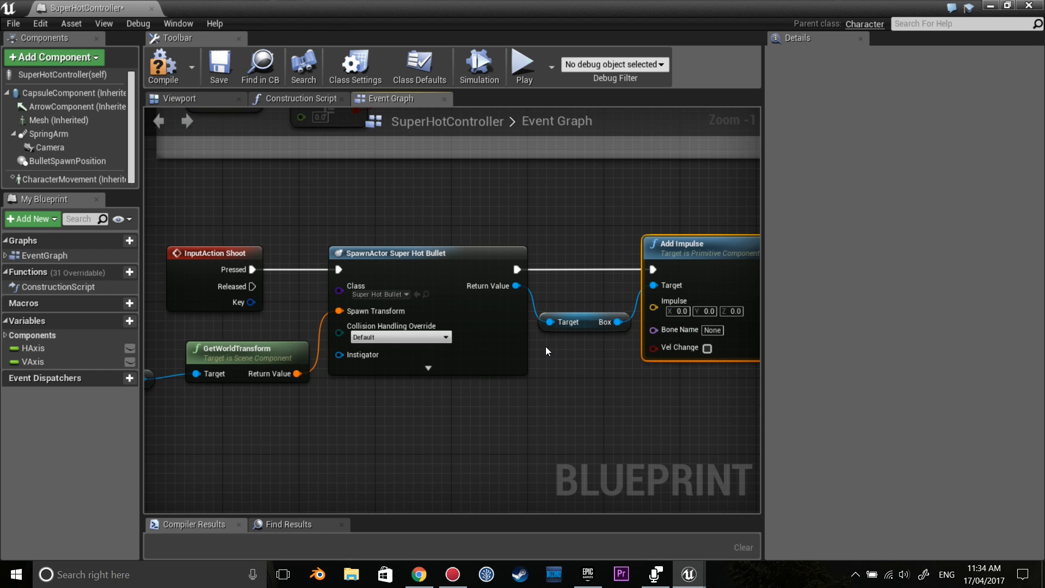
pyautogui.moveTo(697, 243)
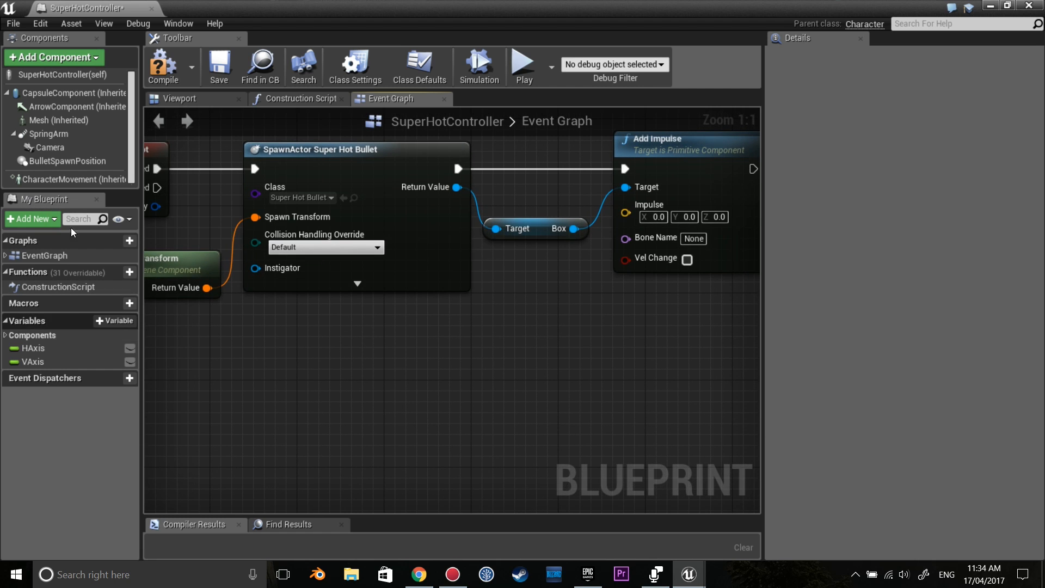
# Get the Camera's world rotation and derive its forward vector
pyautogui.click(50, 148)
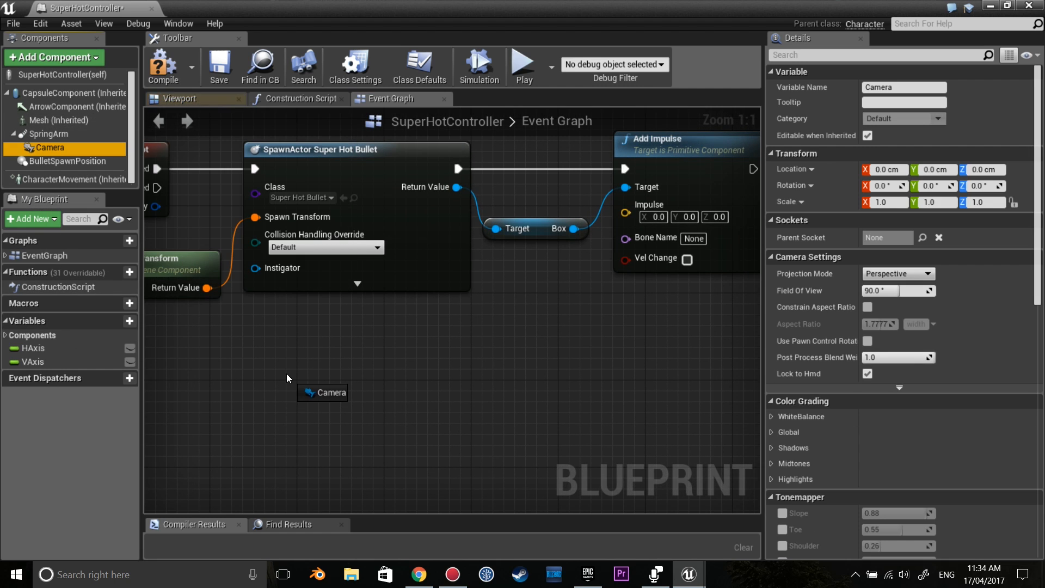
pyautogui.moveTo(349, 392); pyautogui.dragTo(436, 363)
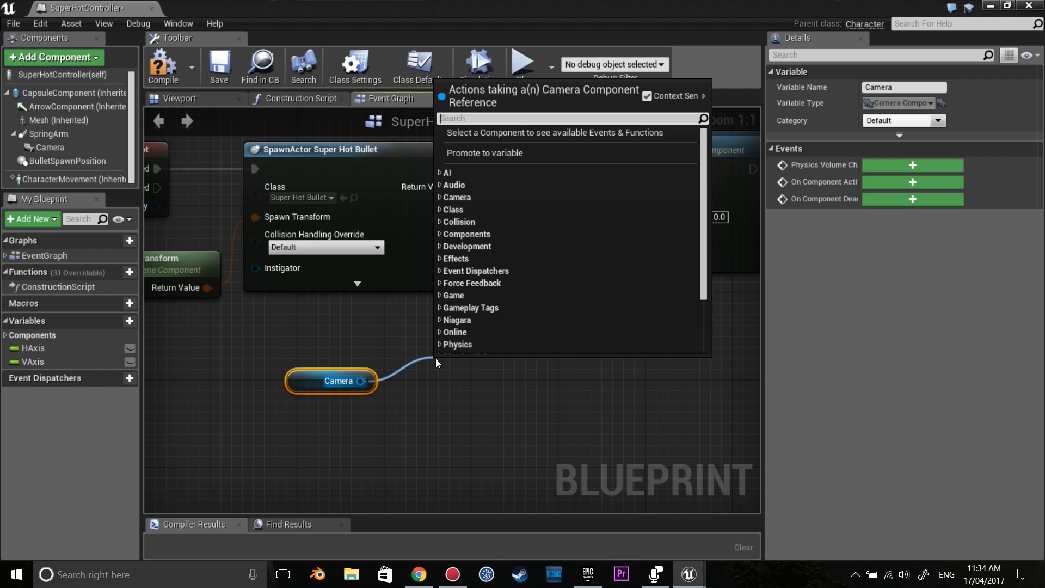
pyautogui.write('getworld')
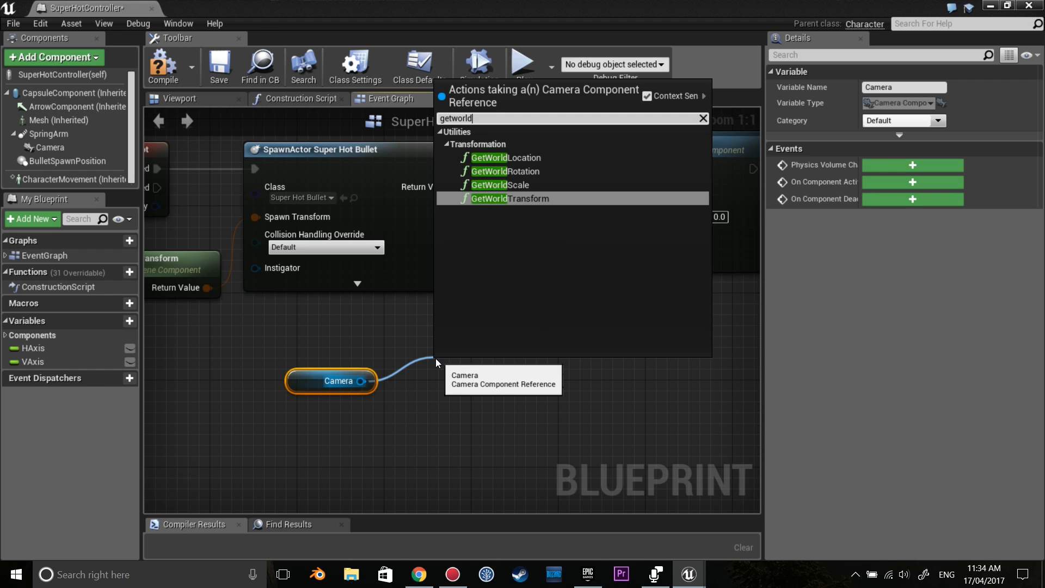
pyautogui.click(507, 171)
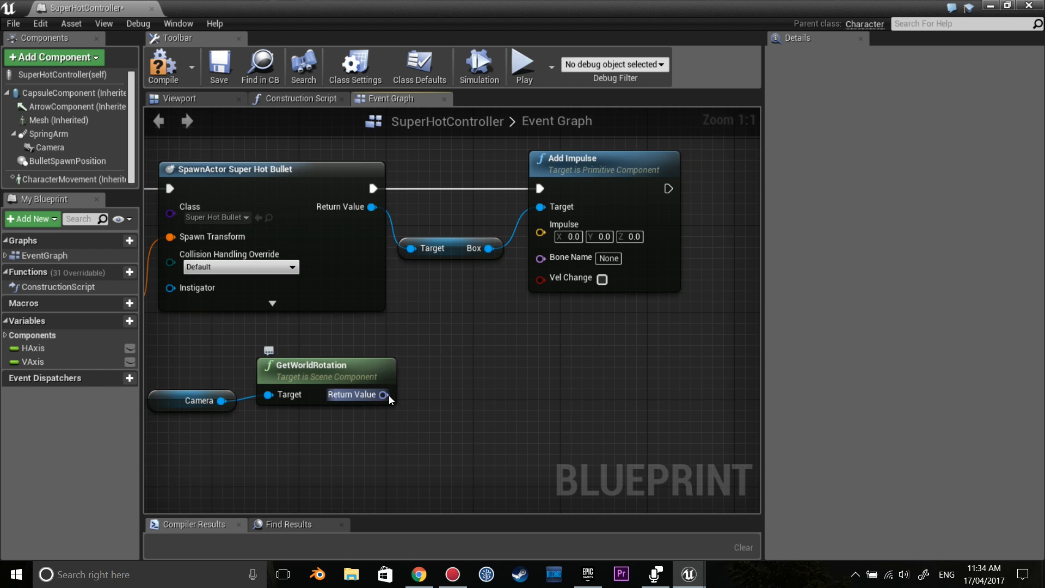
pyautogui.moveTo(383, 395); pyautogui.dragTo(426, 365)
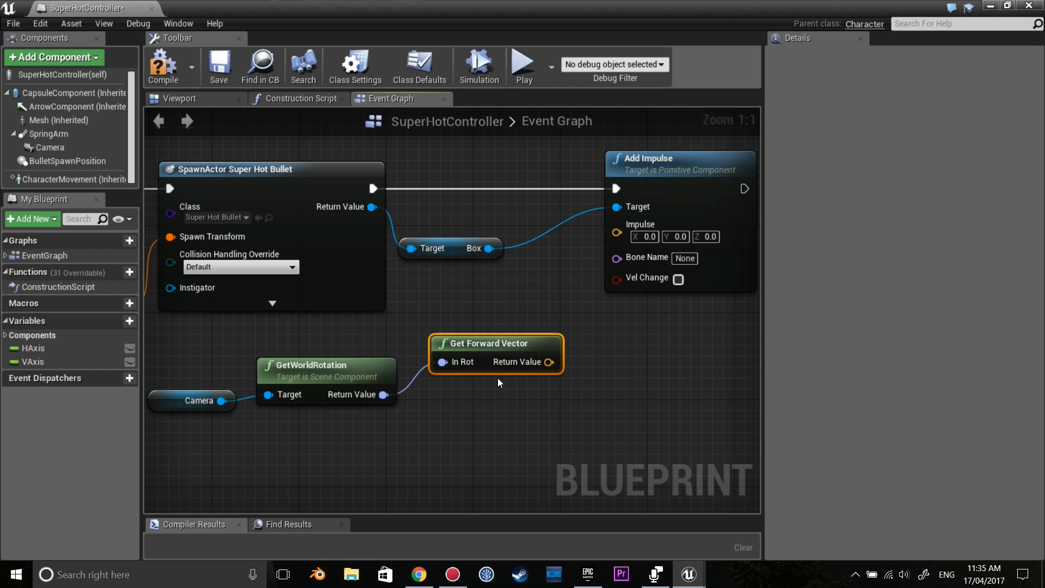
pyautogui.moveTo(298, 371)
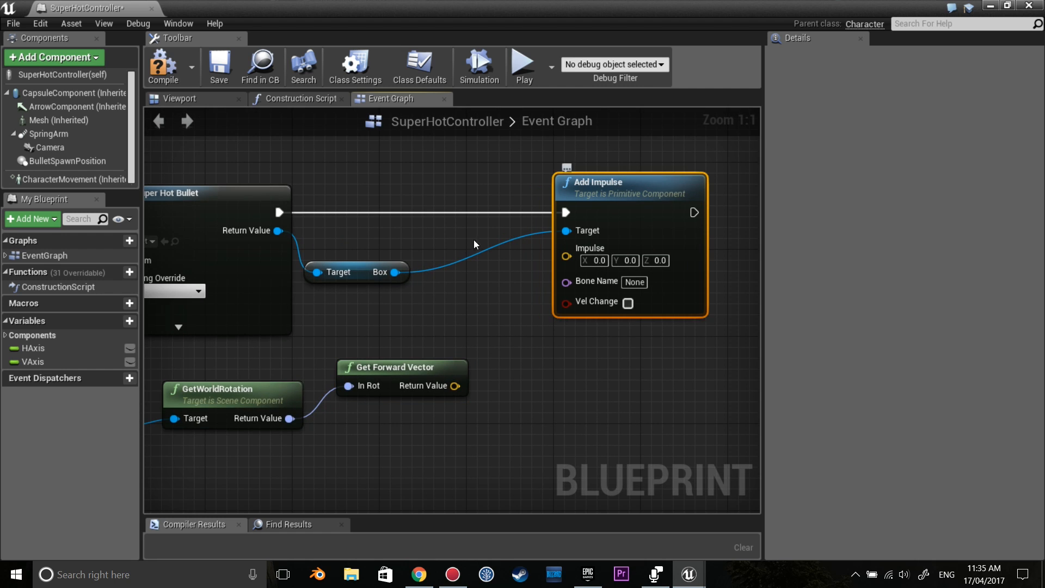
pyautogui.moveTo(356, 271); pyautogui.dragTo(422, 239)
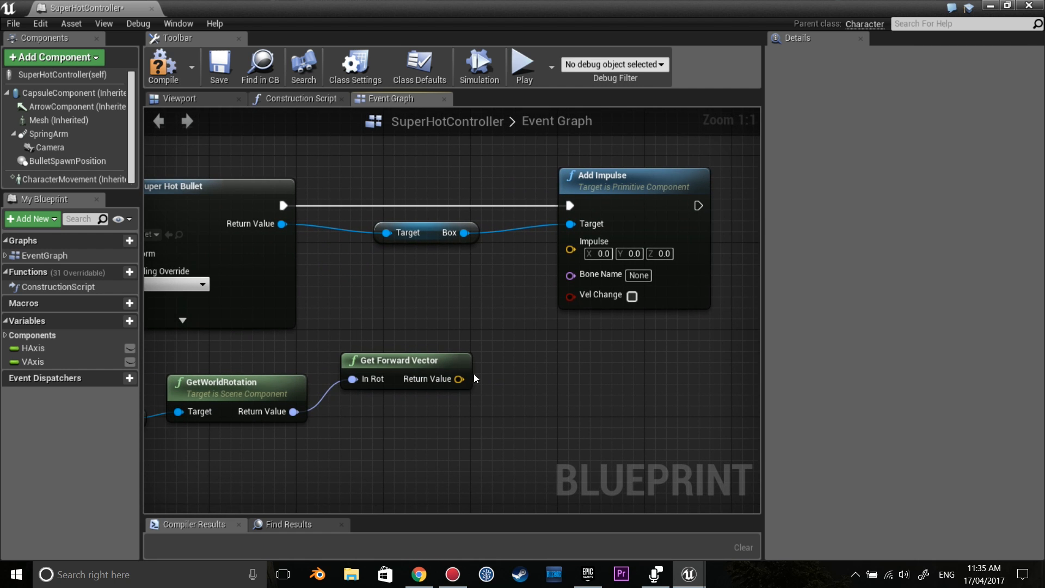
# Multiply the forward vector by 10000 for the impulse and save the controller blueprint
pyautogui.moveTo(458, 379); pyautogui.dragTo(490, 345)
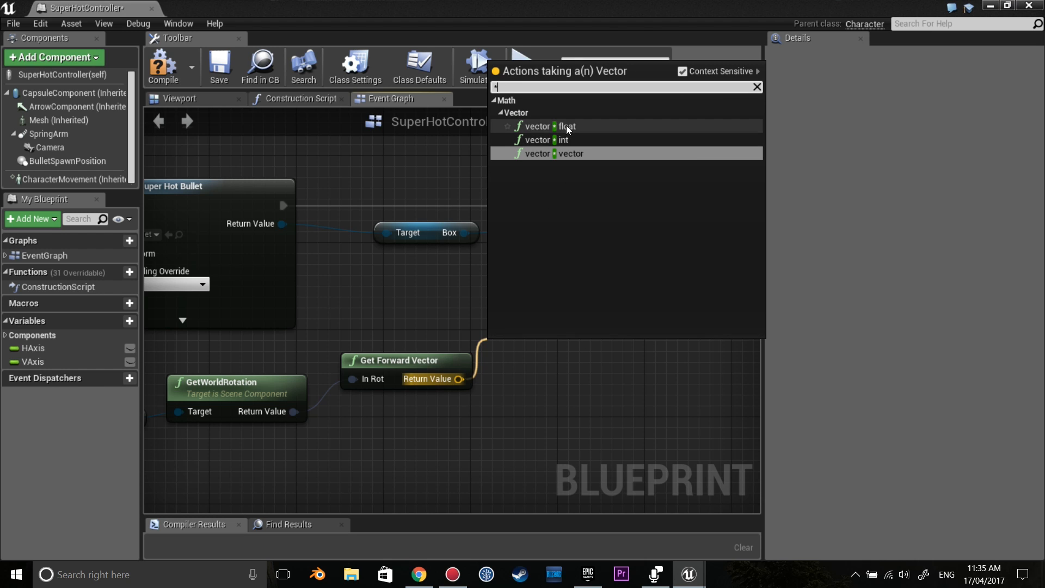
pyautogui.click(538, 153)
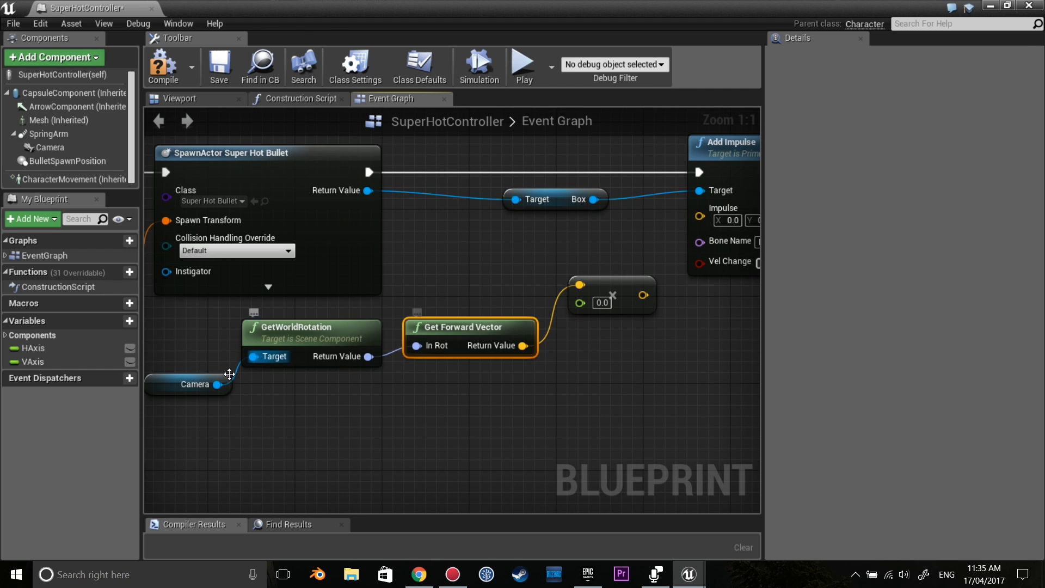
pyautogui.click(196, 384)
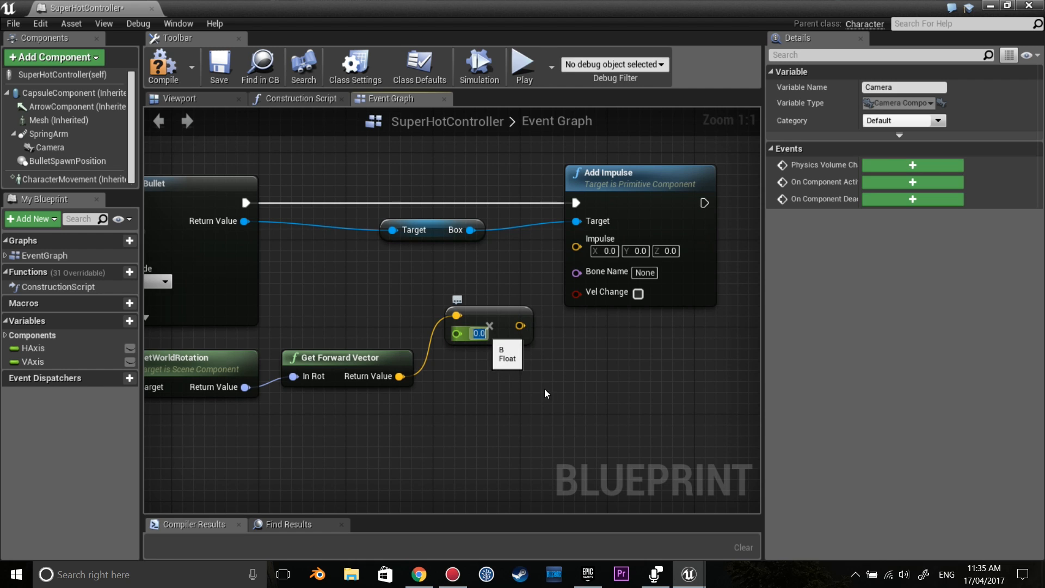
pyautogui.write('10000')
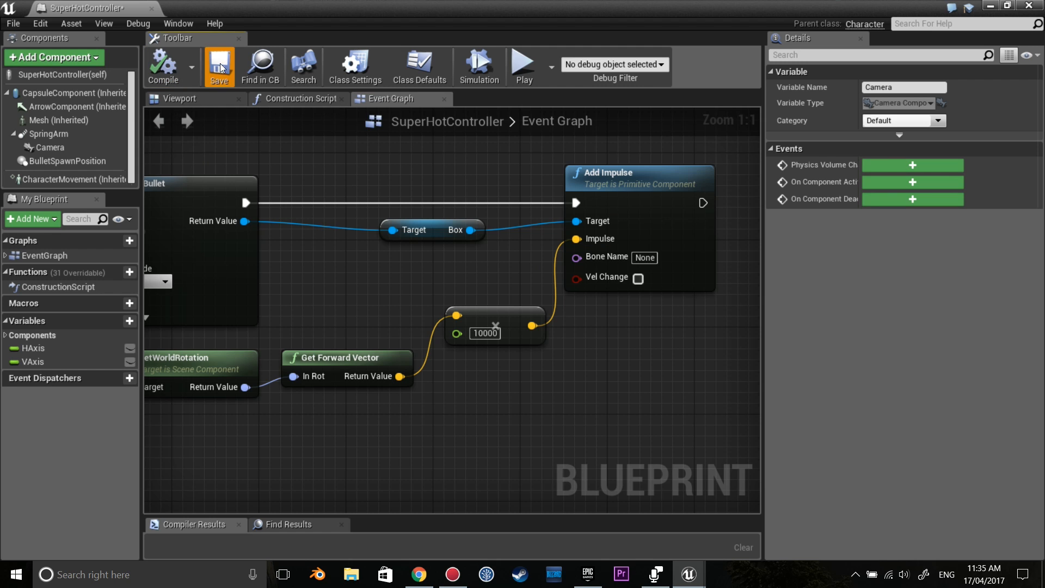
pyautogui.click(218, 67)
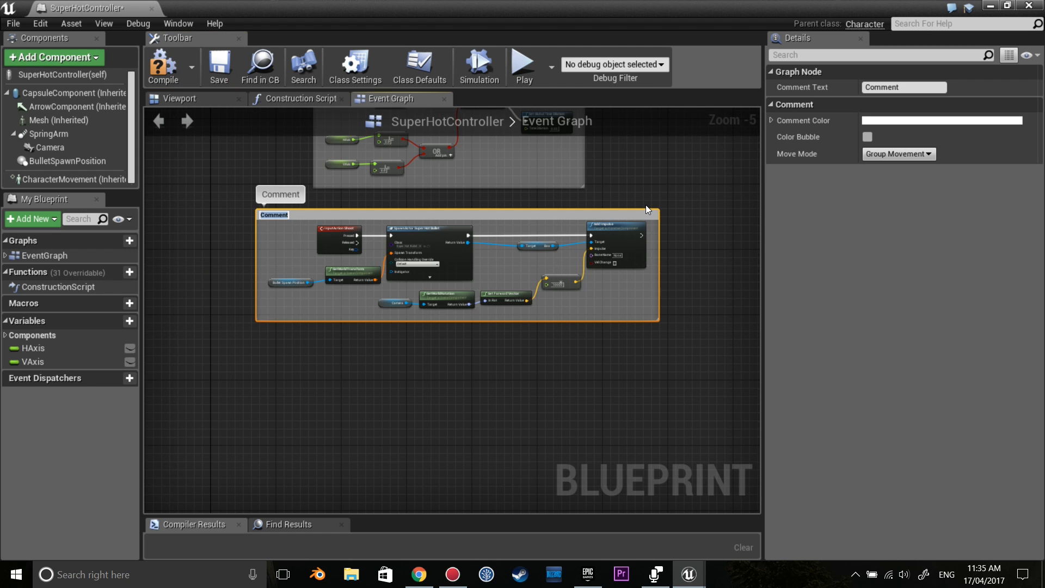
# Title the shoot-node comment 'Shooting' and confirm BulletSpawnPosition sits at 60, 0, 40
pyautogui.write('Shooting')
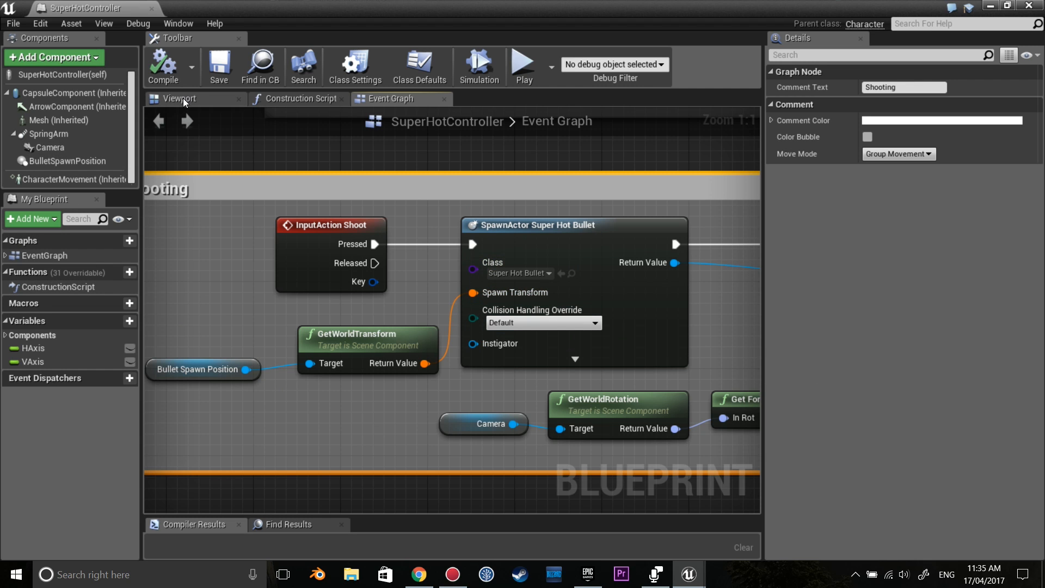
pyautogui.click(179, 98)
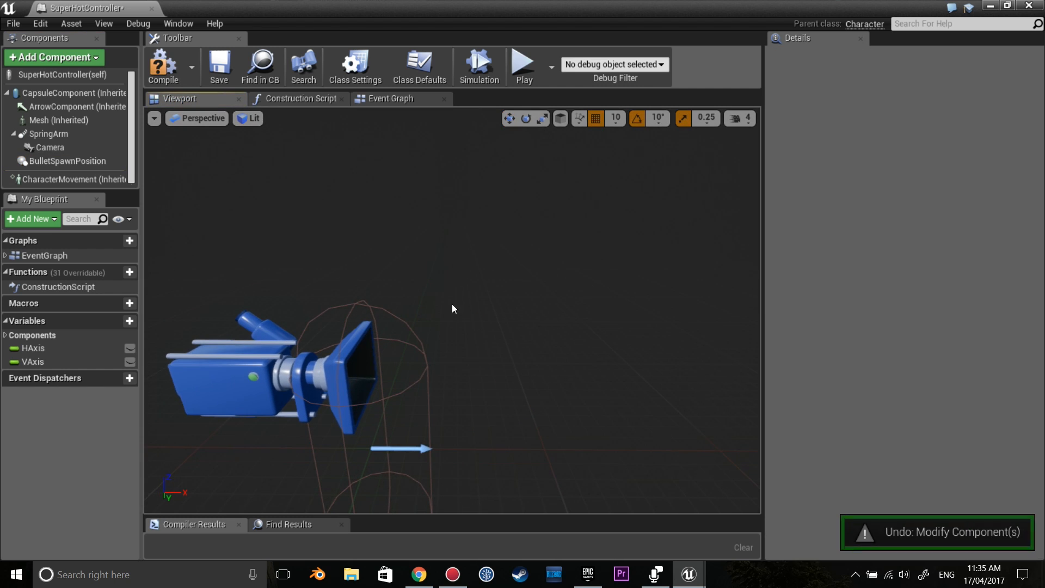
pyautogui.click(66, 160)
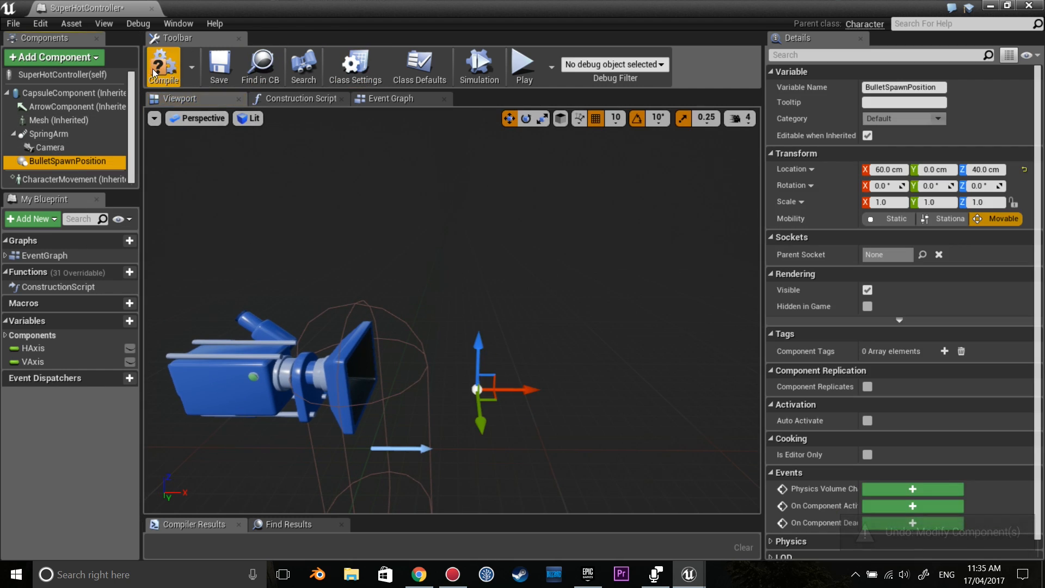
pyautogui.click(390, 98)
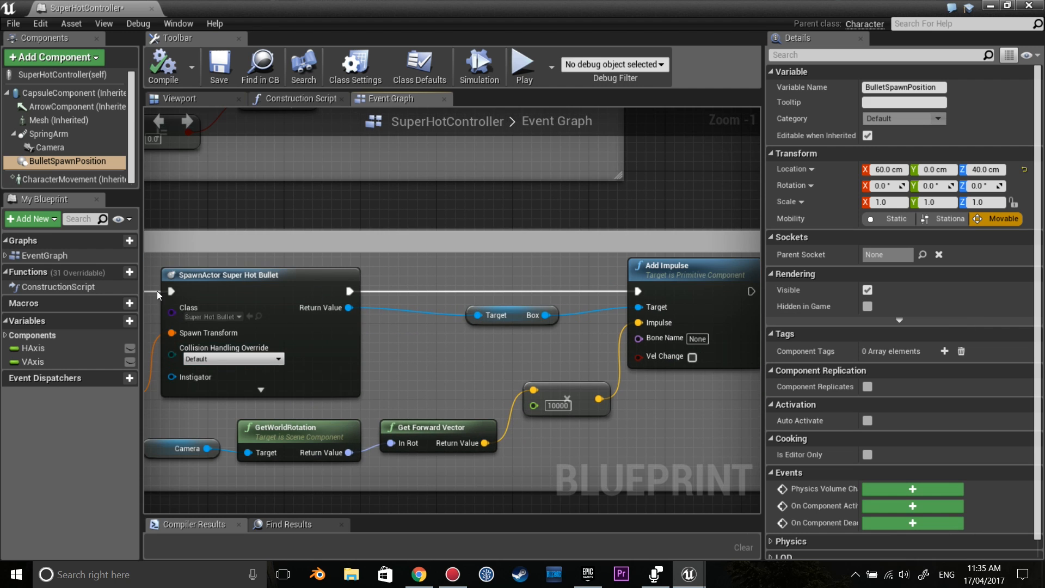
pyautogui.moveTo(433, 360)
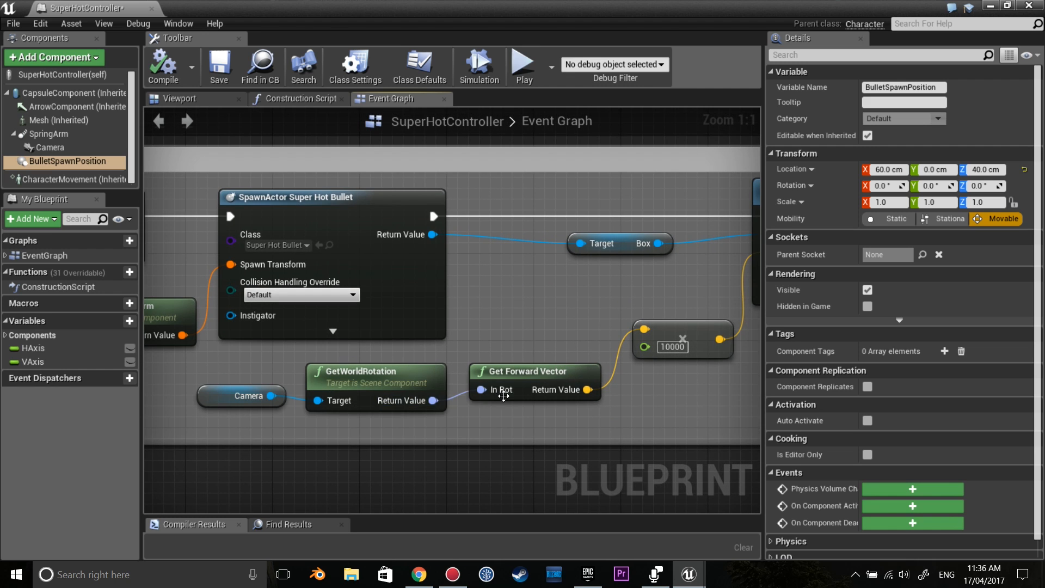
pyautogui.moveTo(415, 437)
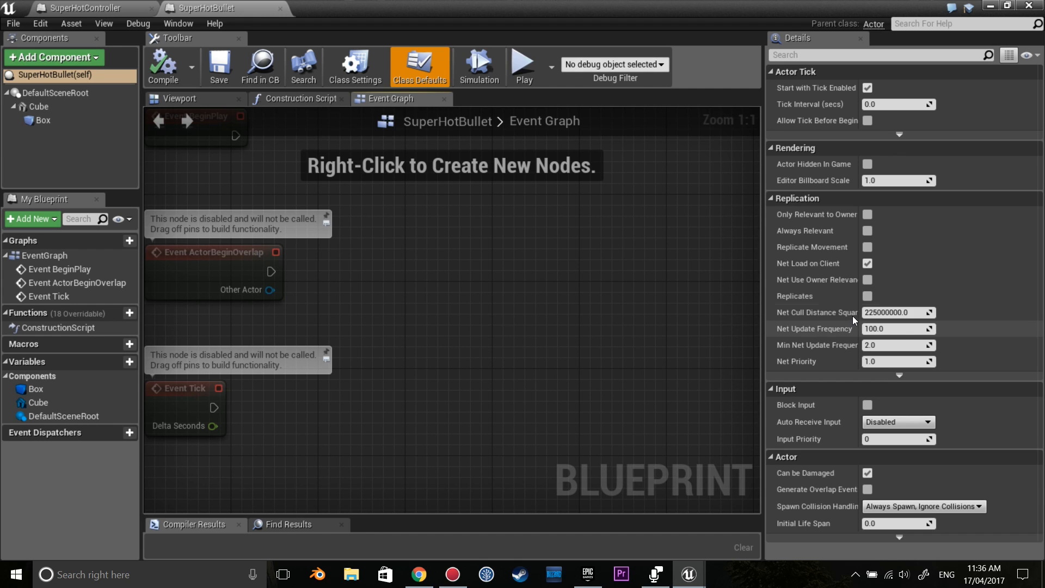
# Inspect the bullet's Cube and Box physics settings, then compile SuperHotController
pyautogui.click(38, 107)
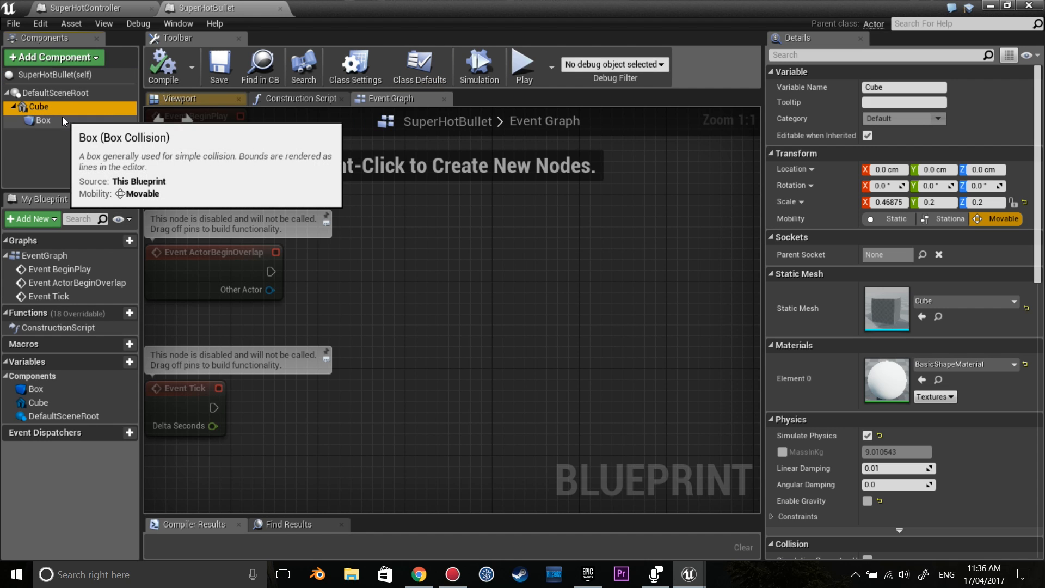
pyautogui.click(42, 121)
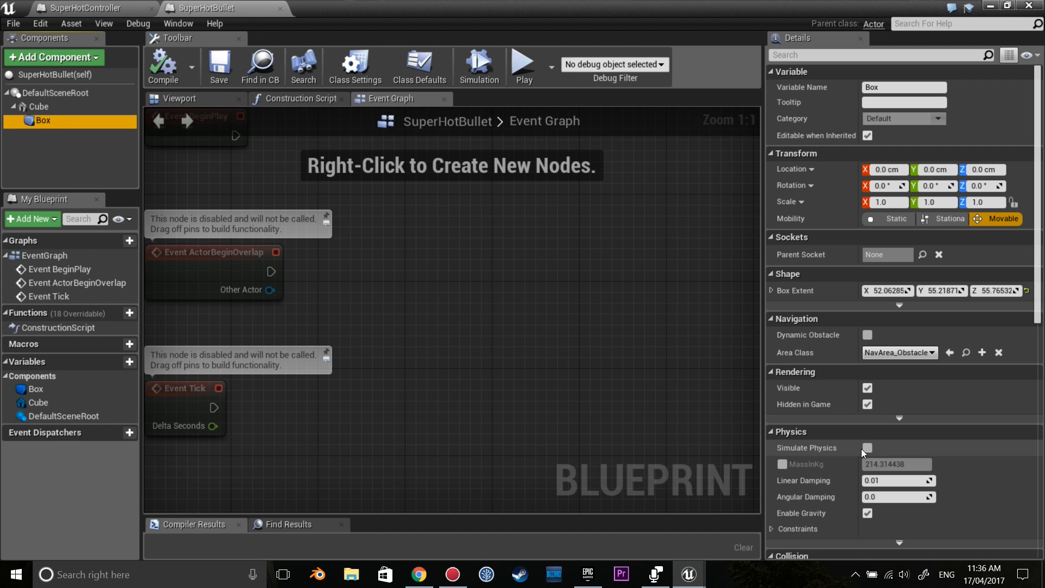
pyautogui.click(867, 448)
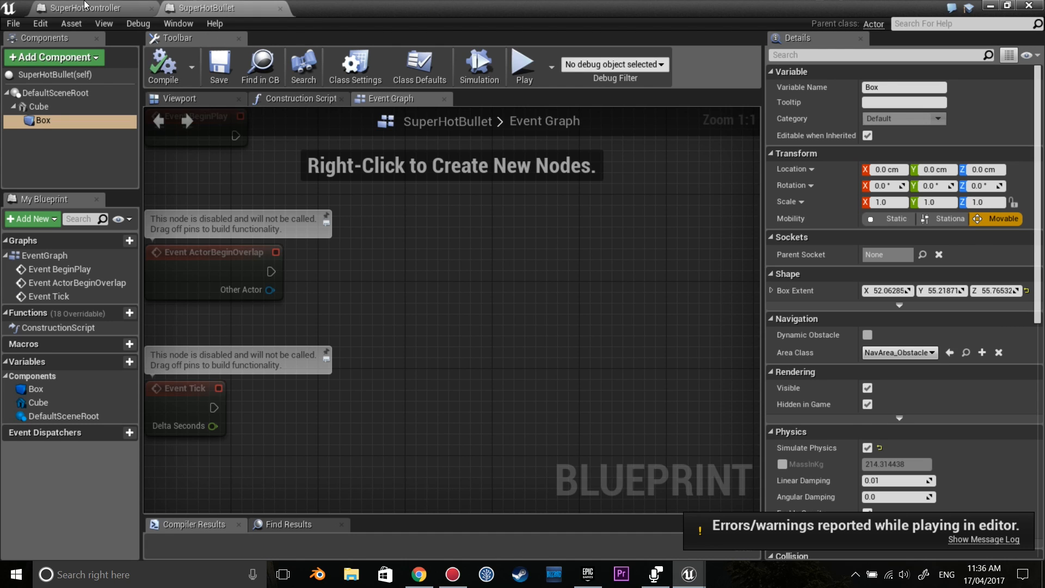
pyautogui.click(86, 7)
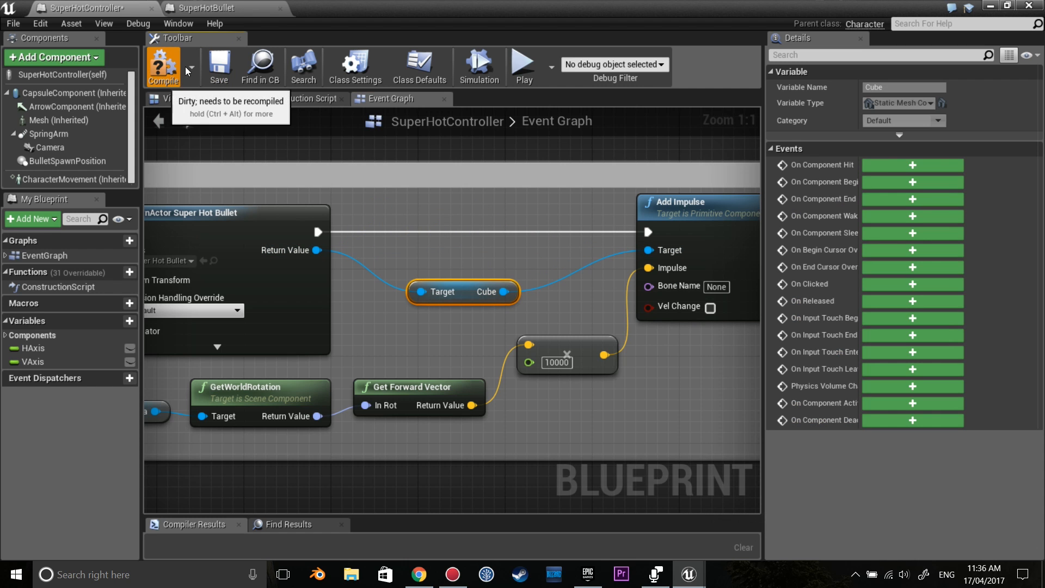
pyautogui.click(204, 8)
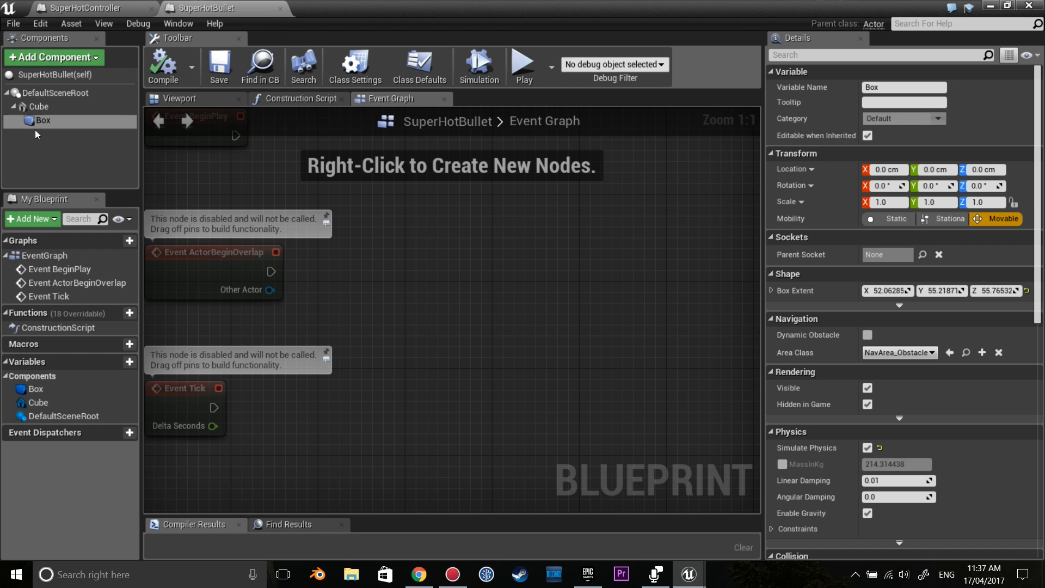
# Turn off Simulate Physics on the bullet's Box, compile SuperHotBullet, and target the Cube with Add Impulse
pyautogui.click(42, 120)
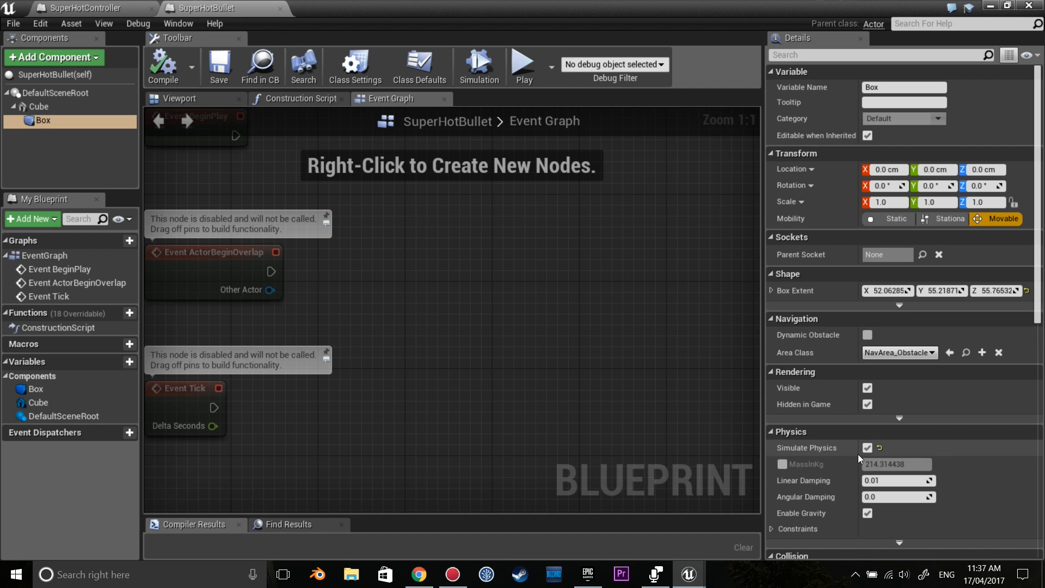
pyautogui.click(867, 447)
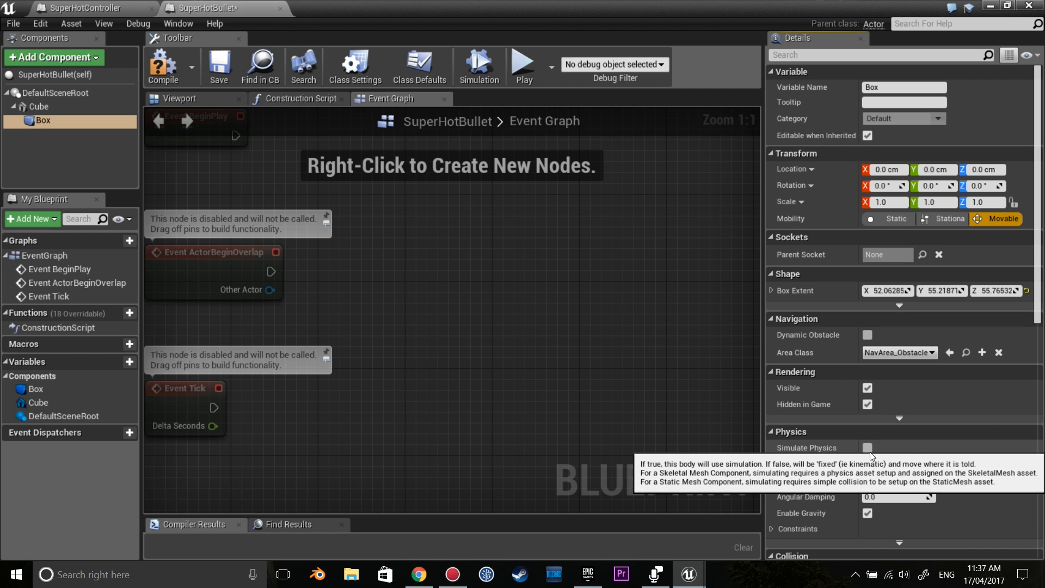
pyautogui.click(162, 66)
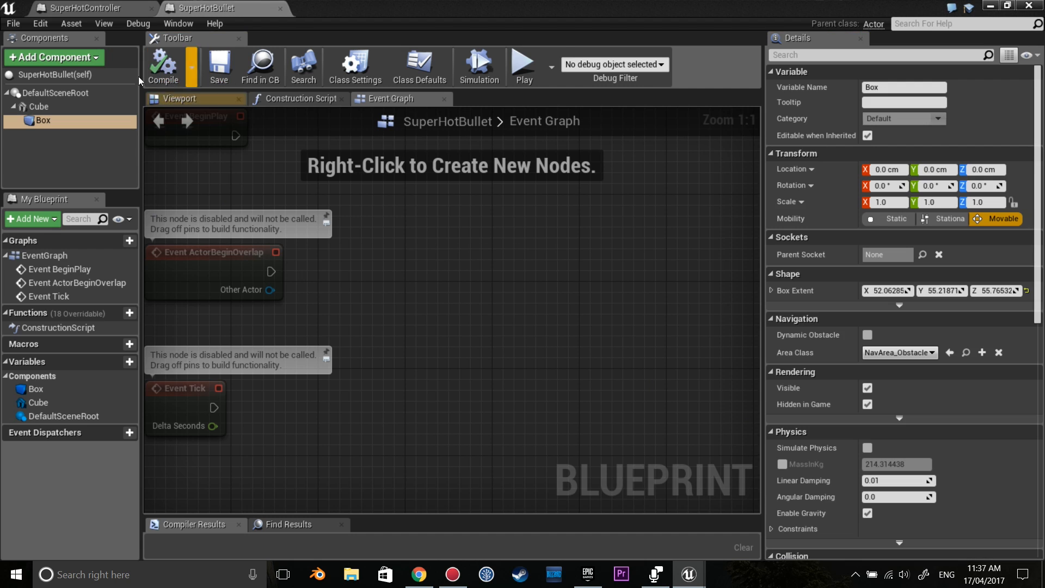
pyautogui.click(40, 106)
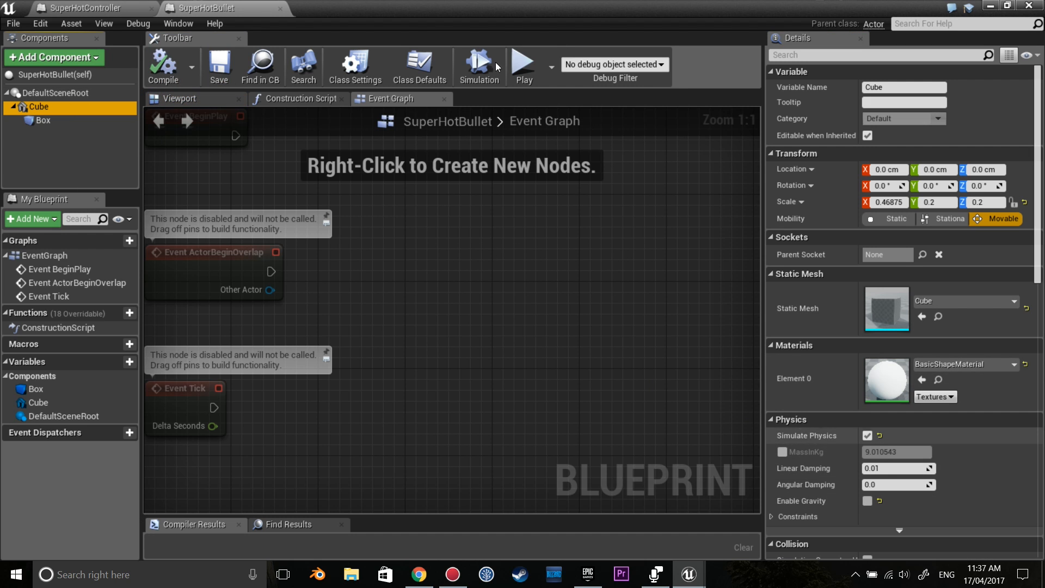
pyautogui.click(85, 9)
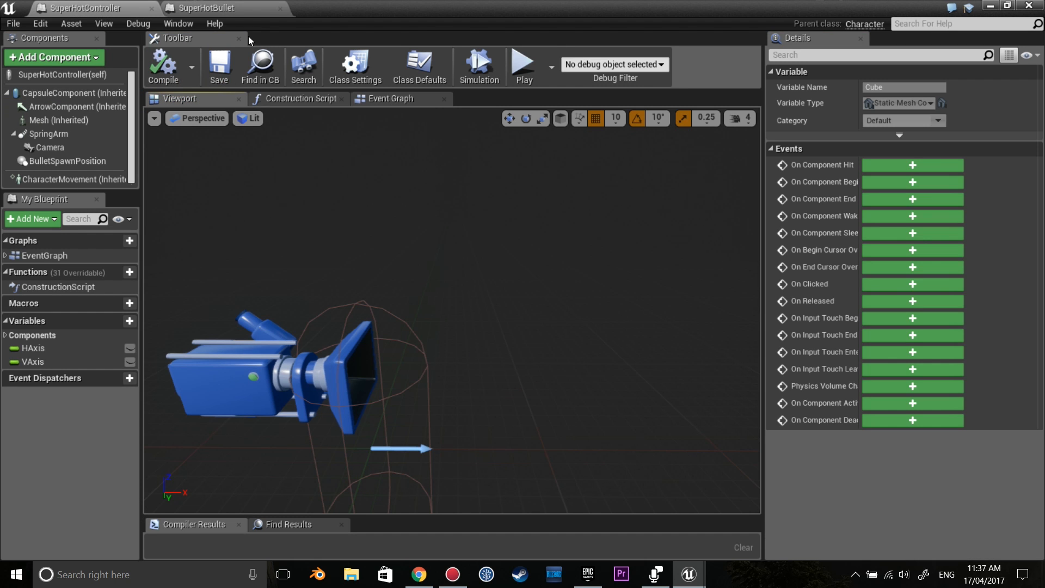
pyautogui.click(391, 98)
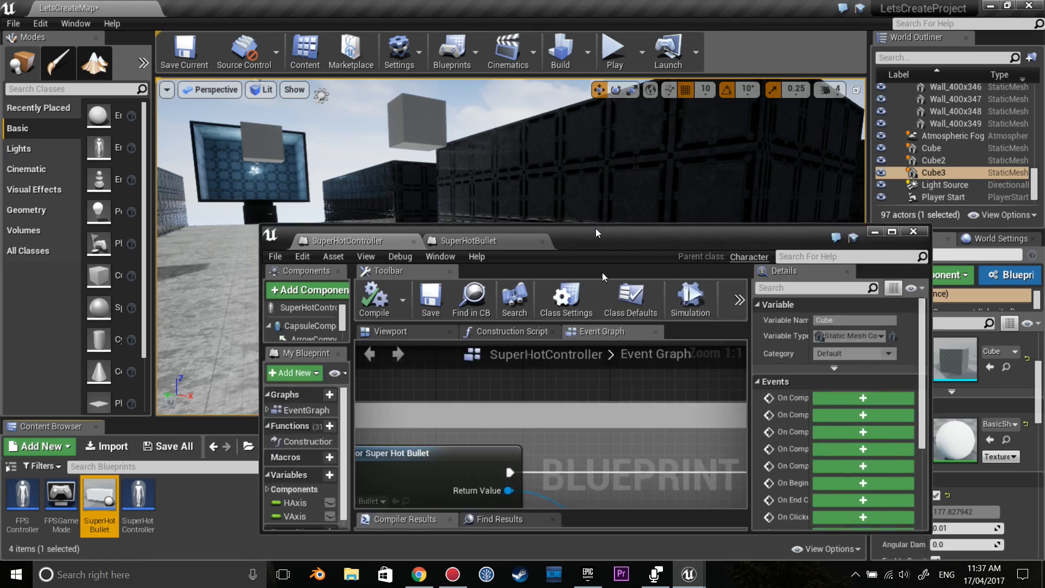
# Minimize the blueprint editor and start Play in the level editor
pyautogui.click(611, 51)
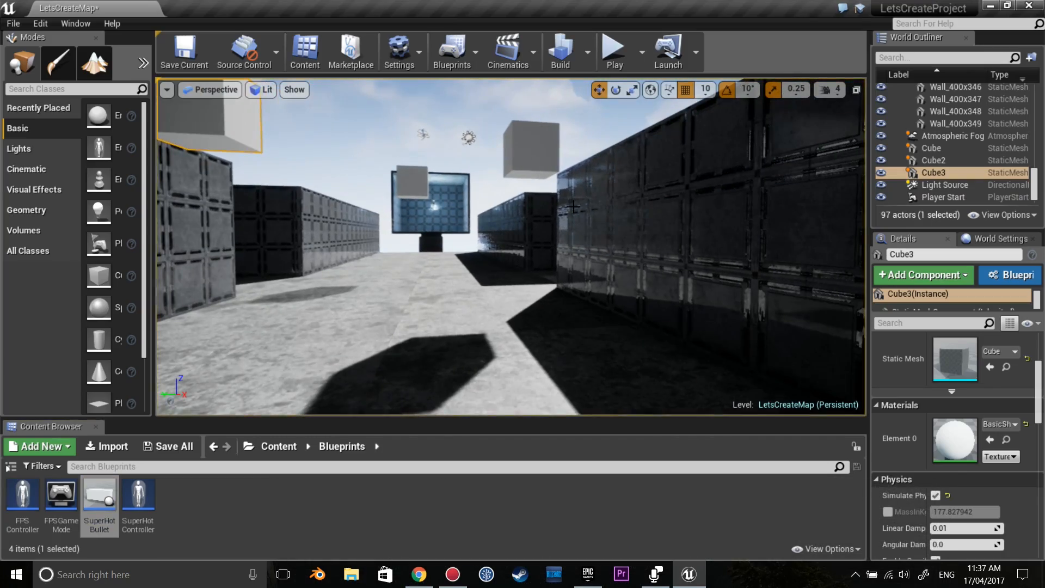
pyautogui.click(611, 52)
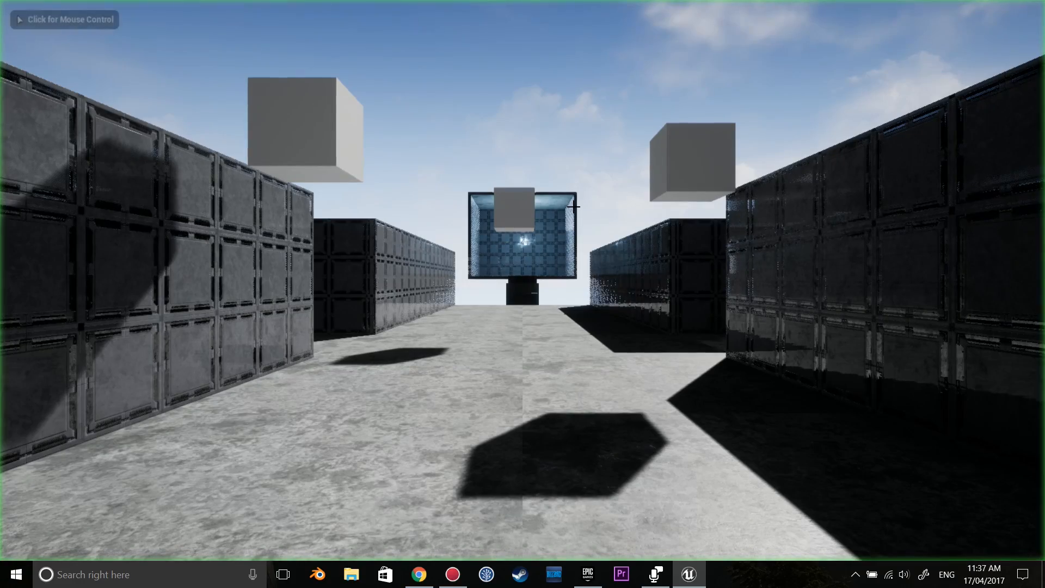